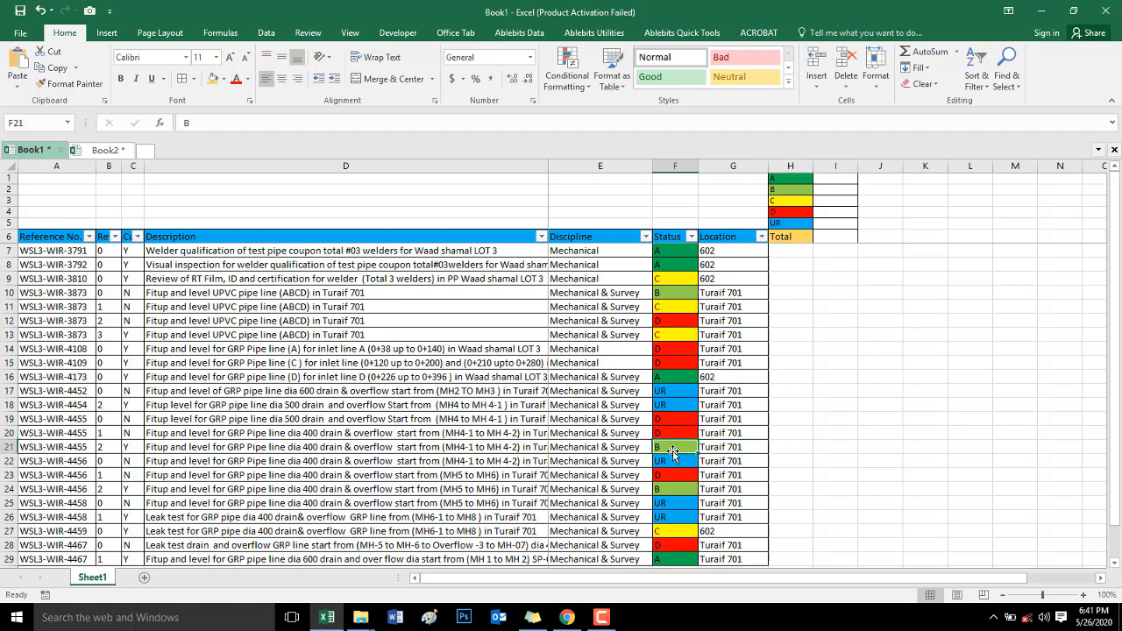
Select the Status cells in column F, from F1 down through the data rows
{"action": "left_click", "coordinate": [675, 460]}
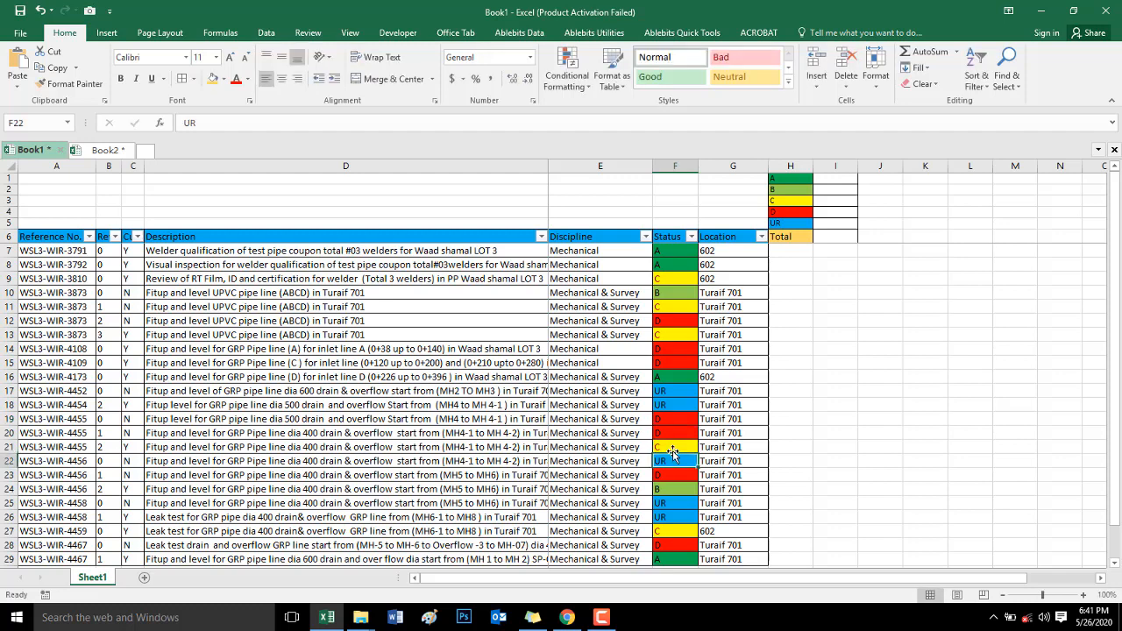
{"action": "left_click", "coordinate": [675, 475]}
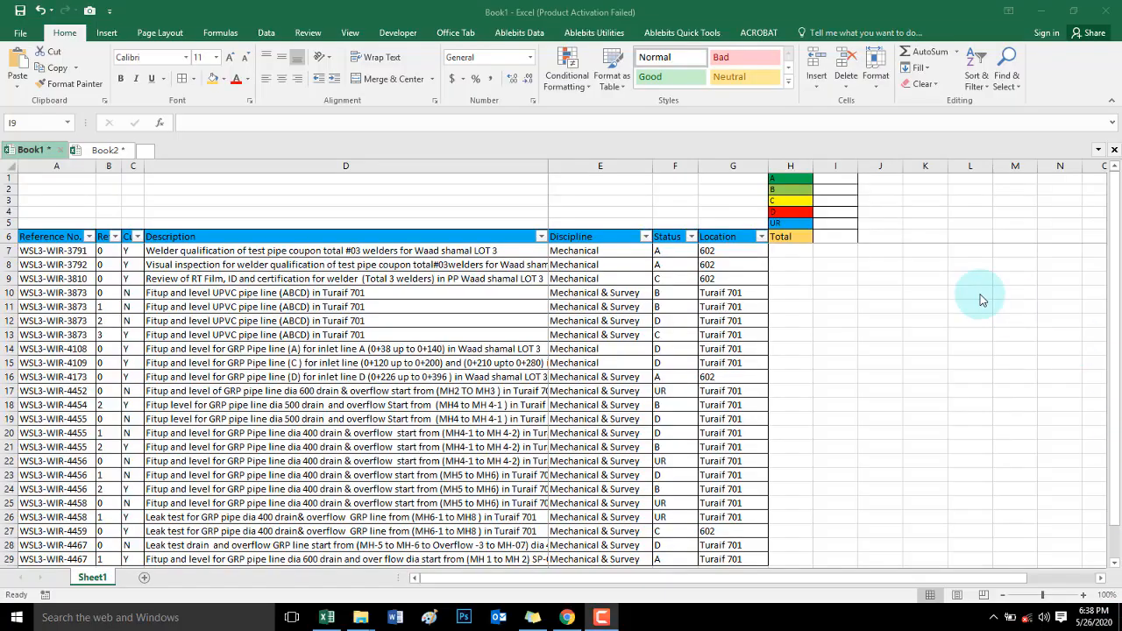
{"action": "mouse_move", "coordinate": [813, 7]}
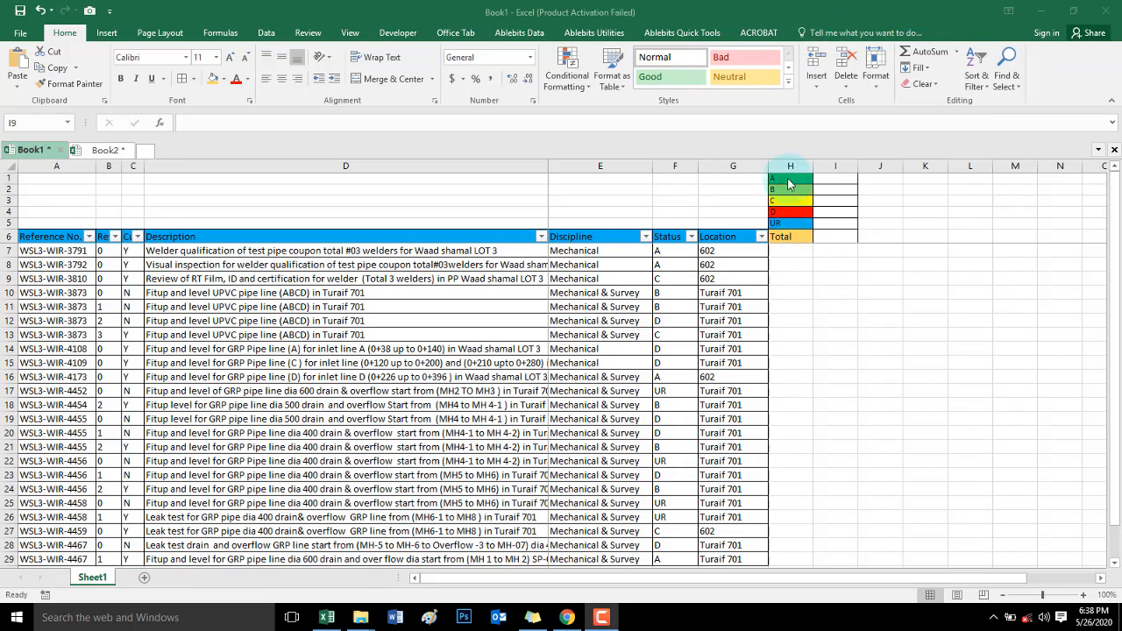
{"action": "left_click_drag", "start_coordinate": [789, 179], "coordinate": [790, 212]}
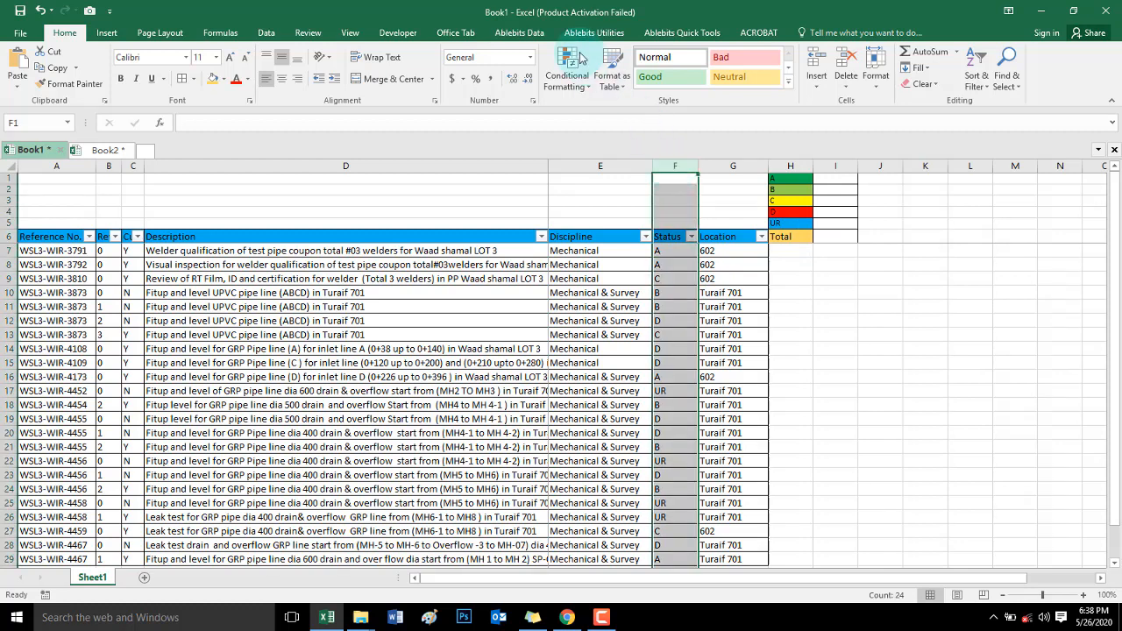
Add an Equal To highlight rule giving Status A cells a dark green fill
{"action": "left_click", "coordinate": [566, 68]}
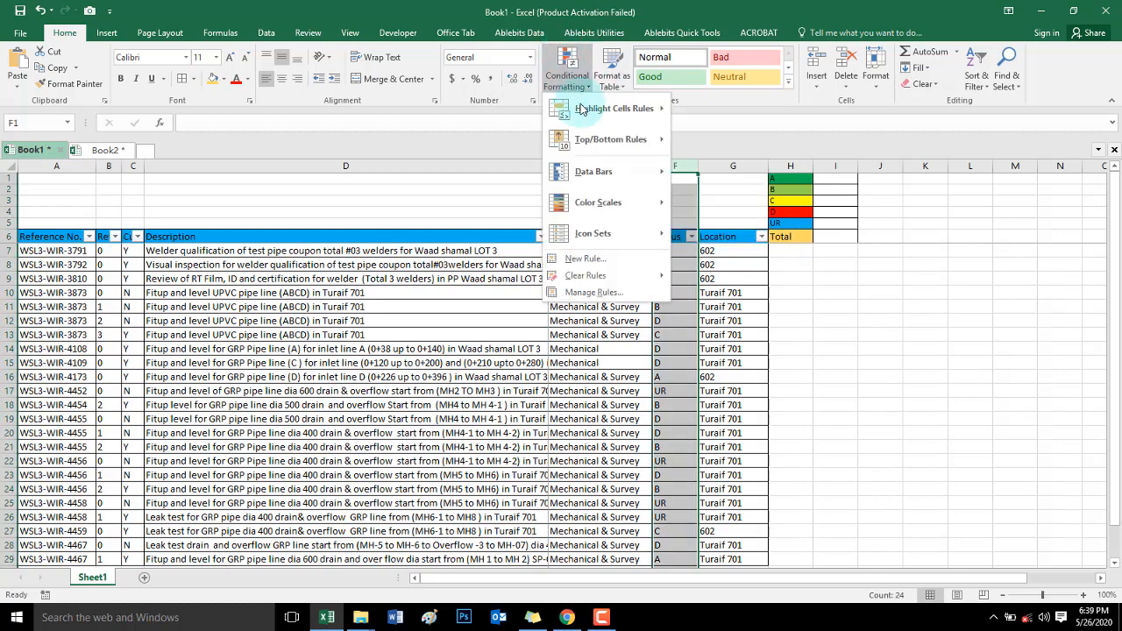
{"action": "left_click", "coordinate": [613, 108]}
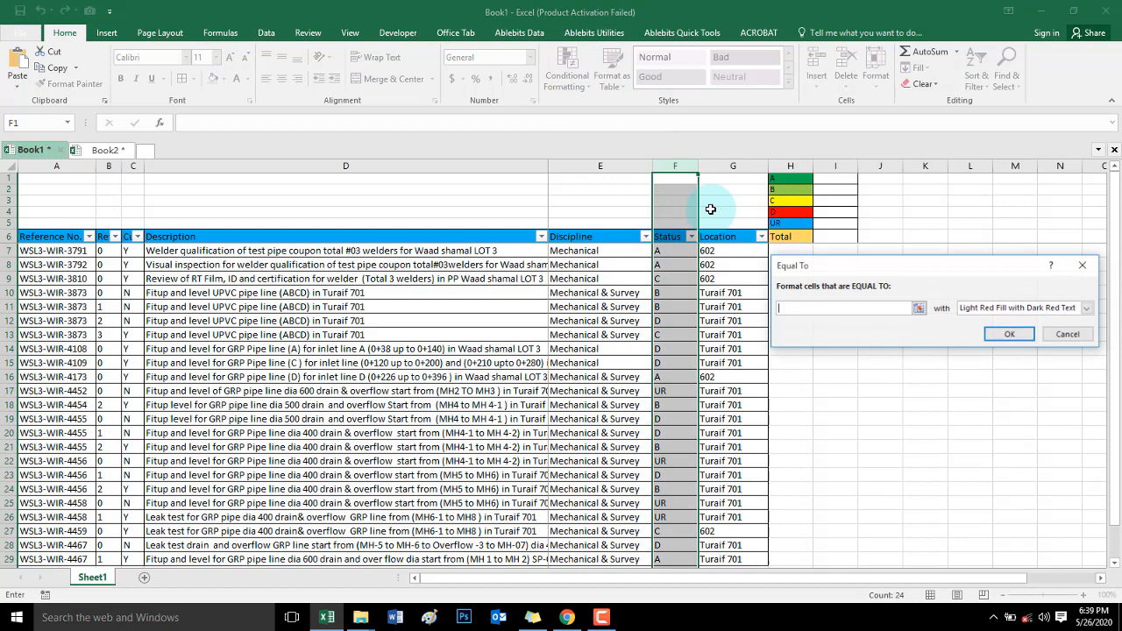
{"action": "type", "text": "a"}
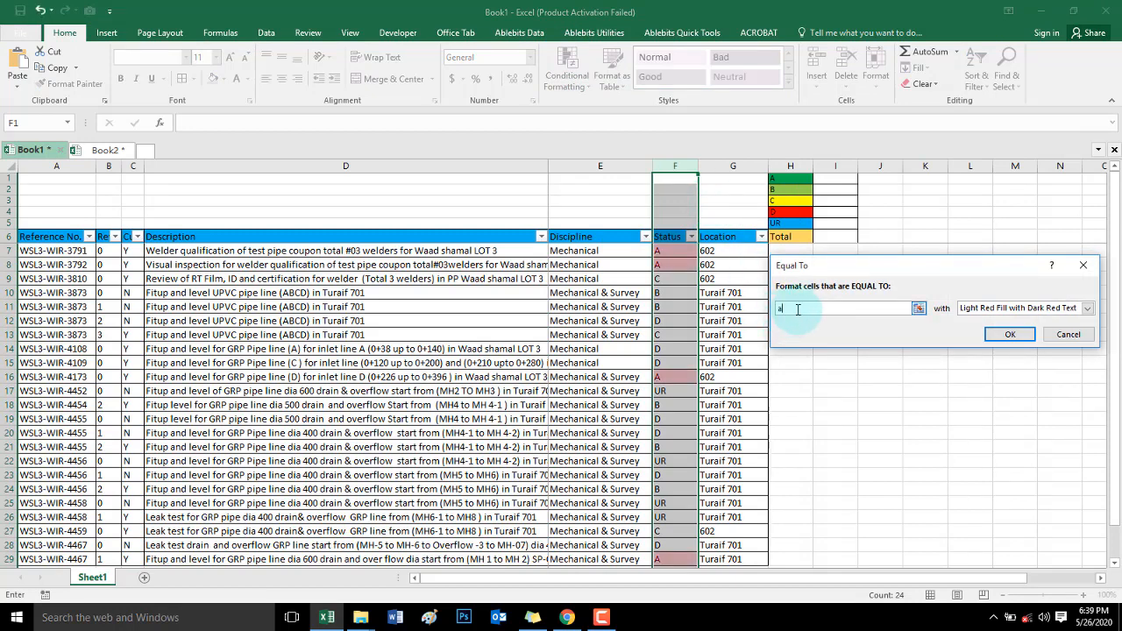
{"action": "left_click", "coordinate": [1087, 308]}
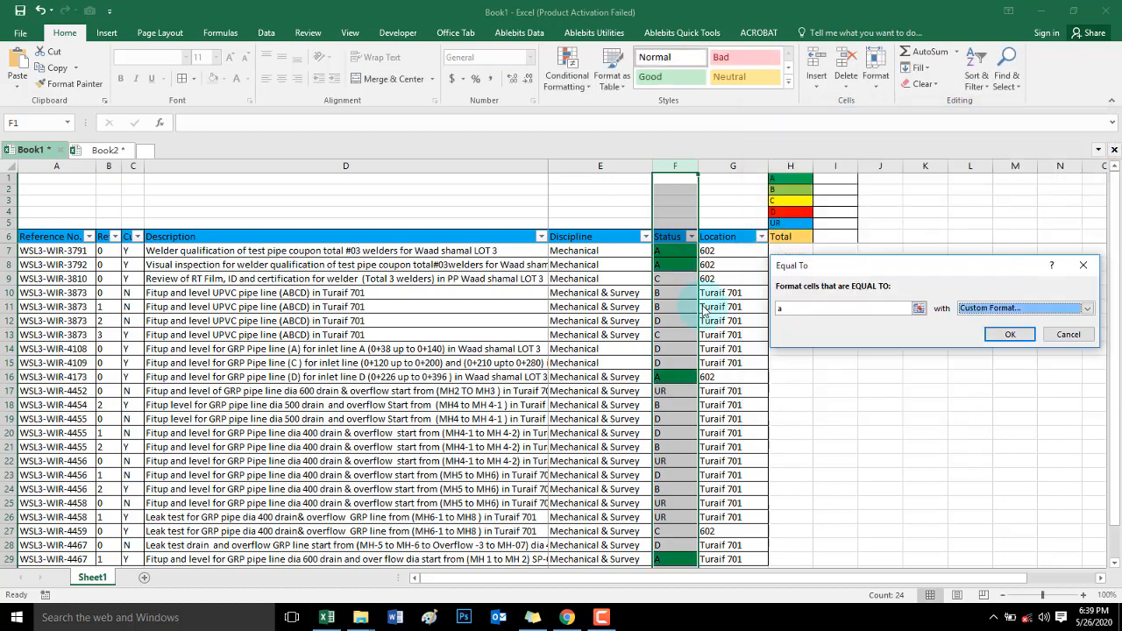
{"action": "left_click", "coordinate": [1009, 334]}
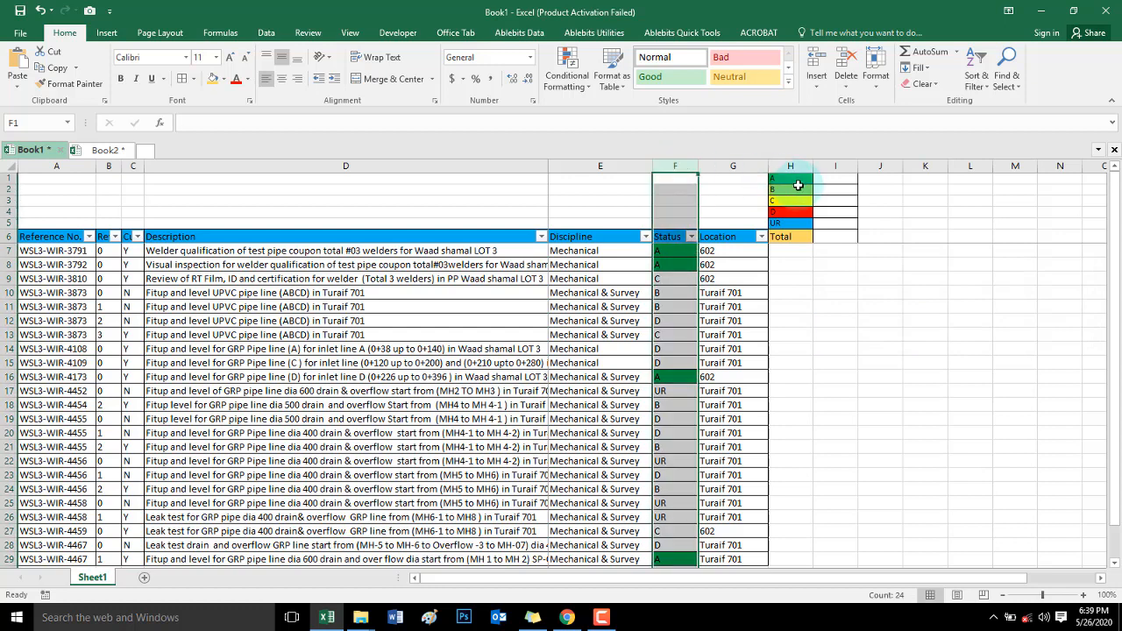
{"action": "left_click", "coordinate": [566, 67]}
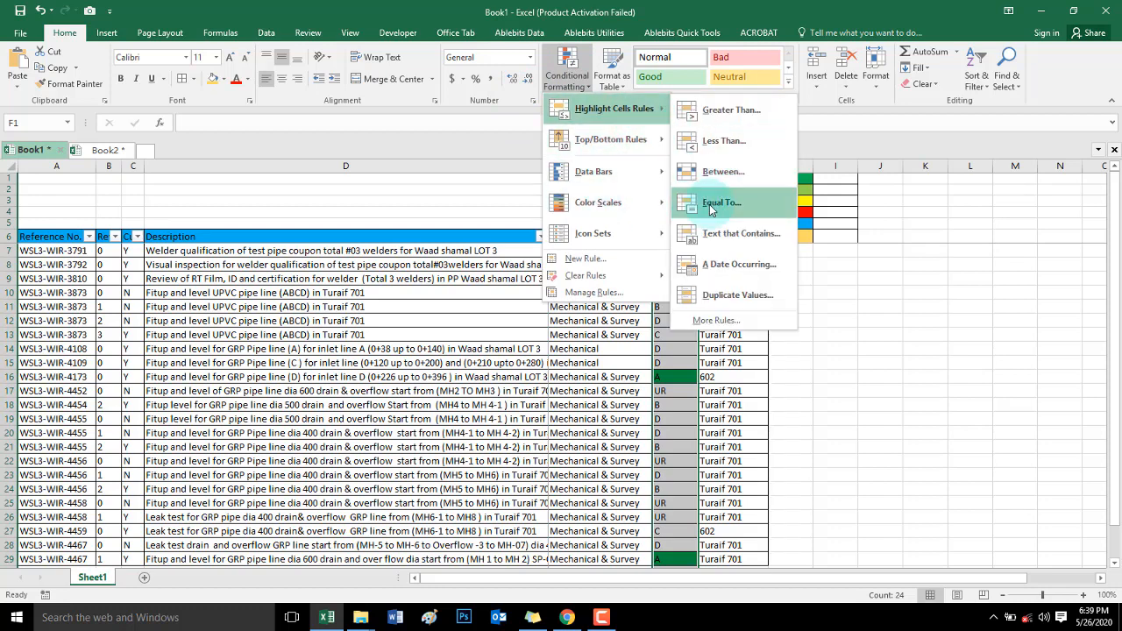
Add an Equal To highlight rule giving Status B cells a custom green fill
{"action": "left_click", "coordinate": [722, 203]}
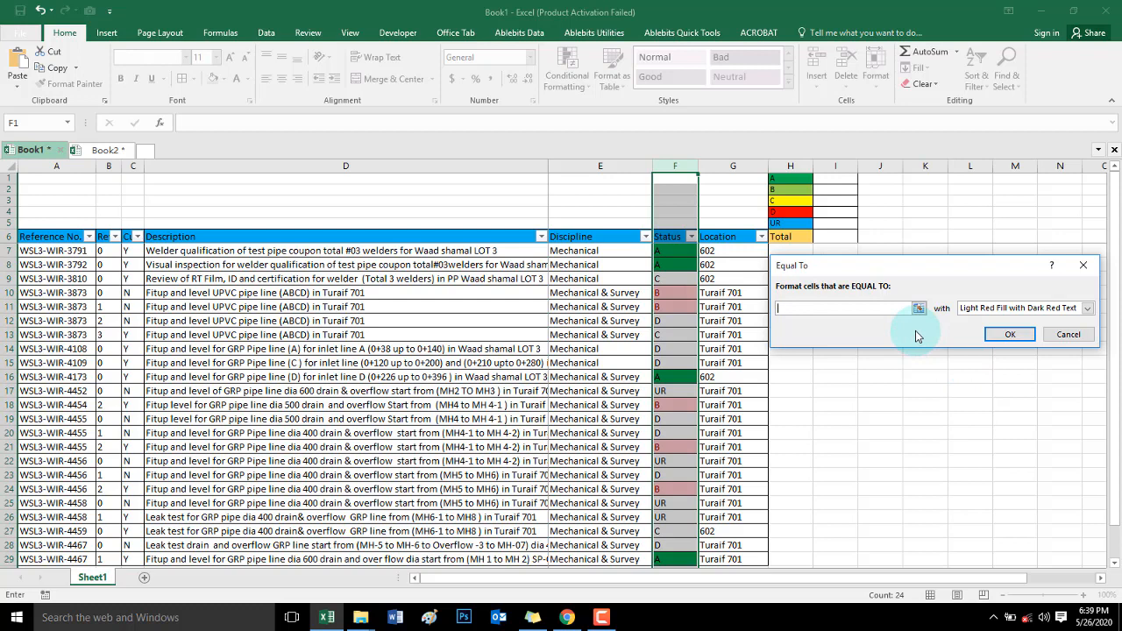
{"action": "type", "text": "B"}
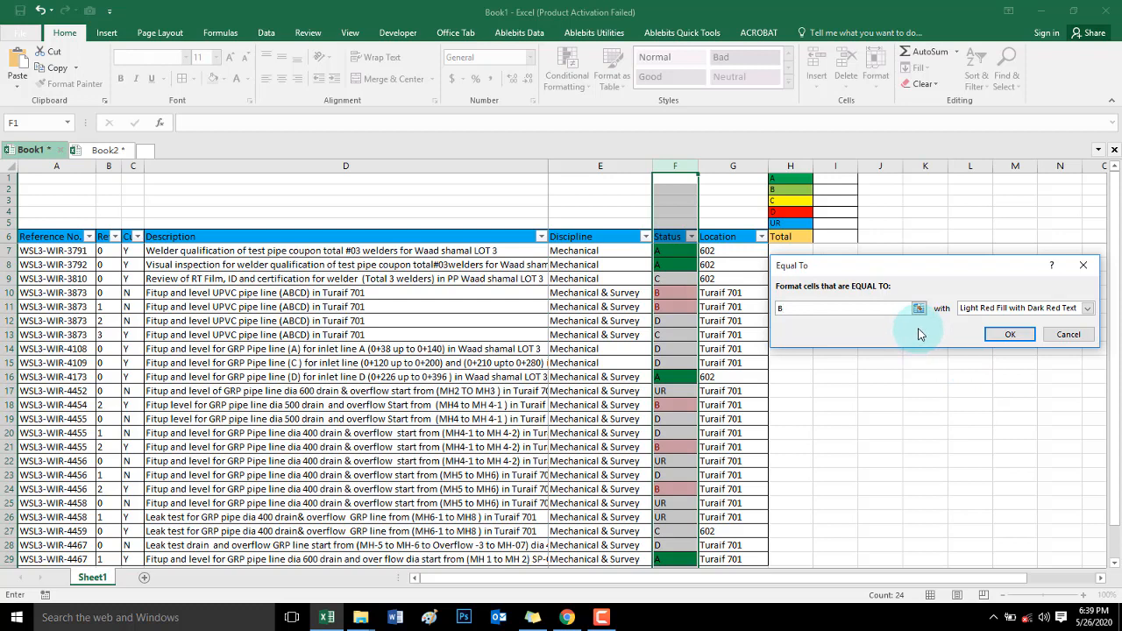
{"action": "left_click", "coordinate": [1086, 308]}
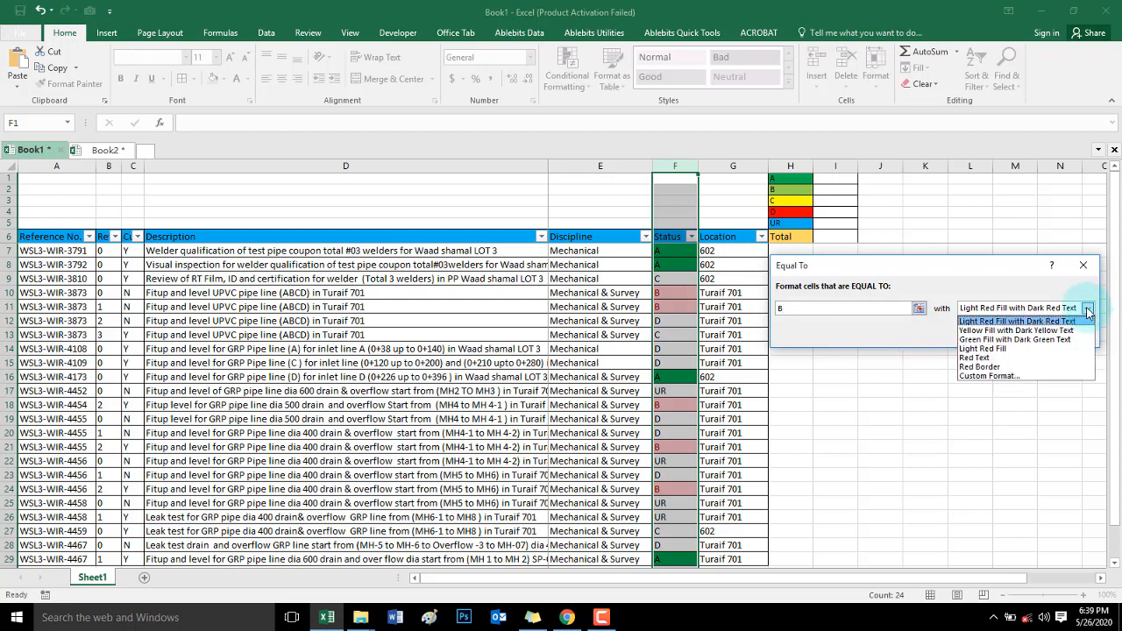
{"action": "left_click", "coordinate": [988, 375]}
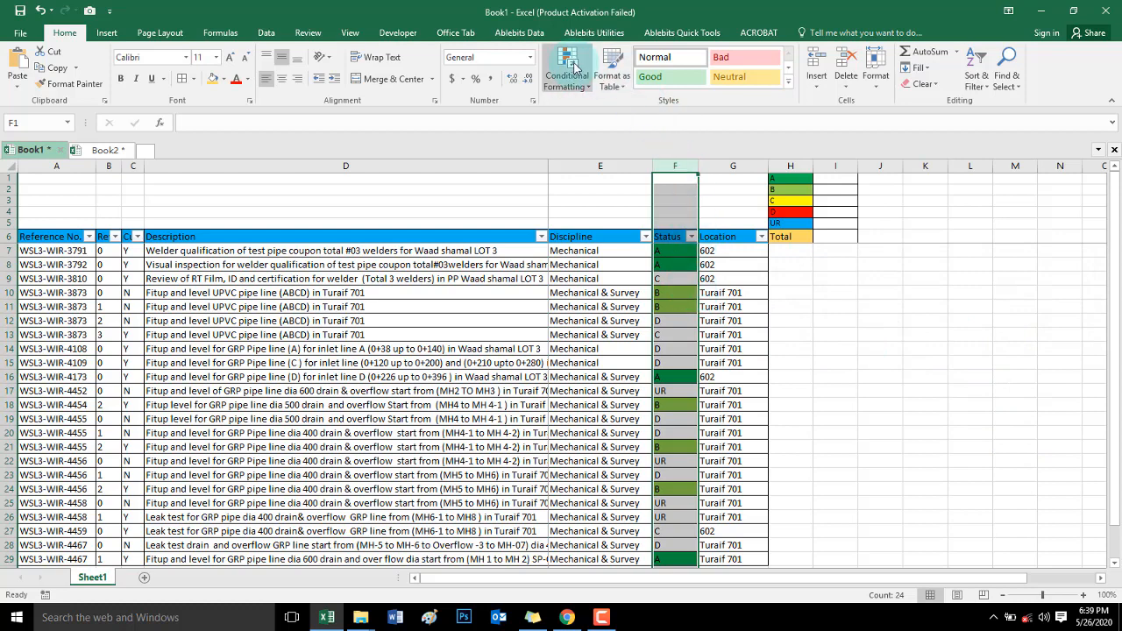
Add an Equal To highlight rule giving Status C cells a custom yellow fill
{"action": "left_click", "coordinate": [566, 70]}
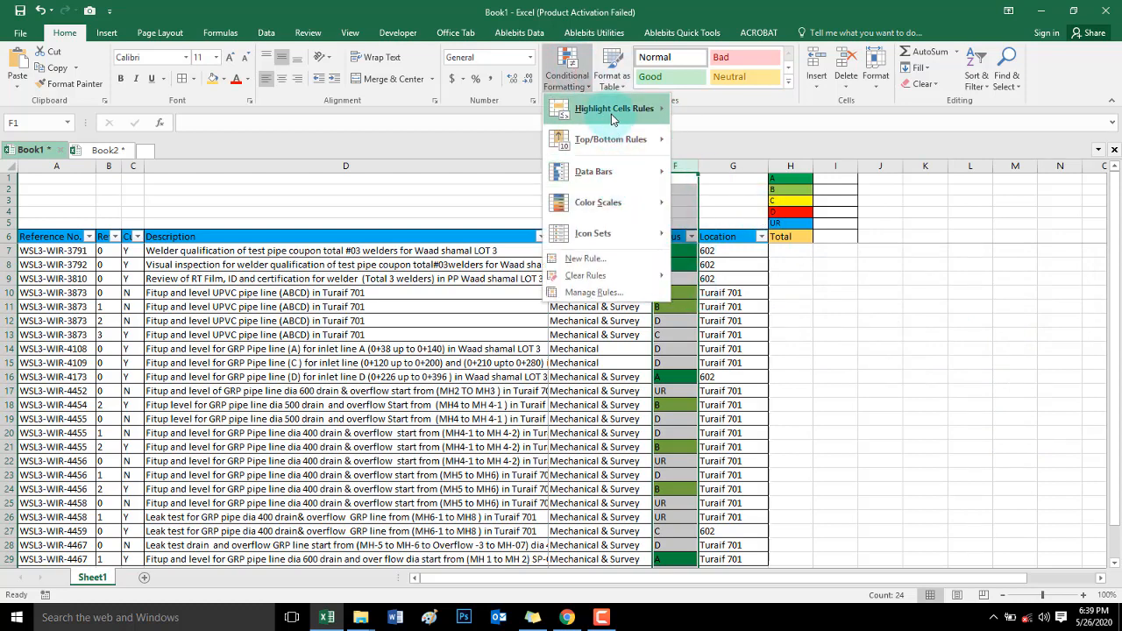
{"action": "left_click", "coordinate": [705, 204]}
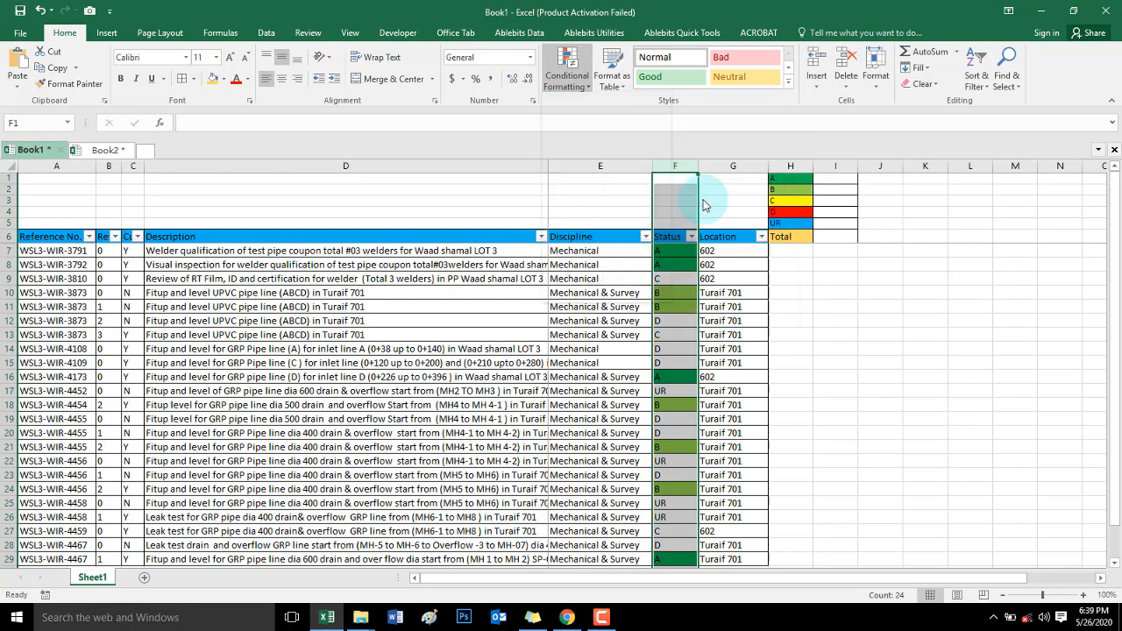
{"action": "left_click", "coordinate": [789, 202]}
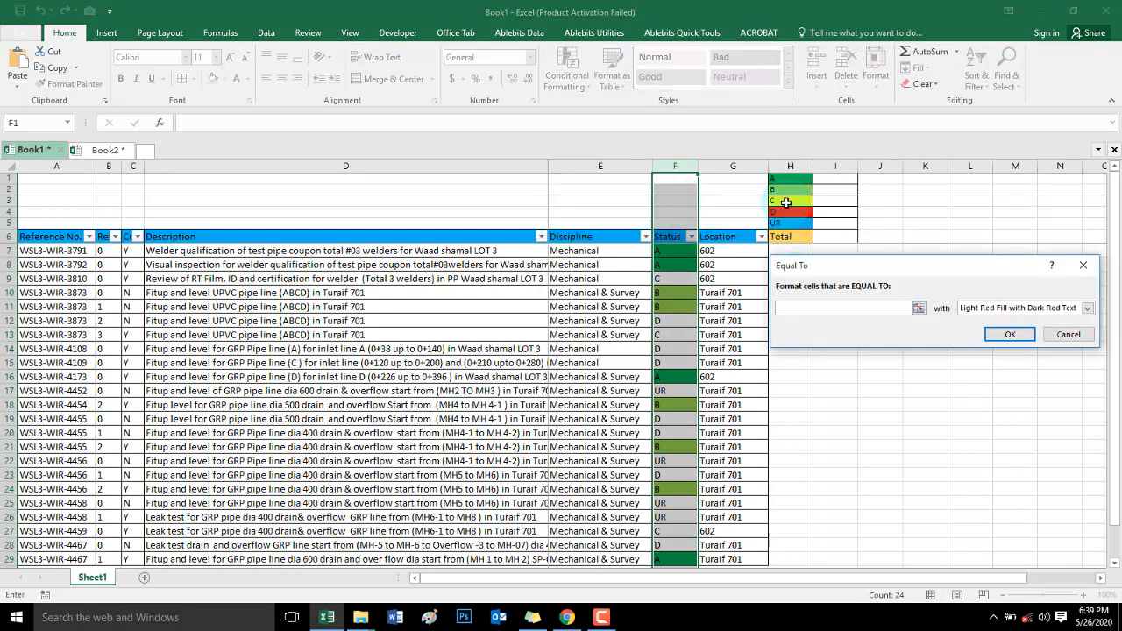
{"action": "type", "text": "c"}
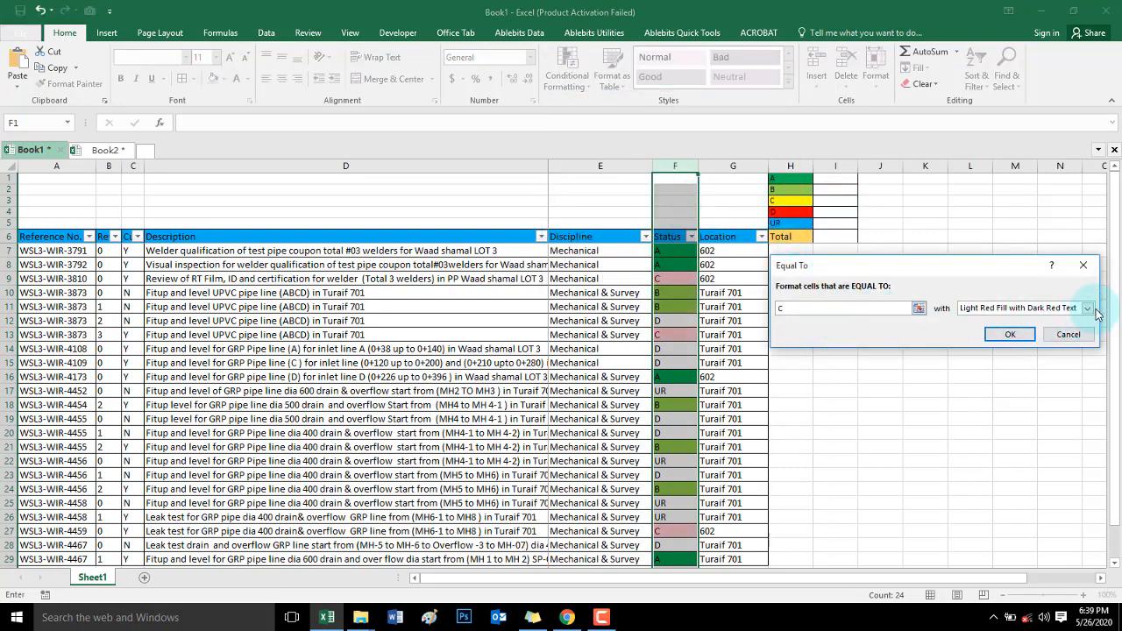
{"action": "left_click", "coordinate": [1088, 307]}
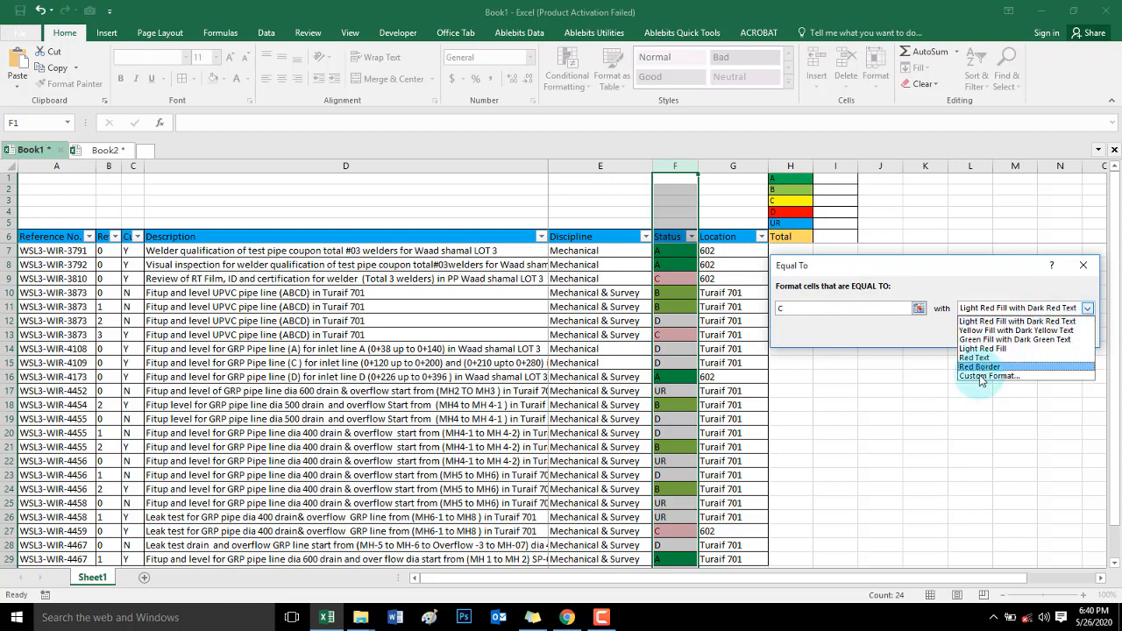
{"action": "left_click", "coordinate": [988, 375]}
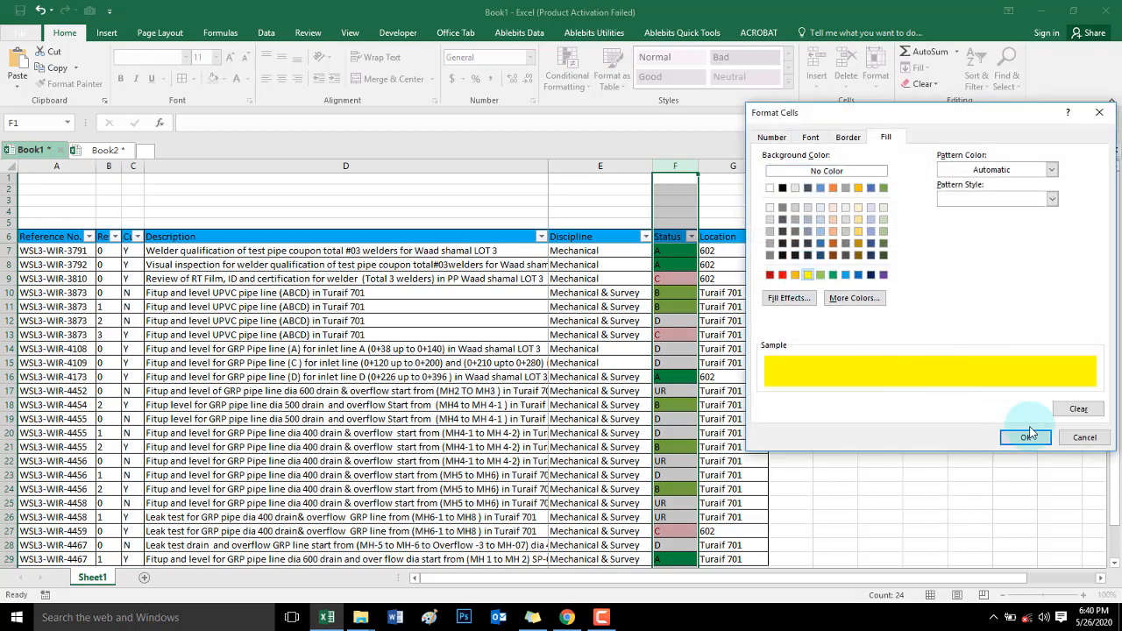
{"action": "left_click", "coordinate": [1026, 437]}
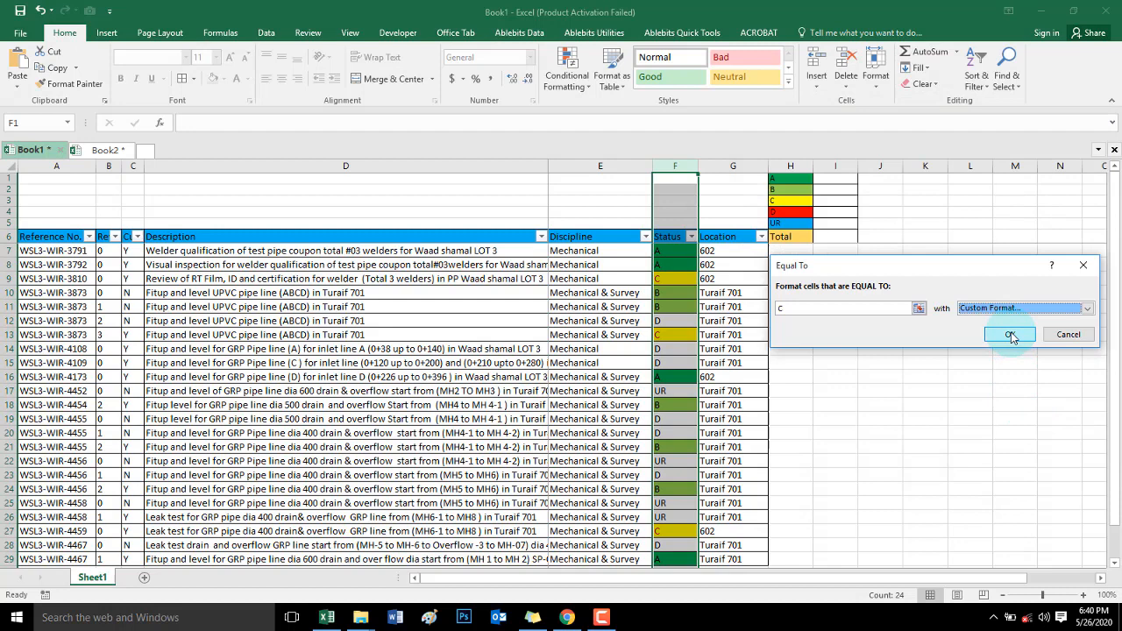
{"action": "left_click", "coordinate": [1009, 334]}
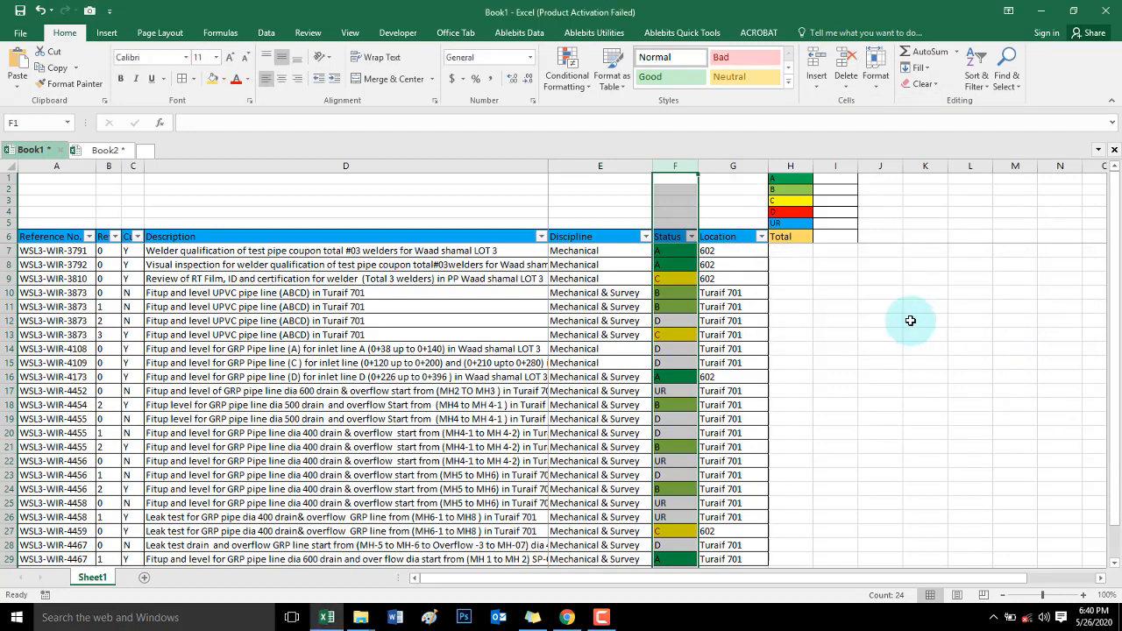
{"action": "left_click", "coordinate": [567, 65]}
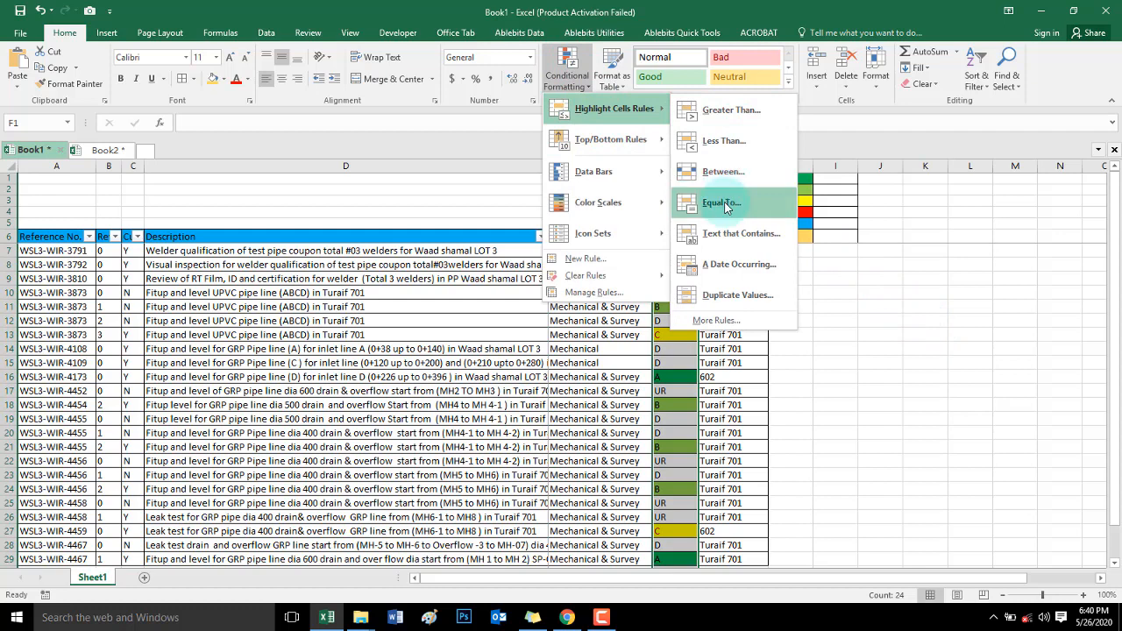
Add an Equal To highlight rule giving Status D cells a red fill
{"action": "left_click", "coordinate": [721, 203]}
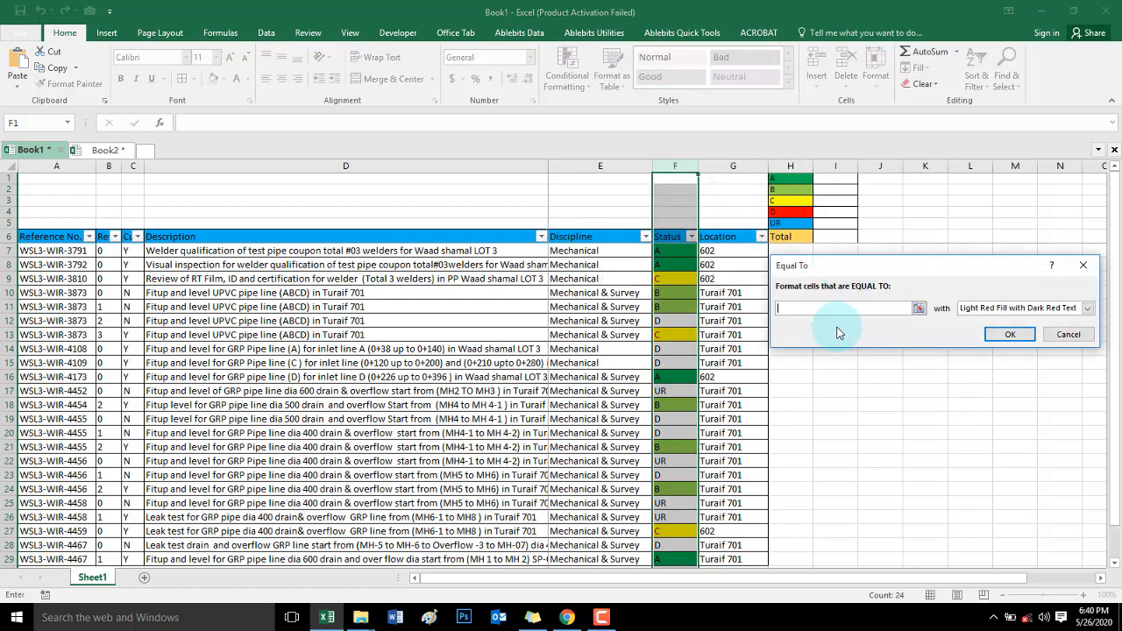
{"action": "type", "text": "D"}
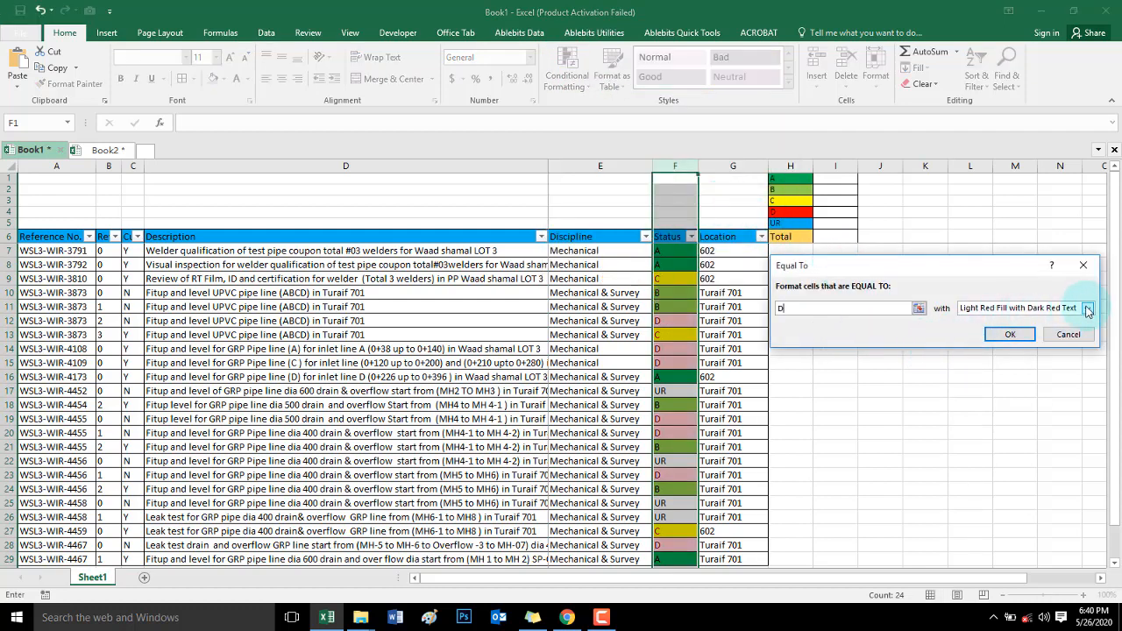
{"action": "left_click", "coordinate": [1086, 308]}
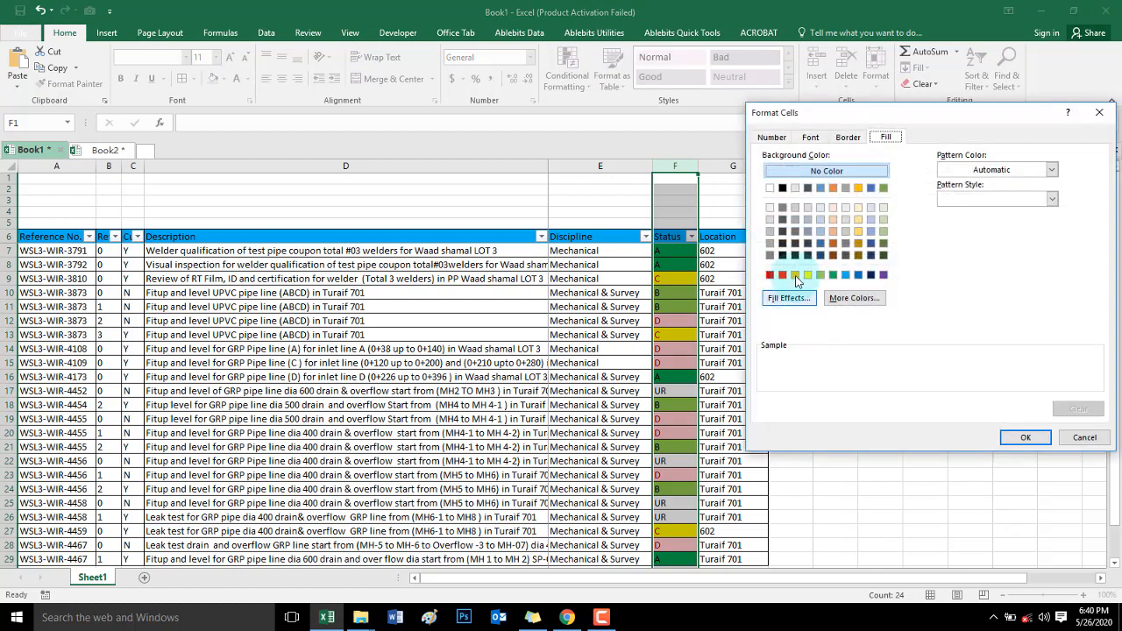
{"action": "left_click", "coordinate": [1024, 438]}
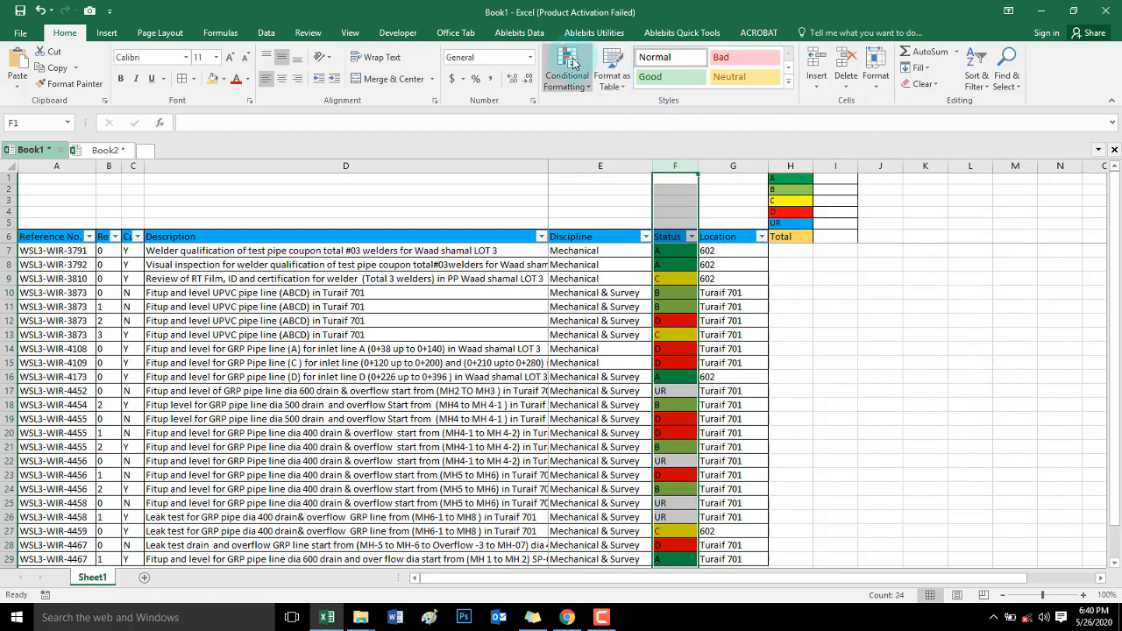
{"action": "left_click", "coordinate": [566, 68]}
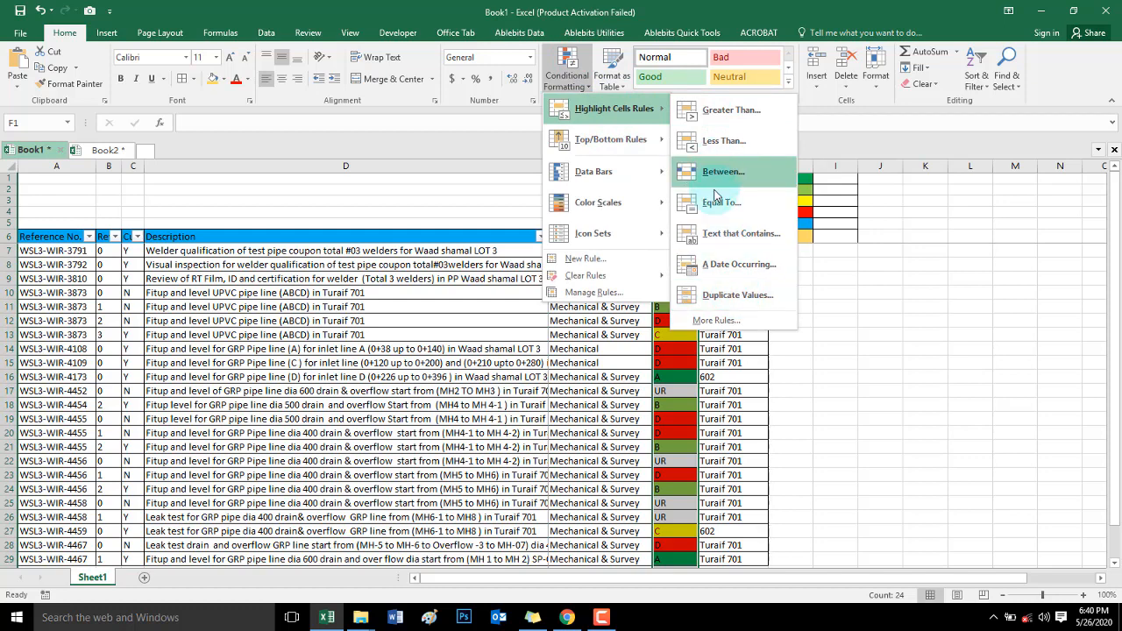
Add an Equal To highlight rule giving Status UR cells a custom blue fill
{"action": "left_click", "coordinate": [721, 202]}
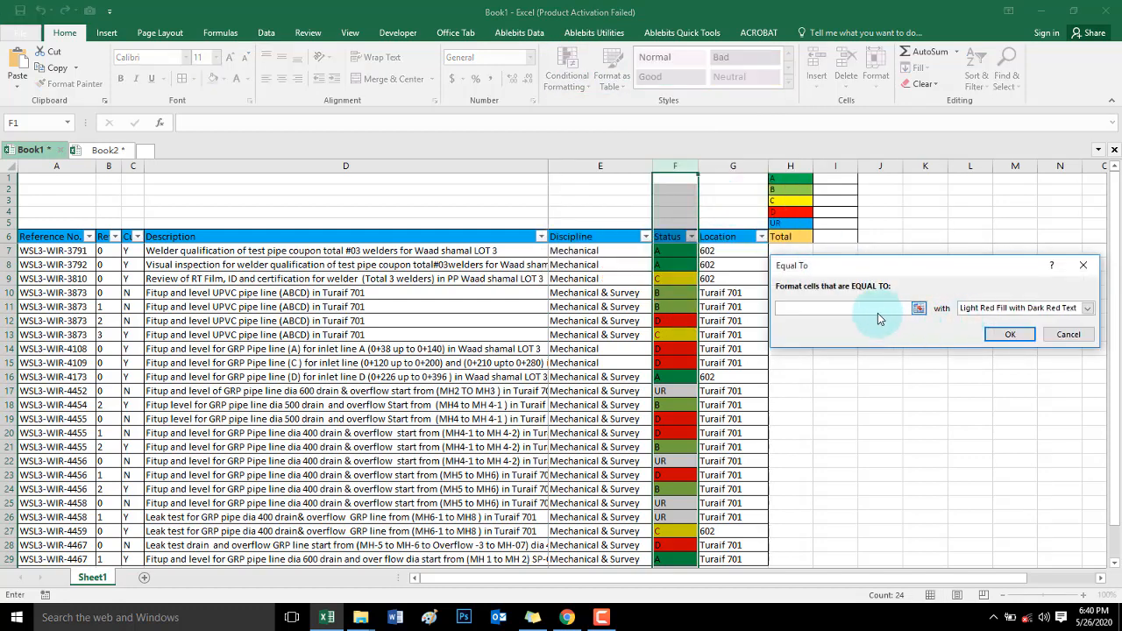
{"action": "type", "text": "UR"}
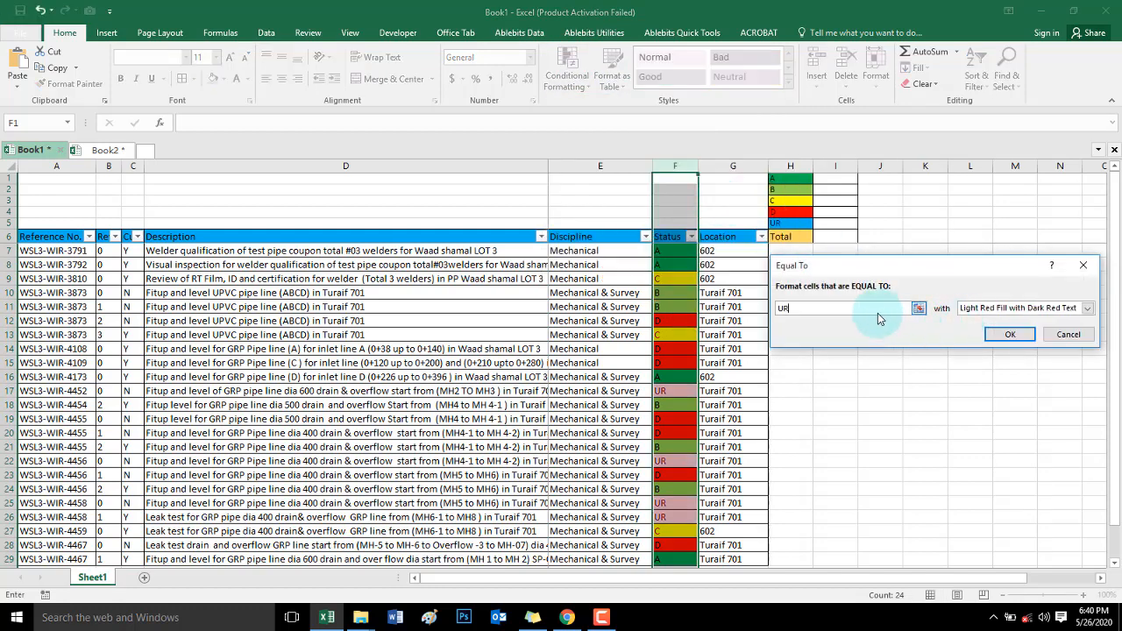
{"action": "left_click", "coordinate": [1088, 307]}
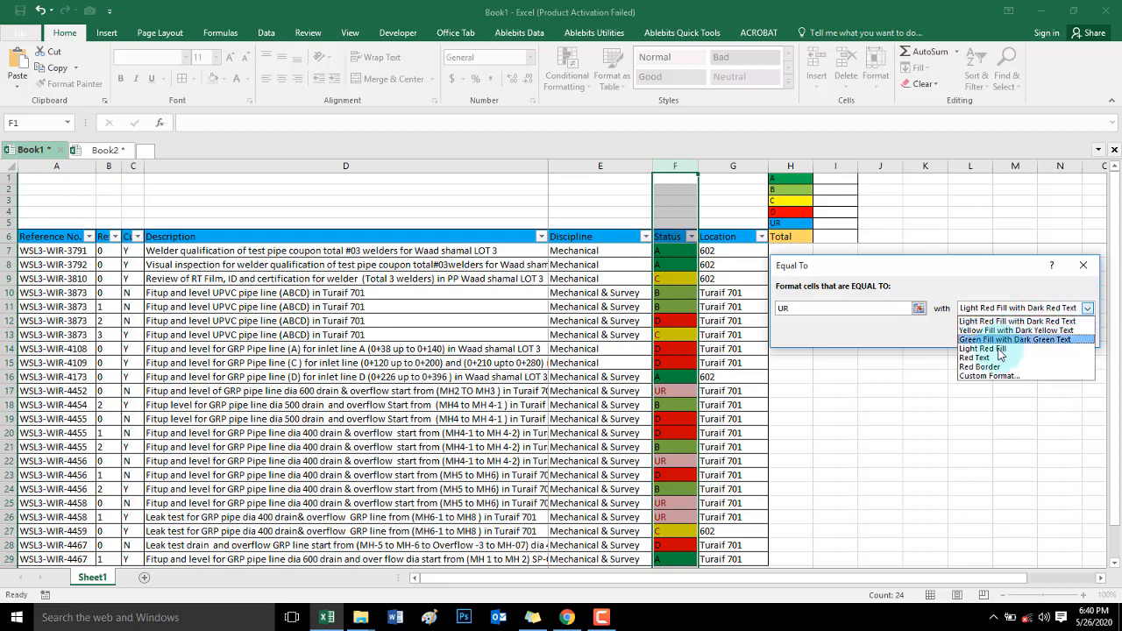
{"action": "left_click", "coordinate": [987, 375]}
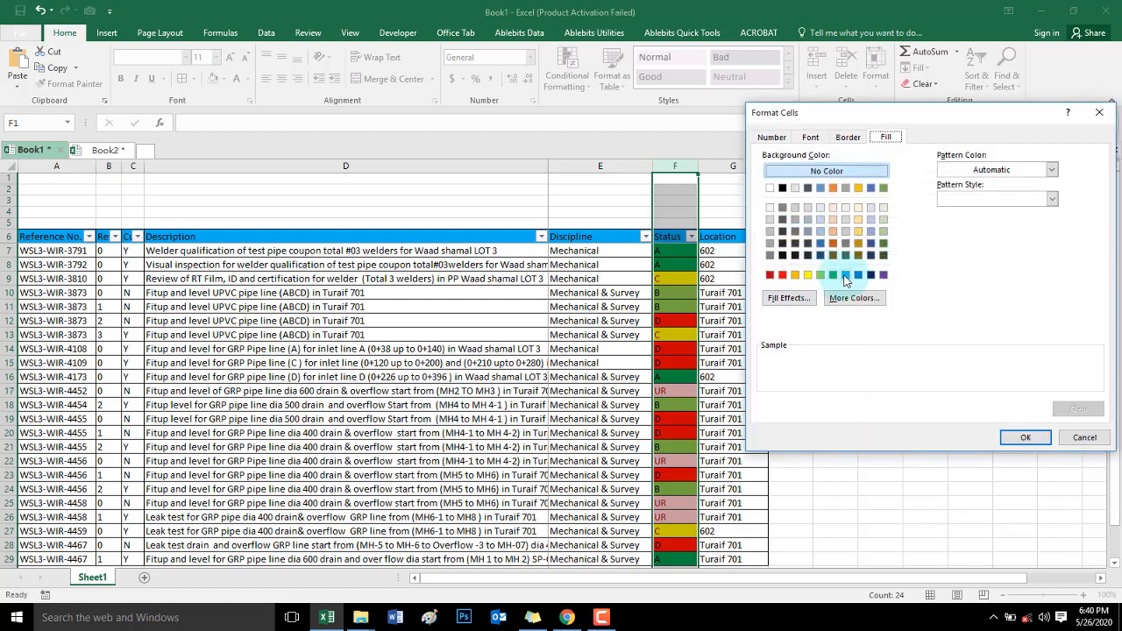
{"action": "left_click", "coordinate": [1024, 437]}
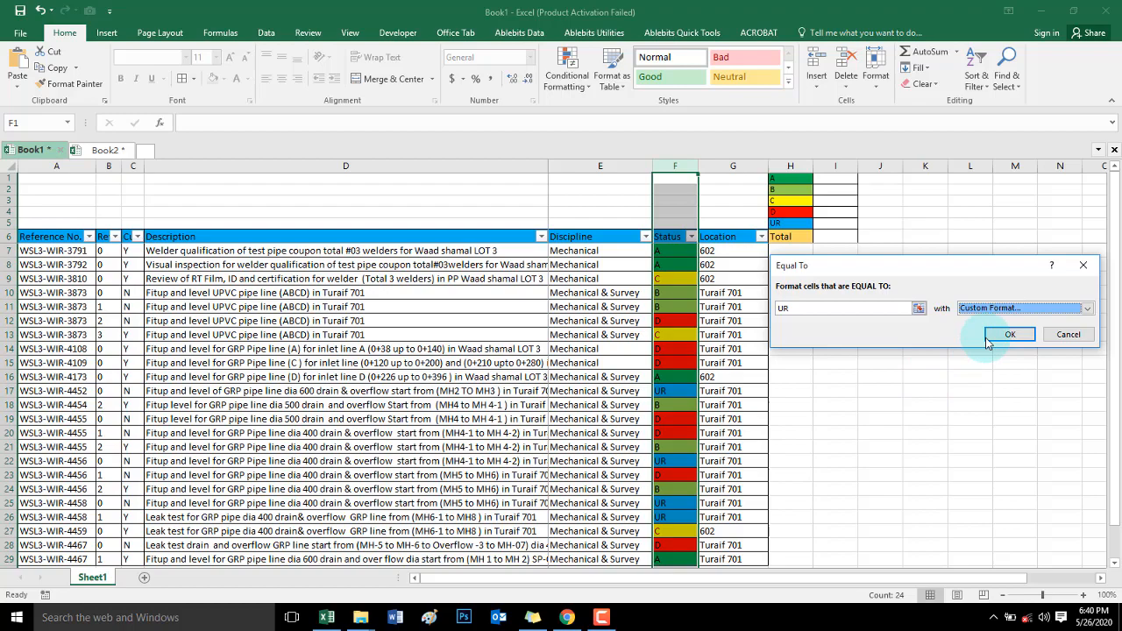
{"action": "left_click", "coordinate": [1009, 334]}
{"action": "type", "text": "A"}
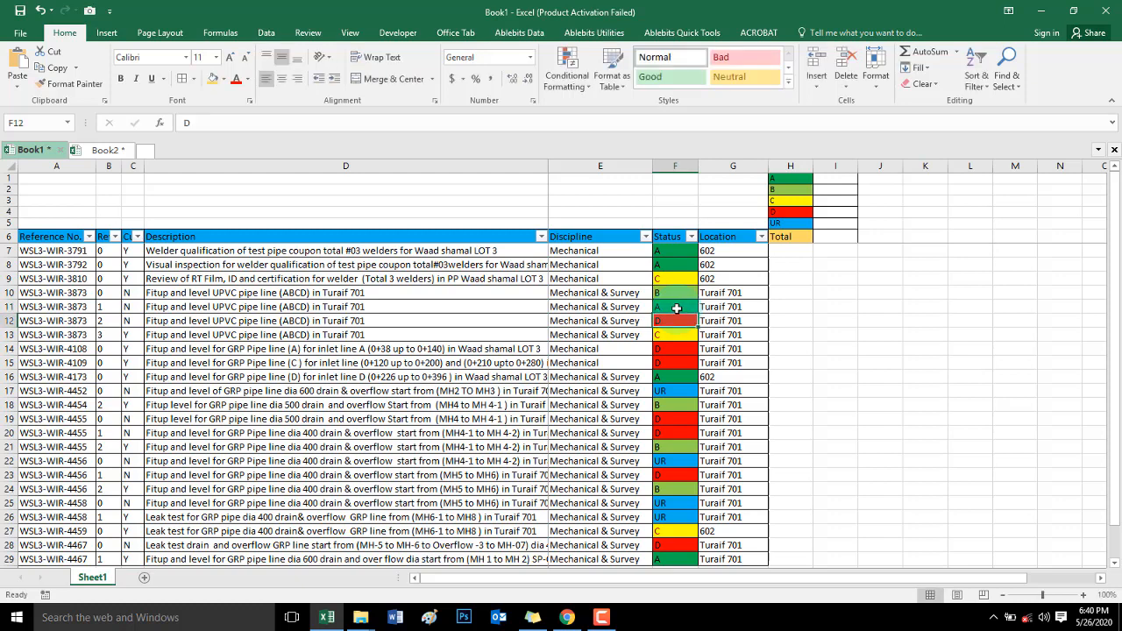
Change the Status values in F11 and F21 to C
{"action": "left_click", "coordinate": [674, 306]}
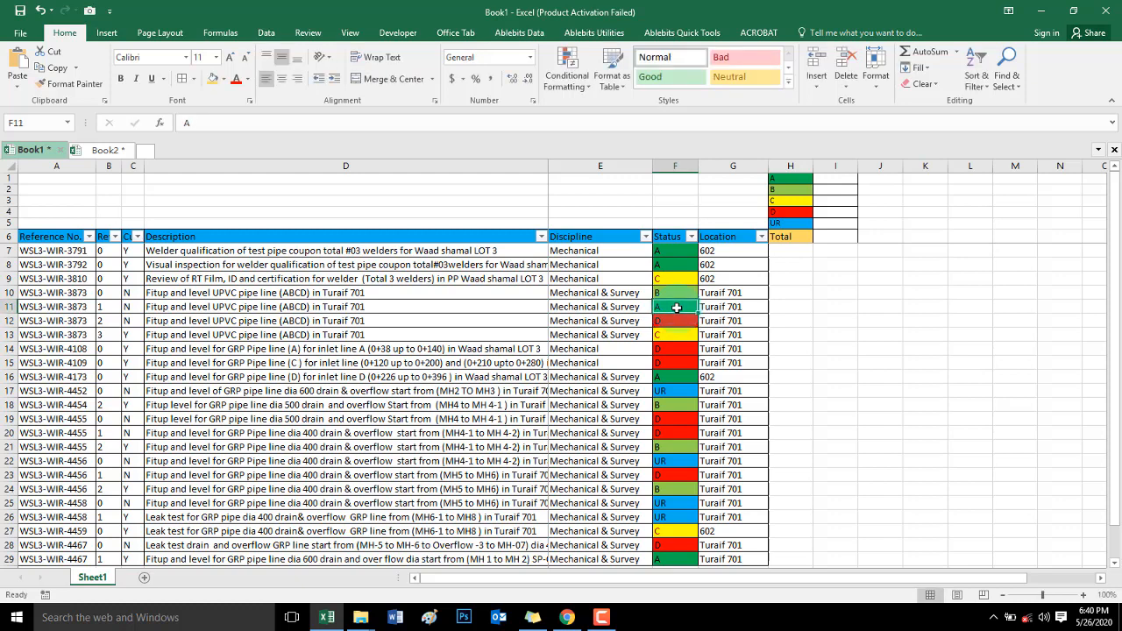
{"action": "type", "text": "C"}
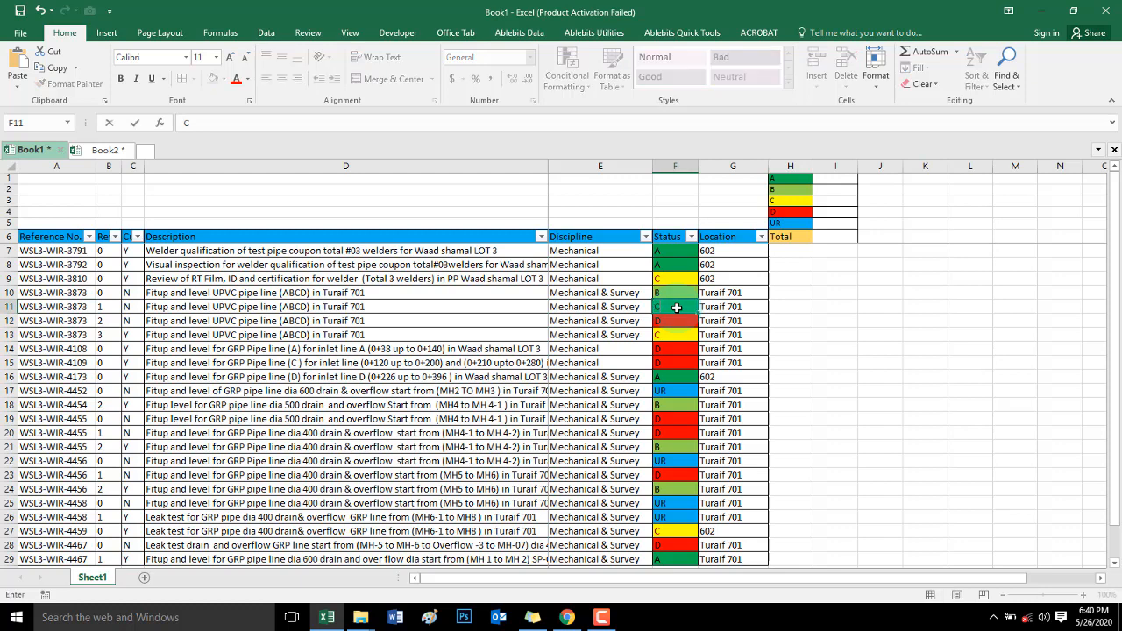
{"action": "left_click", "coordinate": [674, 320]}
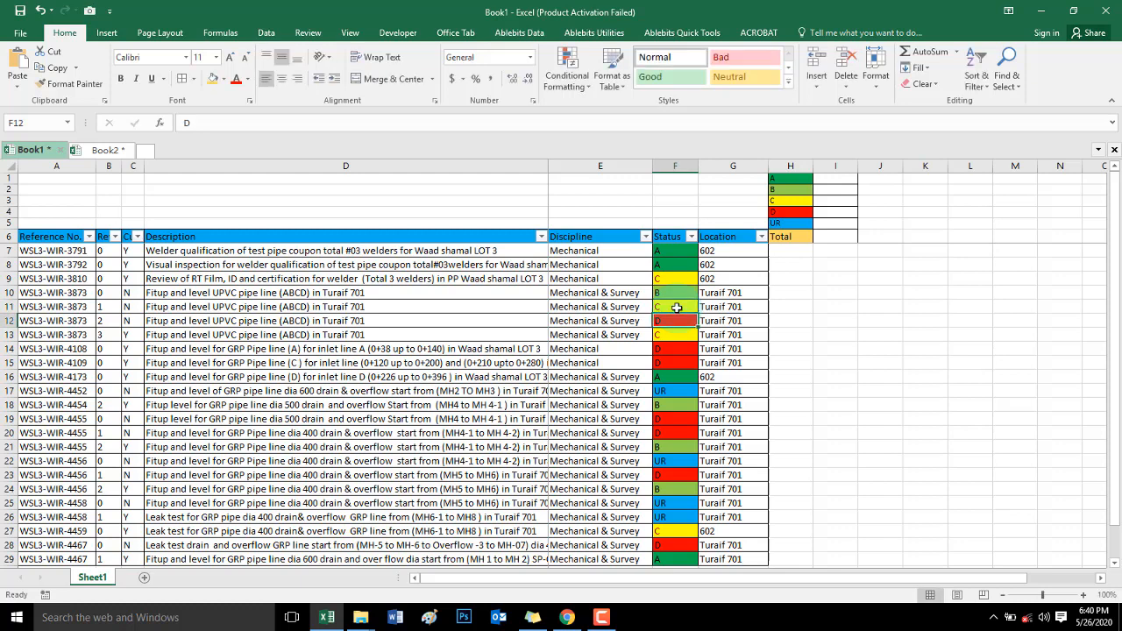
{"action": "left_click", "coordinate": [674, 334]}
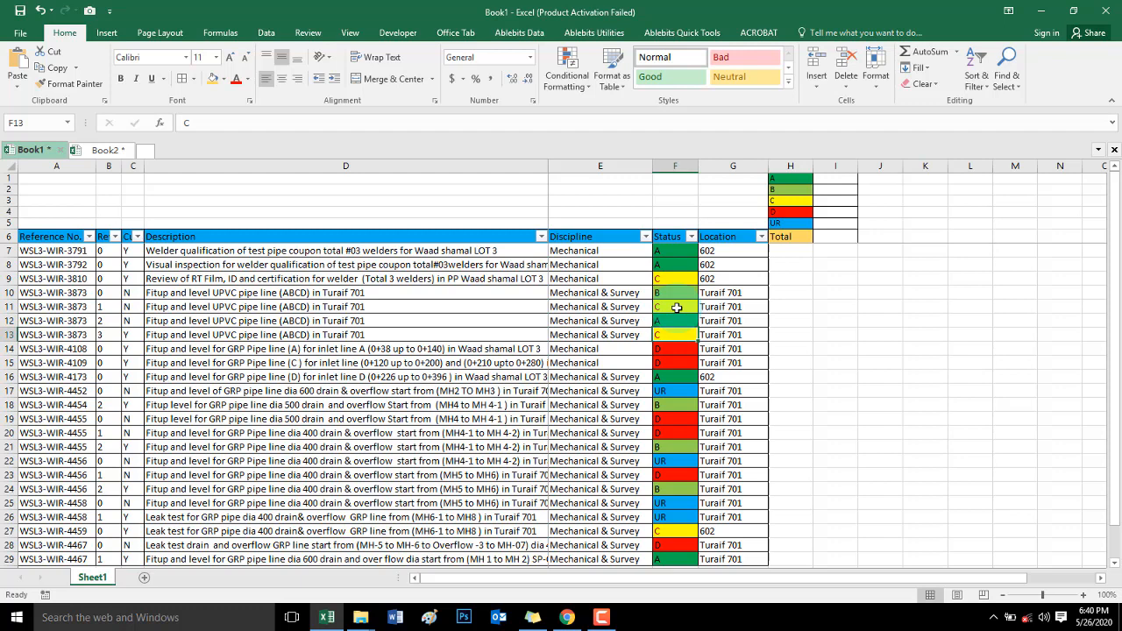
{"action": "left_click", "coordinate": [675, 320]}
{"action": "type", "text": "D"}
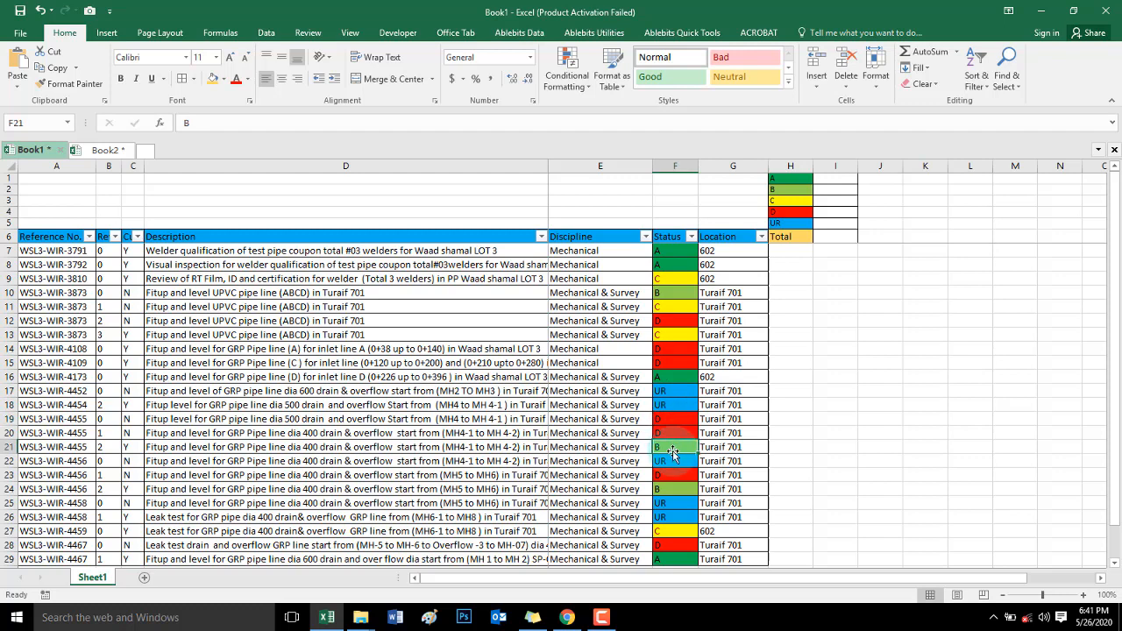
{"action": "type", "text": "C"}
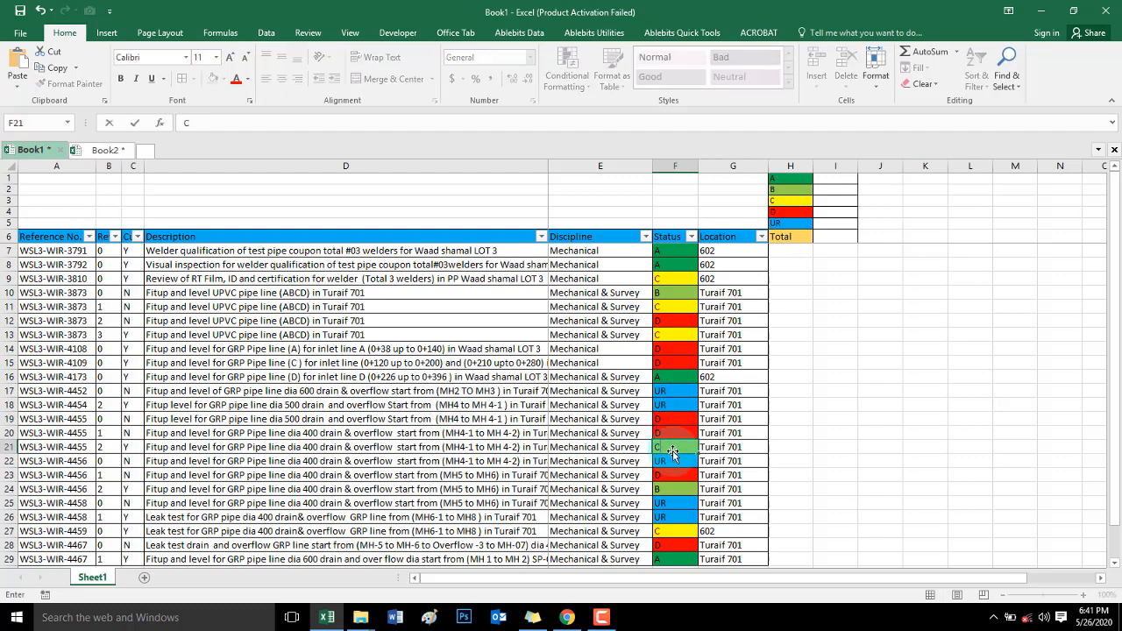
{"action": "left_click", "coordinate": [674, 460]}
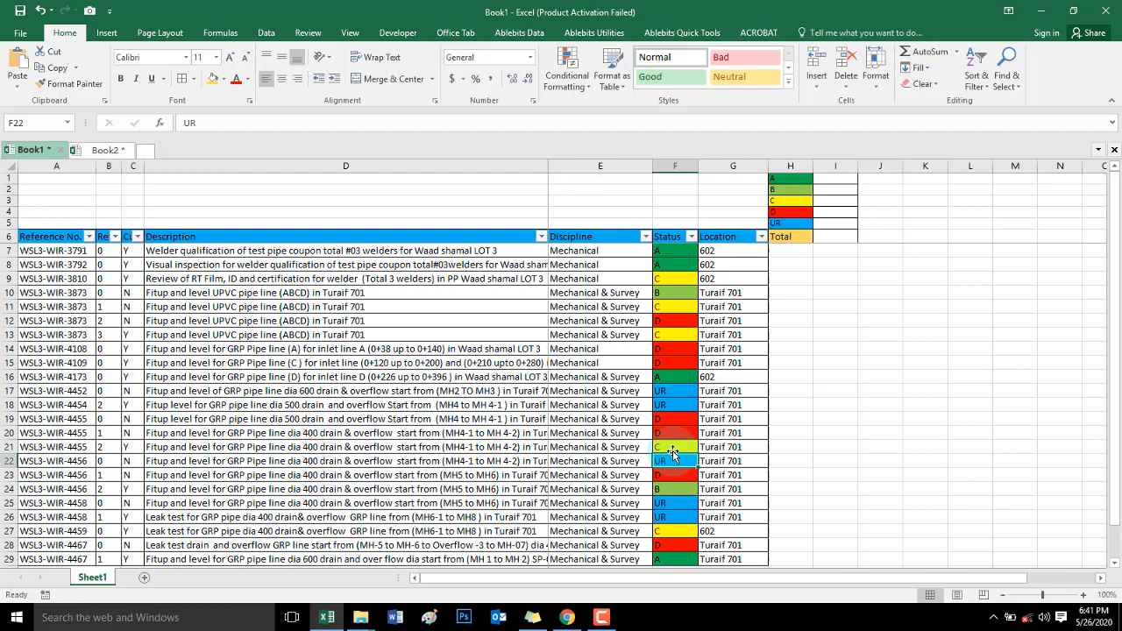
{"action": "scroll", "scroll_direction": "down", "scroll_amount": 3}
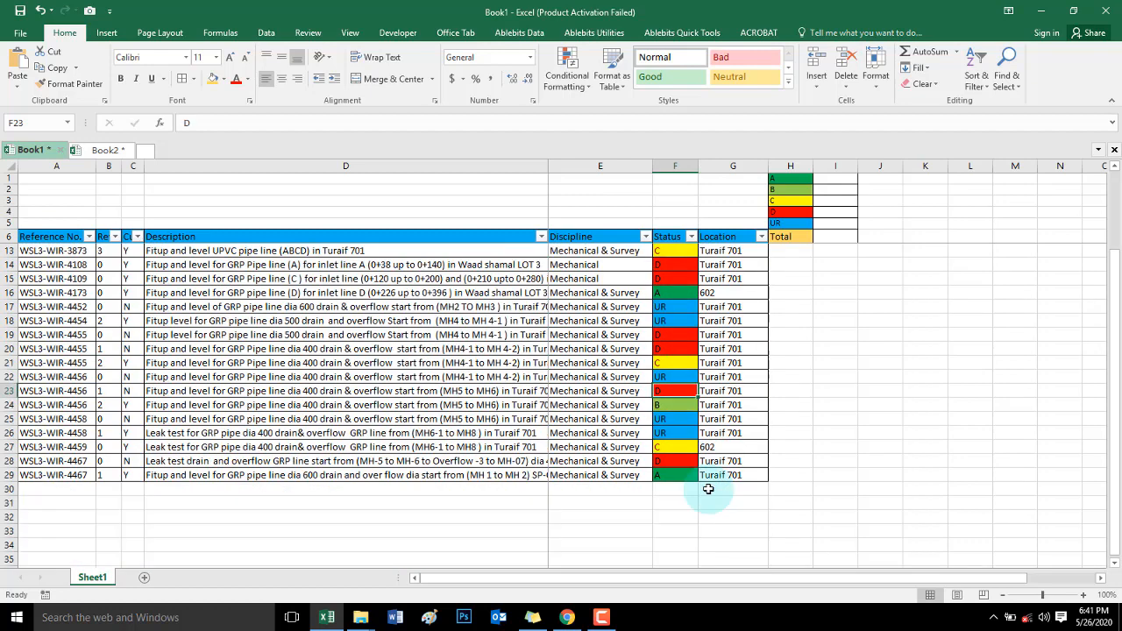
{"action": "scroll", "scroll_direction": "up", "scroll_amount": 3}
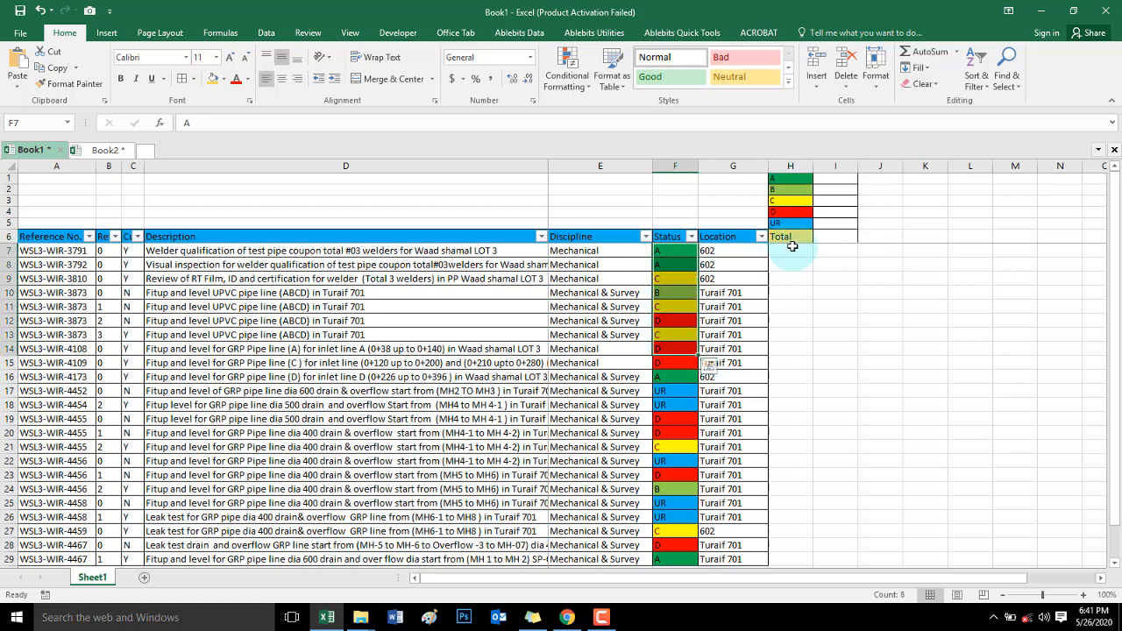
{"action": "left_click", "coordinate": [789, 236]}
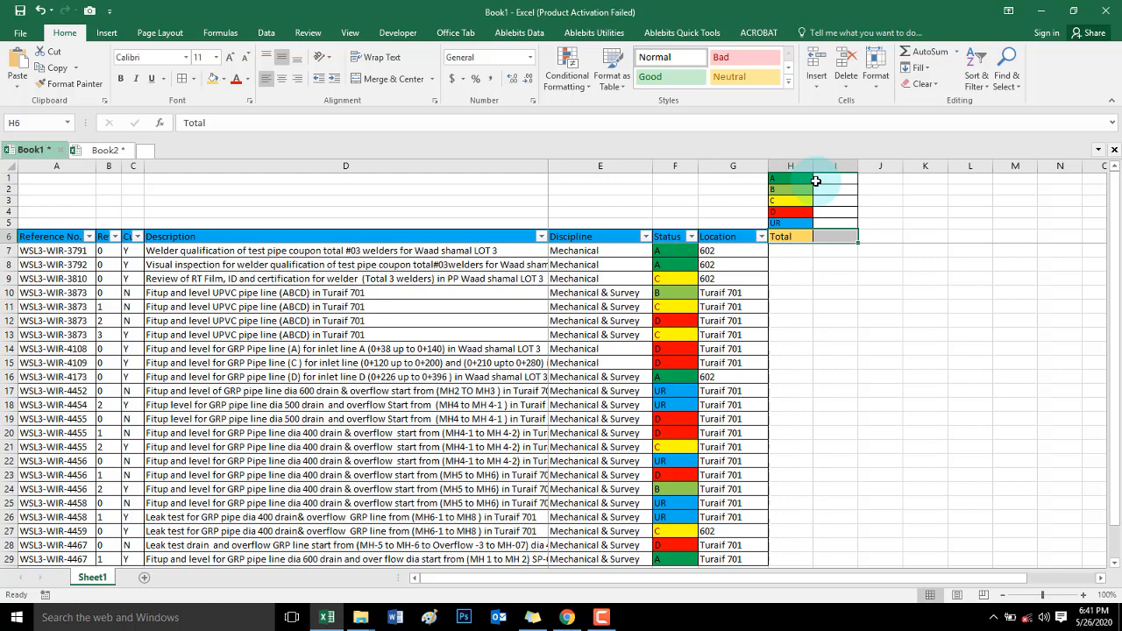
In I1, count A statuses with COUNTIF over absolute column F and criteria H1
{"action": "left_click", "coordinate": [834, 178]}
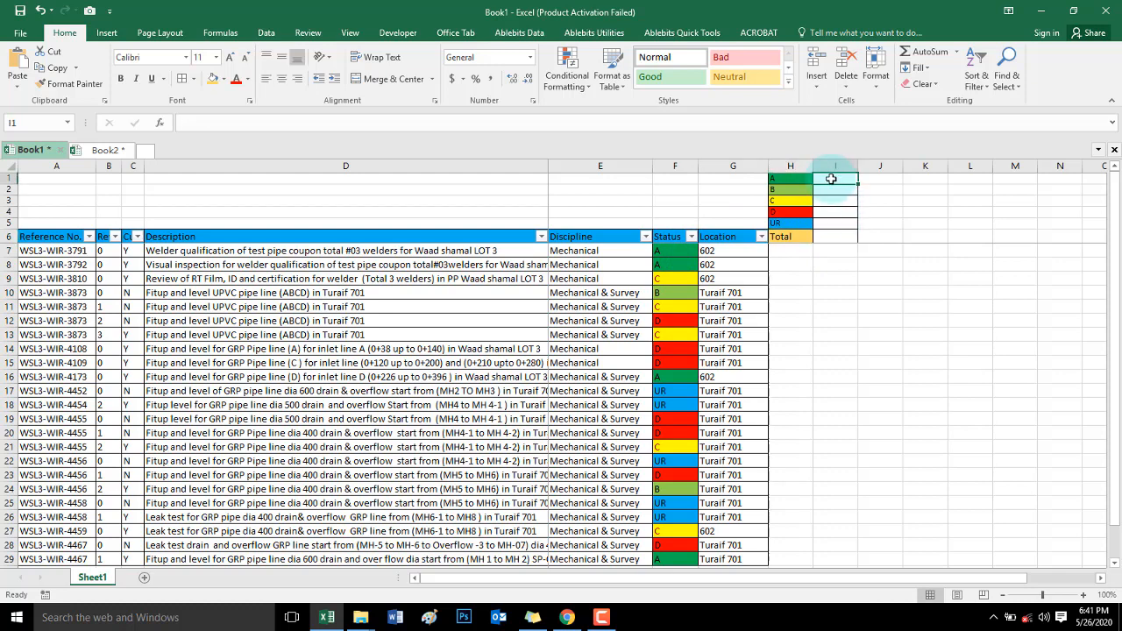
{"action": "type", "text": "=COUNTIF("}
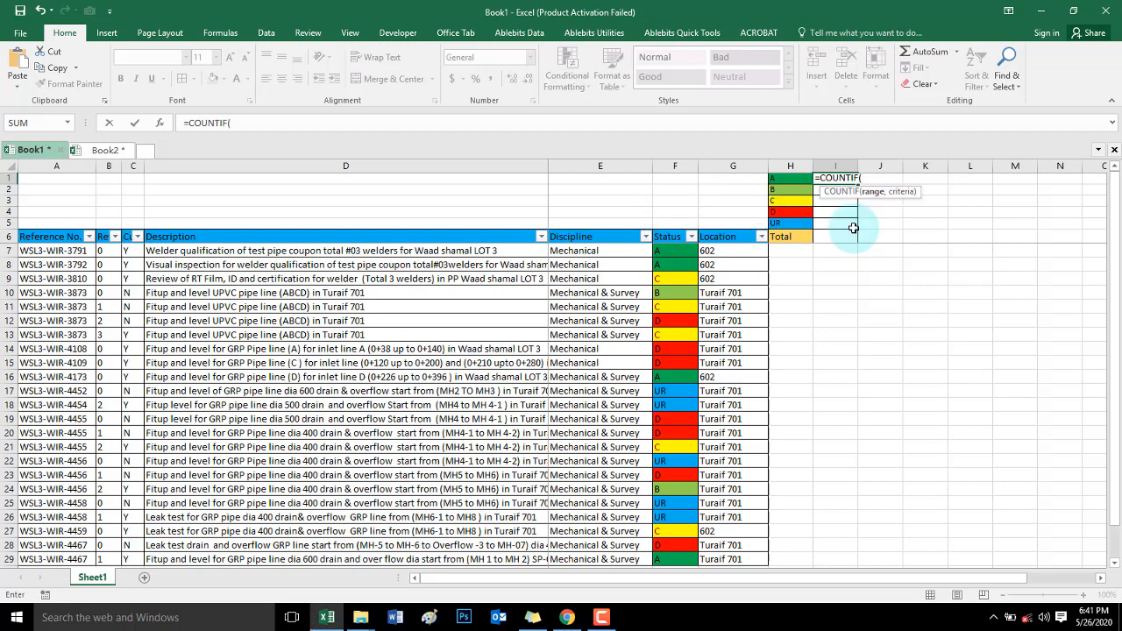
{"action": "left_click", "coordinate": [675, 166]}
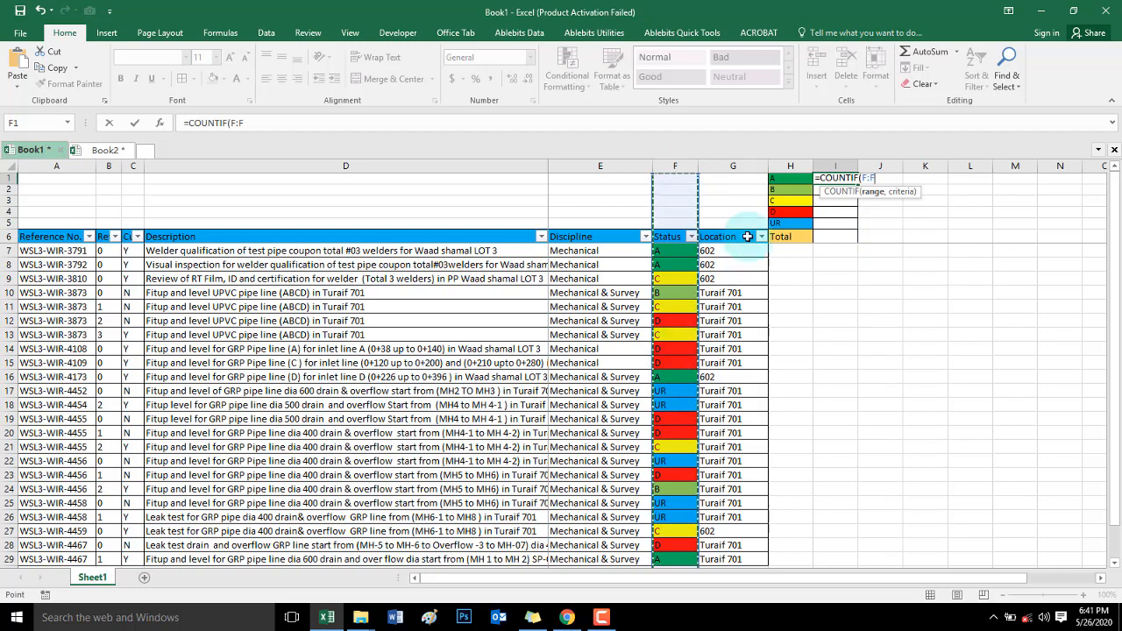
{"action": "key", "text": "f4"}
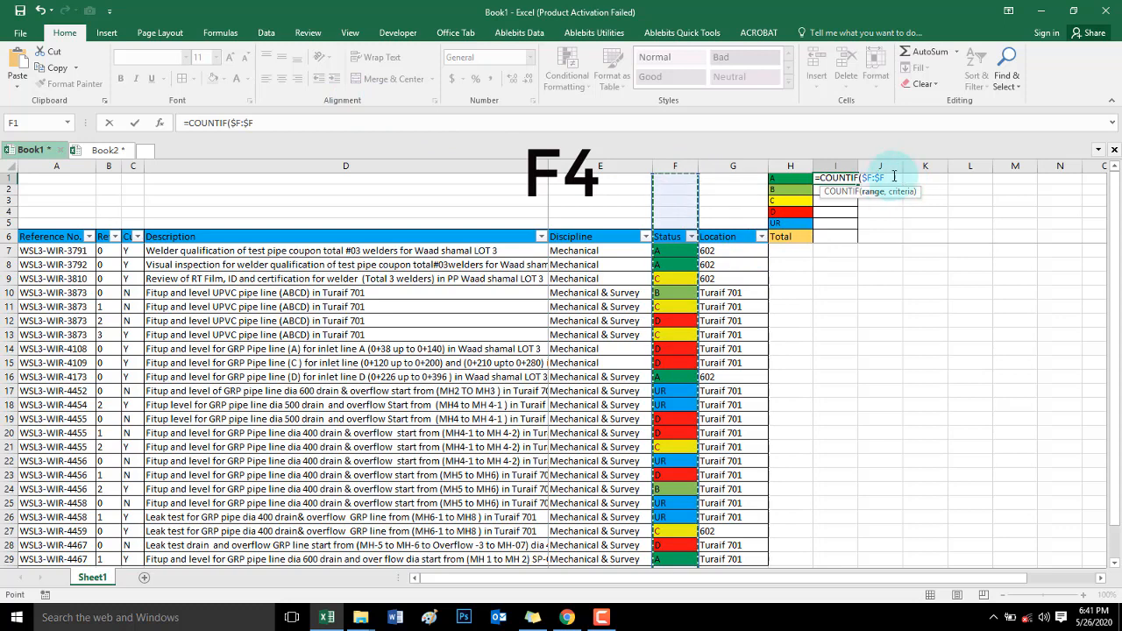
{"action": "type", "text": ","}
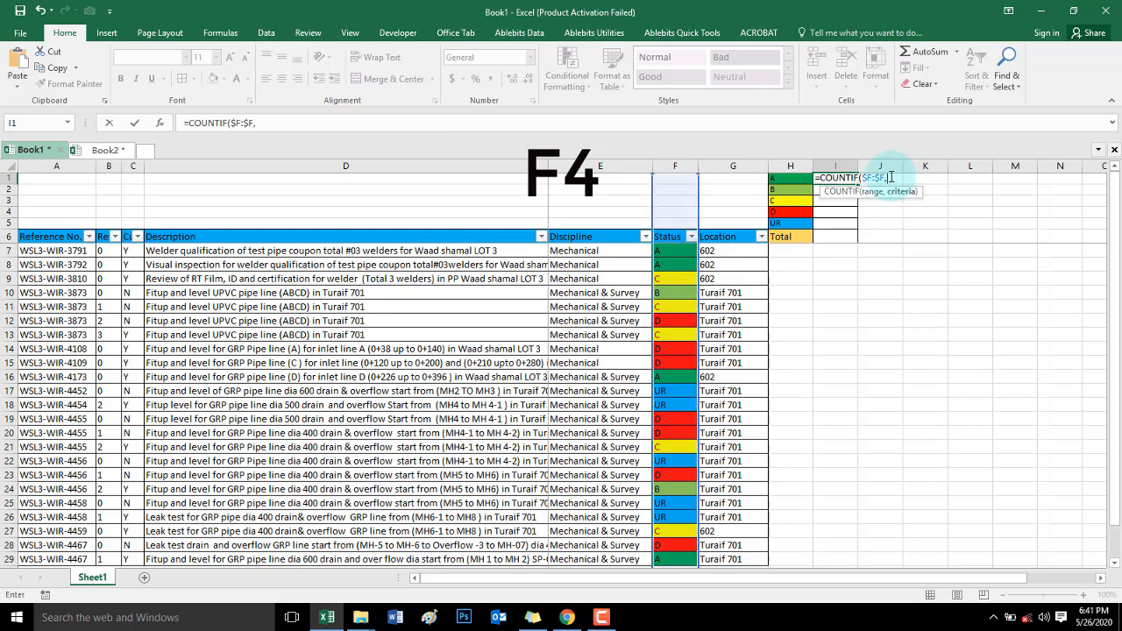
{"action": "left_click", "coordinate": [789, 178]}
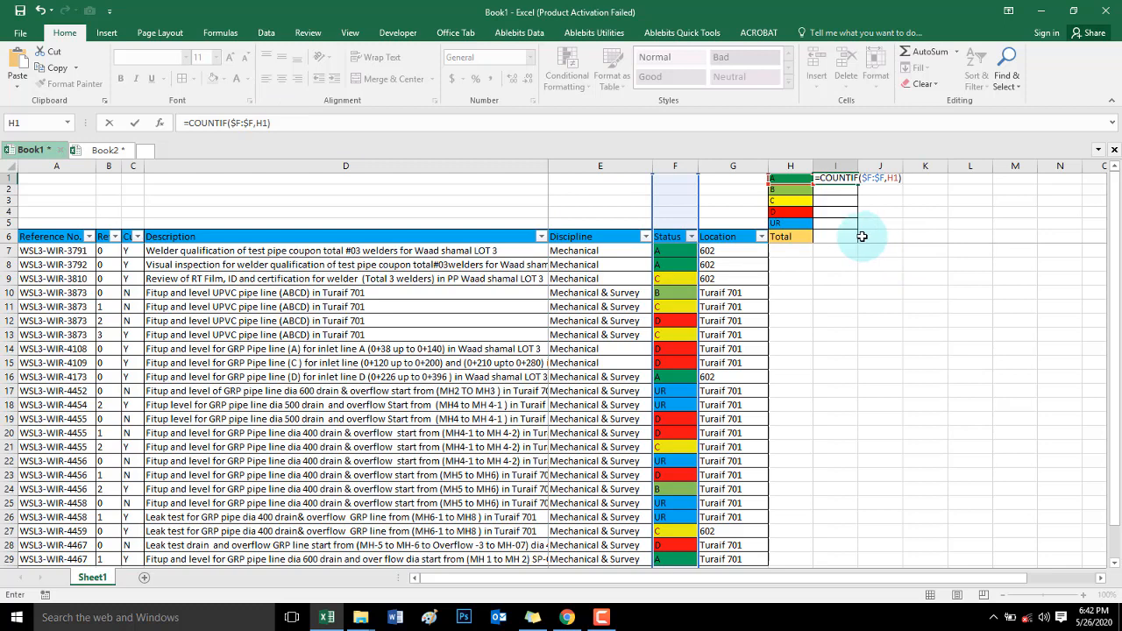
{"action": "key", "text": "Enter"}
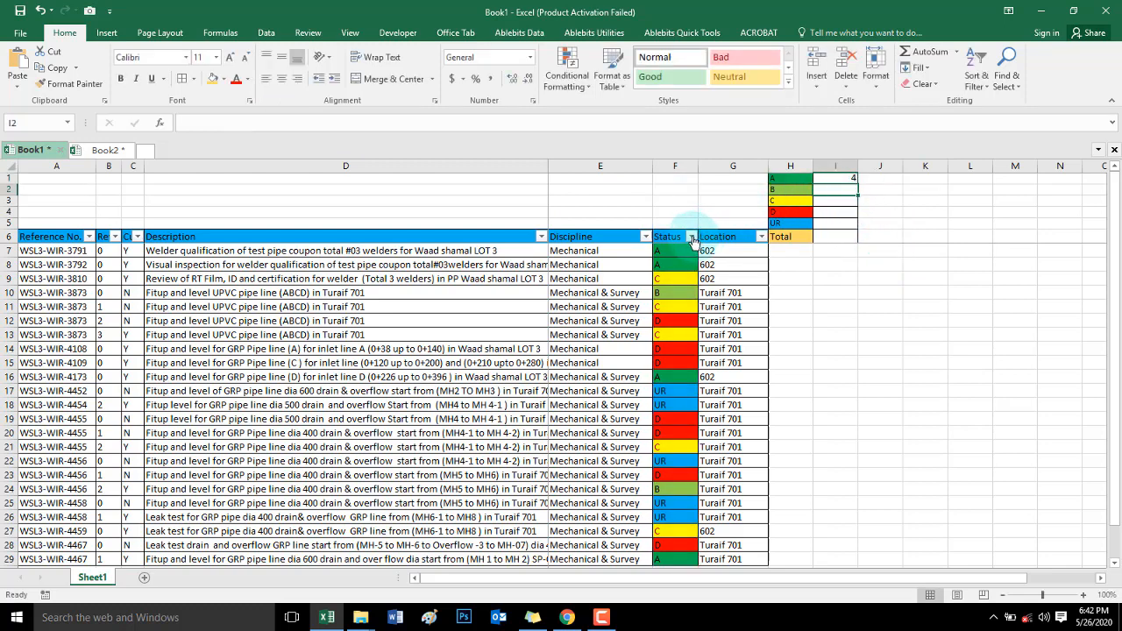
{"action": "left_click", "coordinate": [692, 236]}
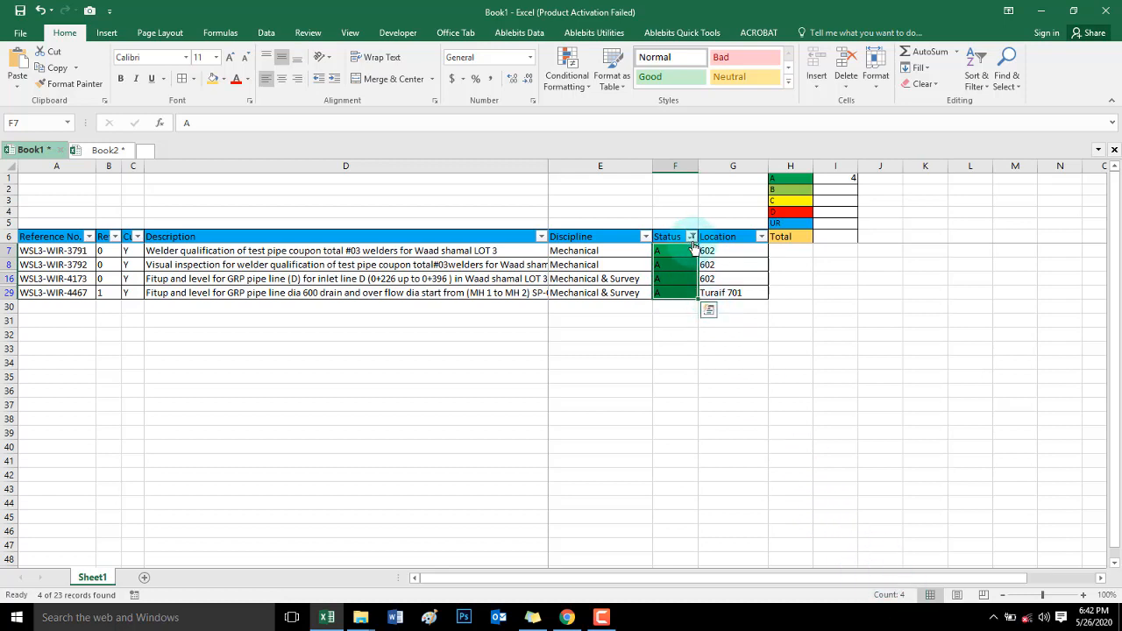
{"action": "left_click", "coordinate": [691, 235]}
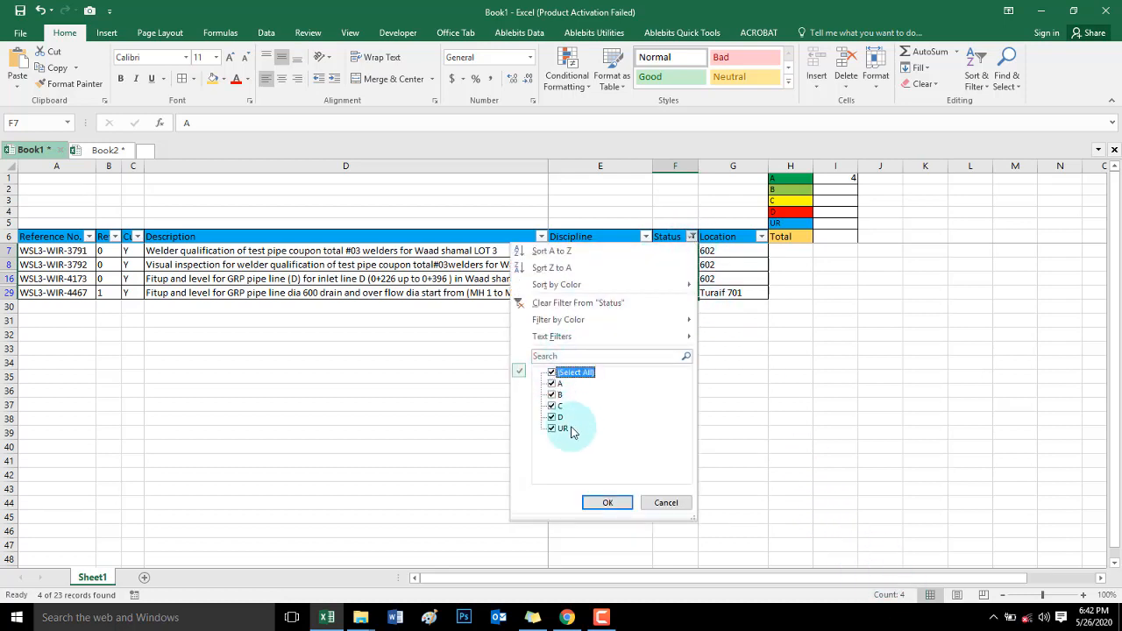
{"action": "left_click", "coordinate": [607, 502]}
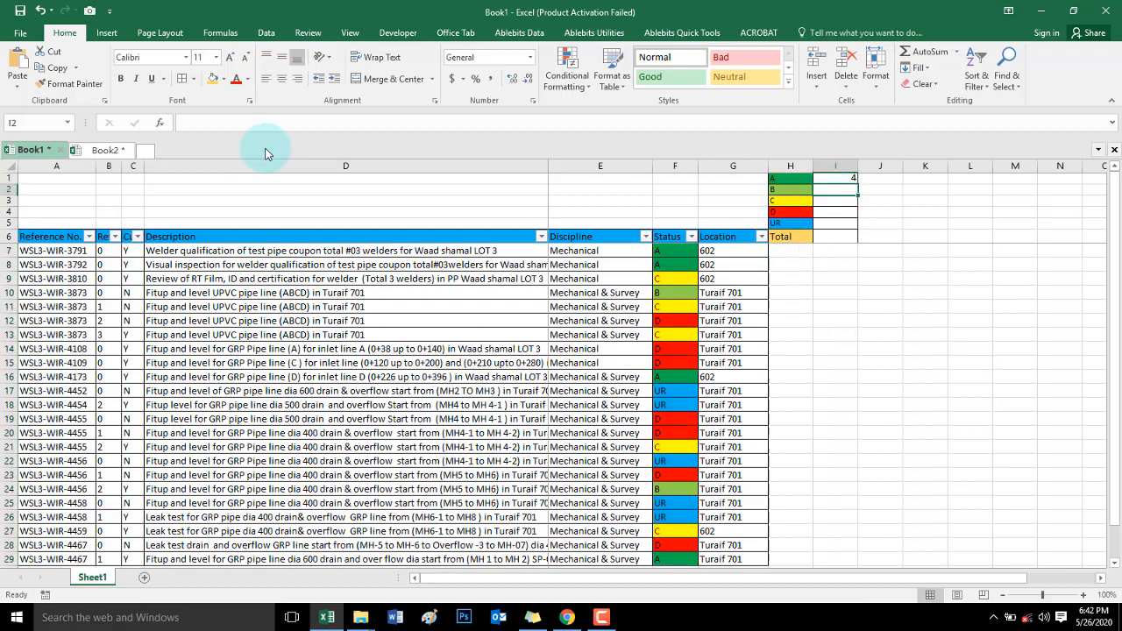
Begin the I2 COUNT formula for B, fixing a typo and selecting column F as range
{"action": "type", "text": "c"}
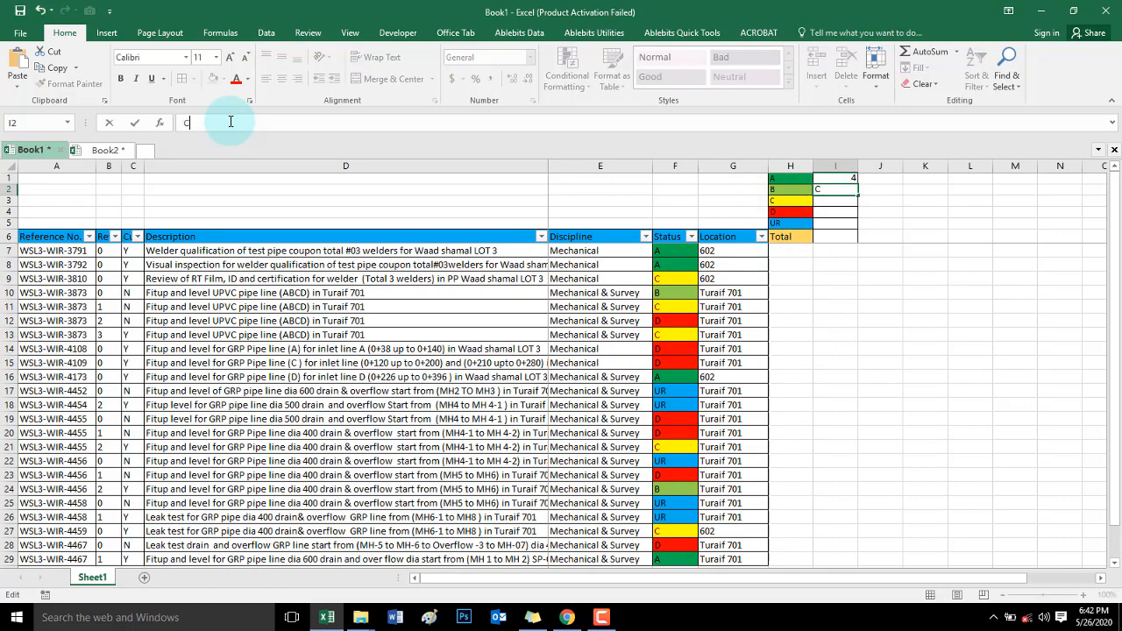
{"action": "type", "text": "COUNT"}
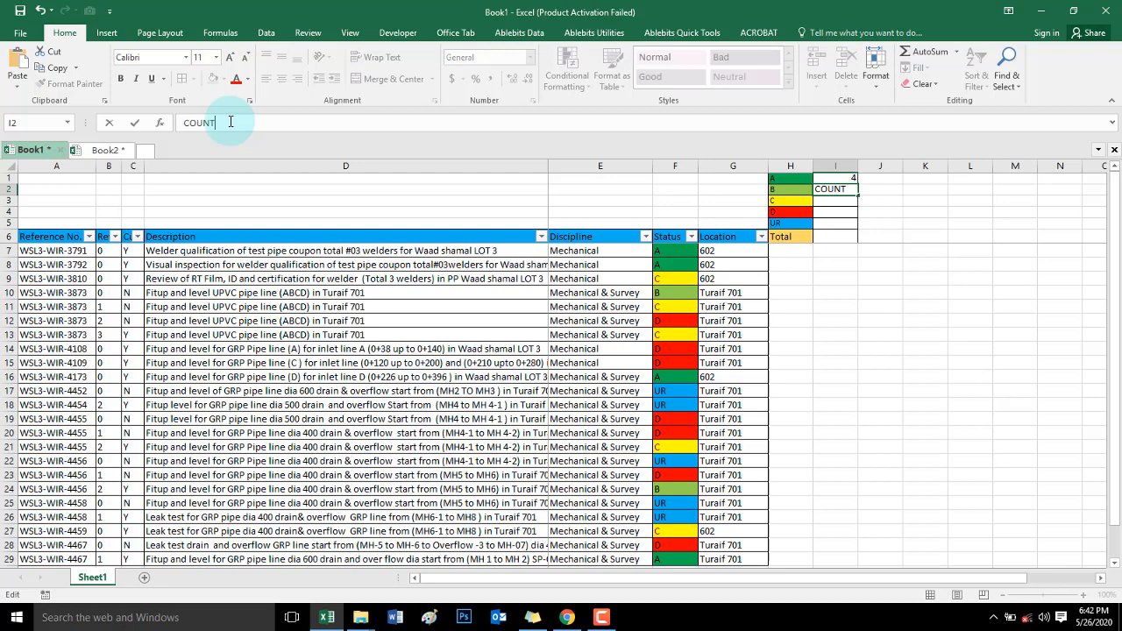
{"action": "key", "text": "backspace"}
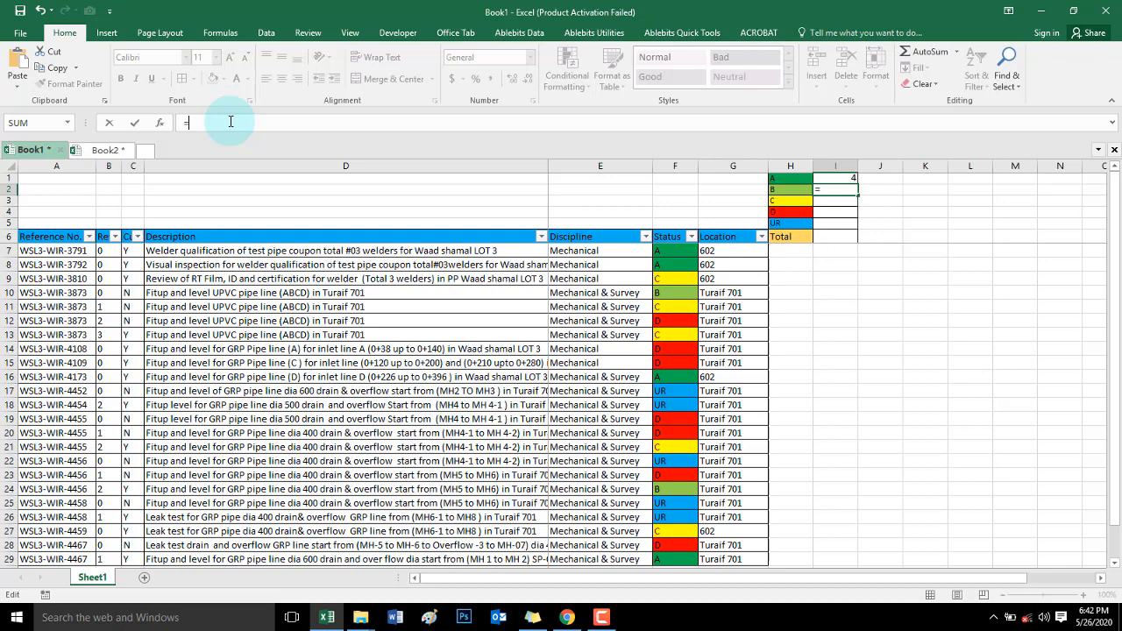
{"action": "type", "text": "=COUNTIF("}
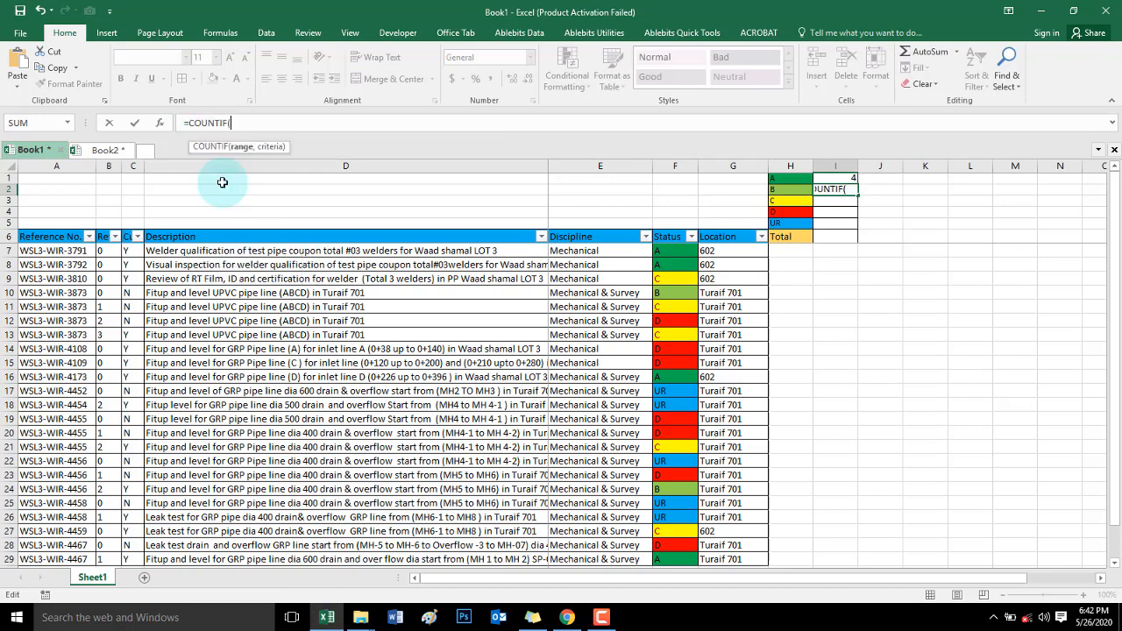
{"action": "left_click", "coordinate": [675, 166]}
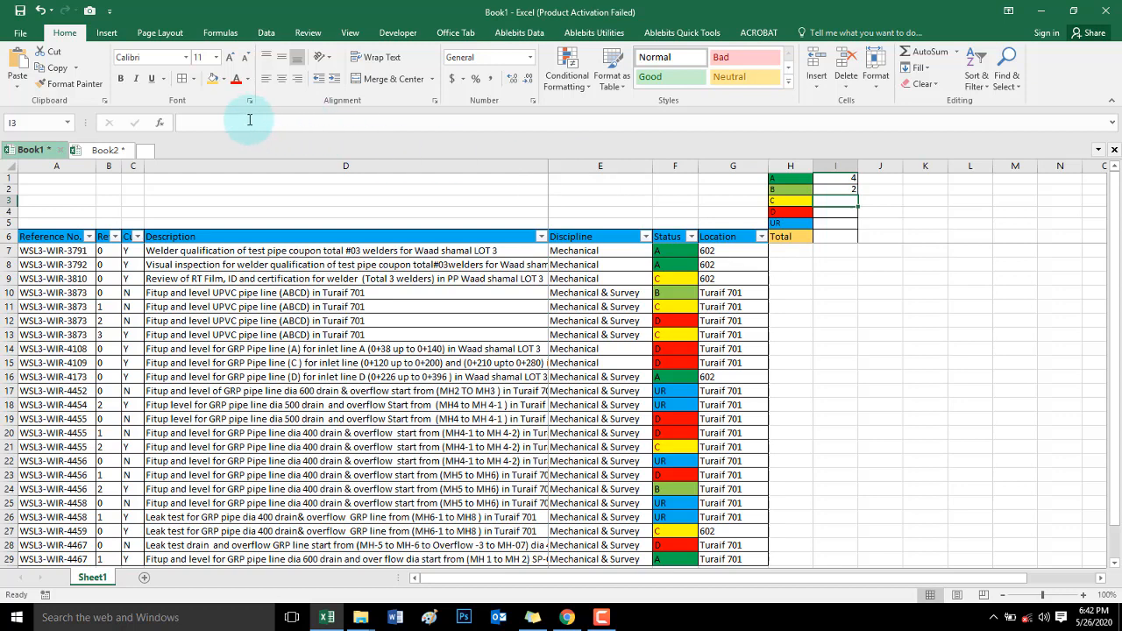
Start =COUNTIF in I3 with column F as the range for counting C
{"action": "type", "text": "=C"}
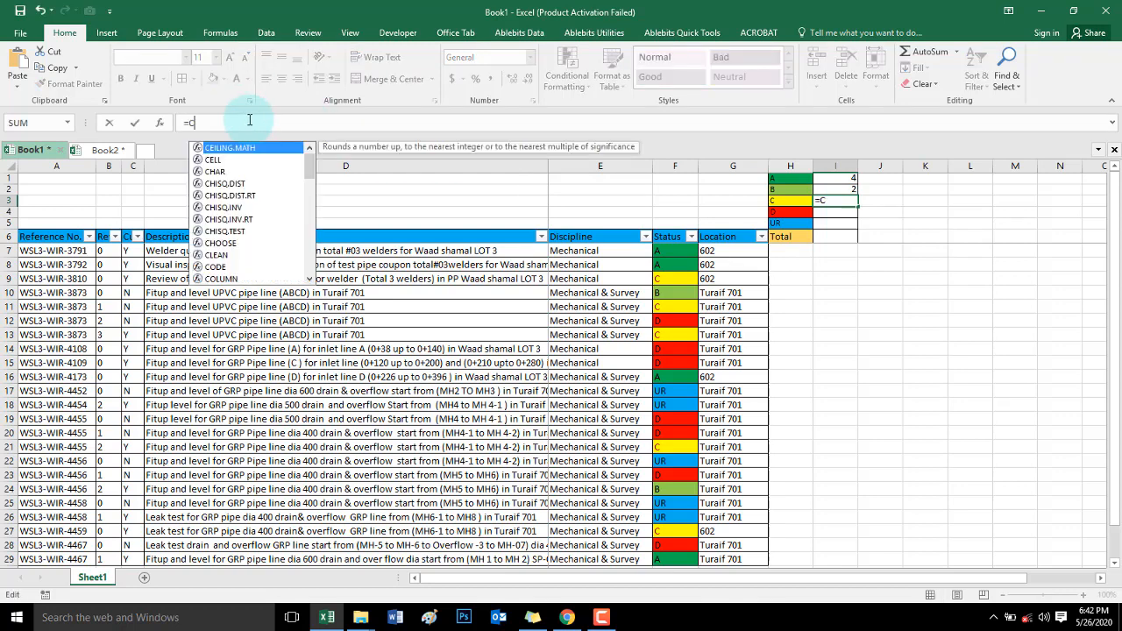
{"action": "type", "text": "OUNT"}
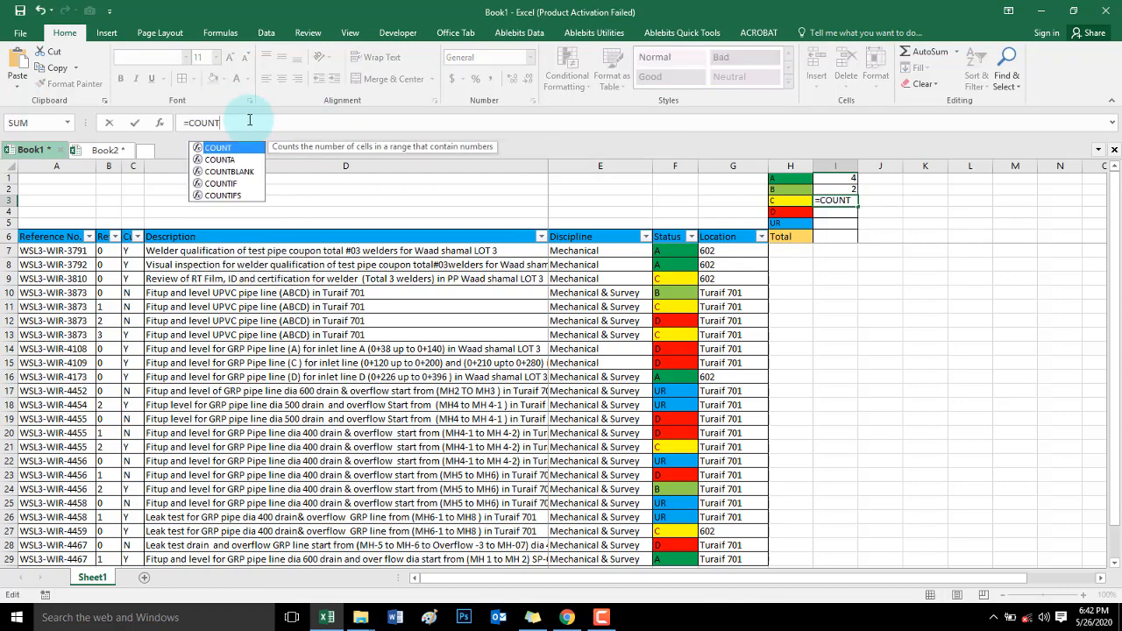
{"action": "type", "text": "IF("}
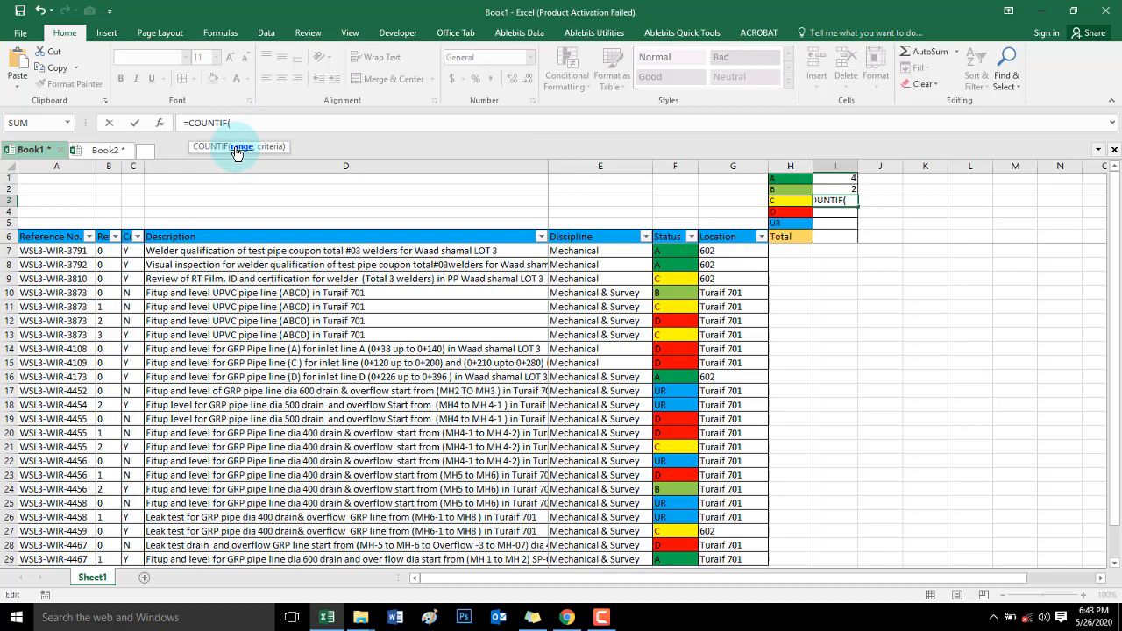
{"action": "left_click", "coordinate": [675, 165]}
{"action": "type", "text": "="}
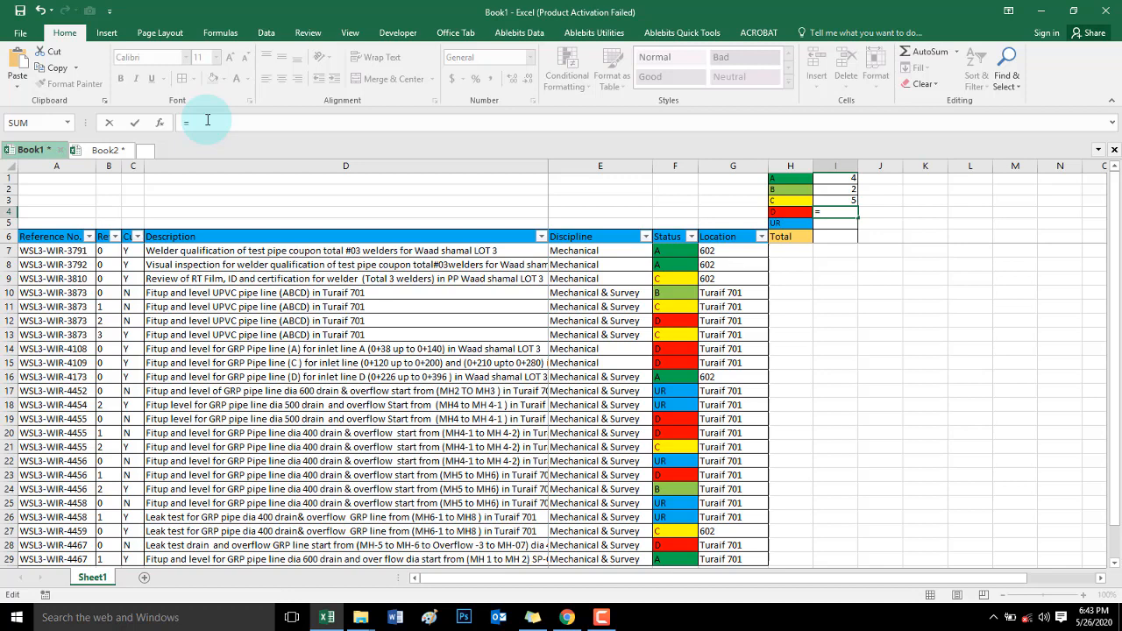
In I4, count column F entries matching the D label, giving 7
{"action": "type", "text": "COU"}
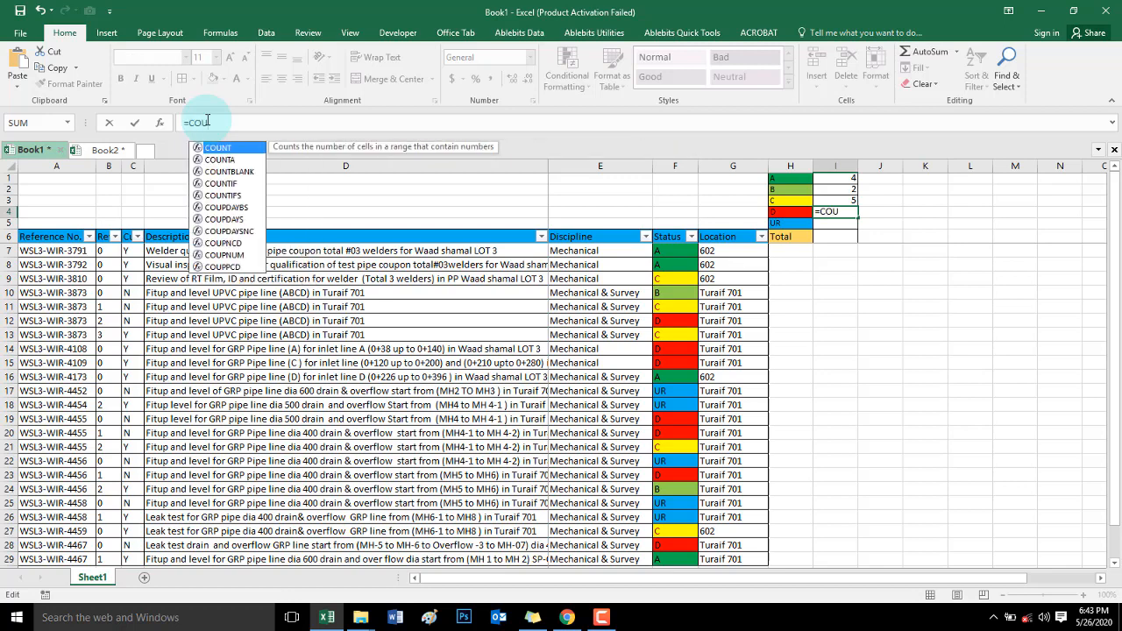
{"action": "mouse_move", "coordinate": [222, 195]}
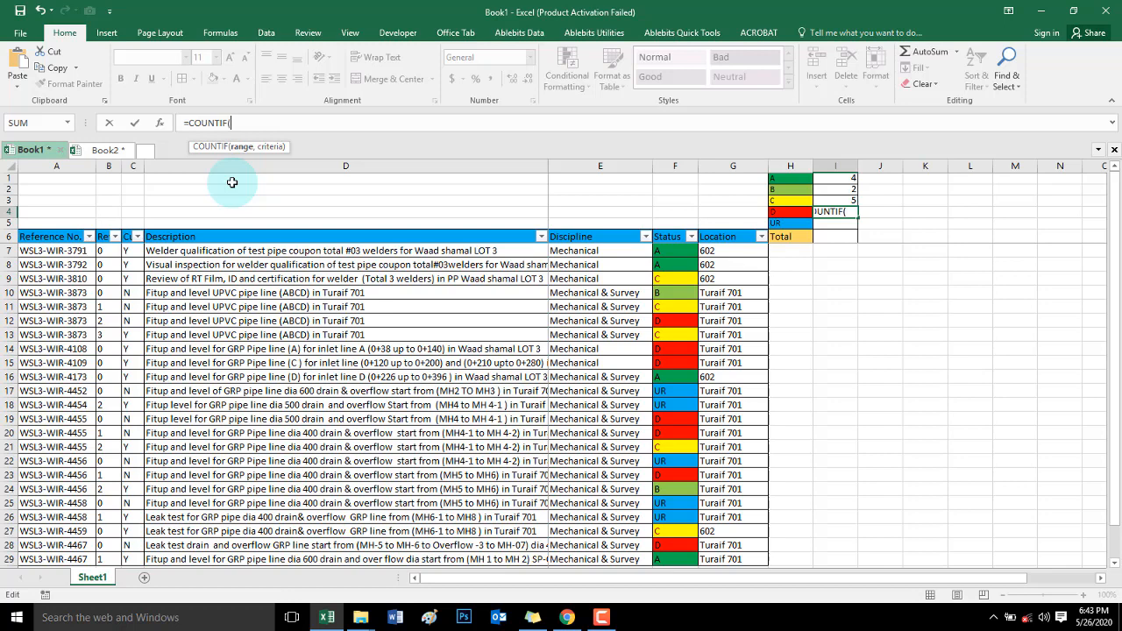
{"action": "left_click", "coordinate": [674, 166]}
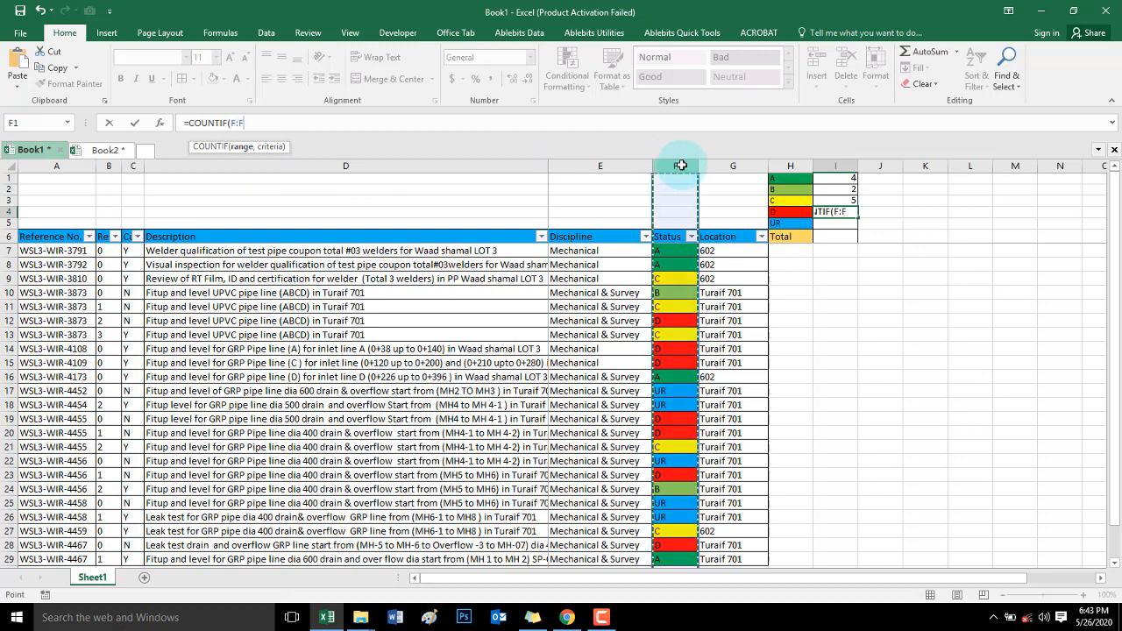
{"action": "key", "text": "f4"}
{"action": "type", "text": ","}
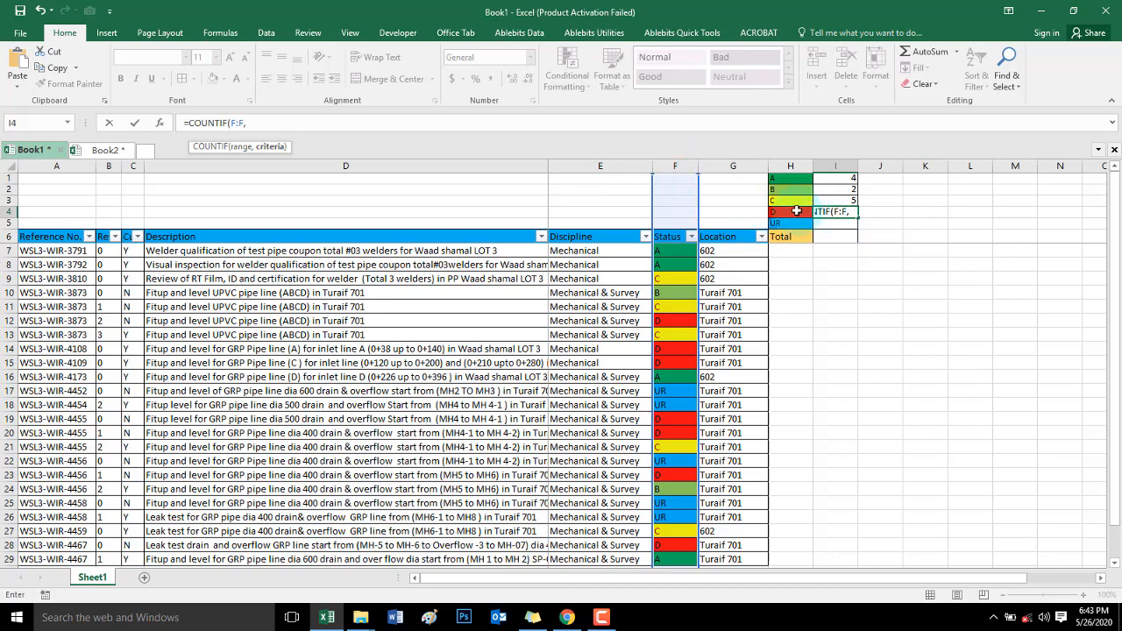
{"action": "left_click", "coordinate": [789, 212]}
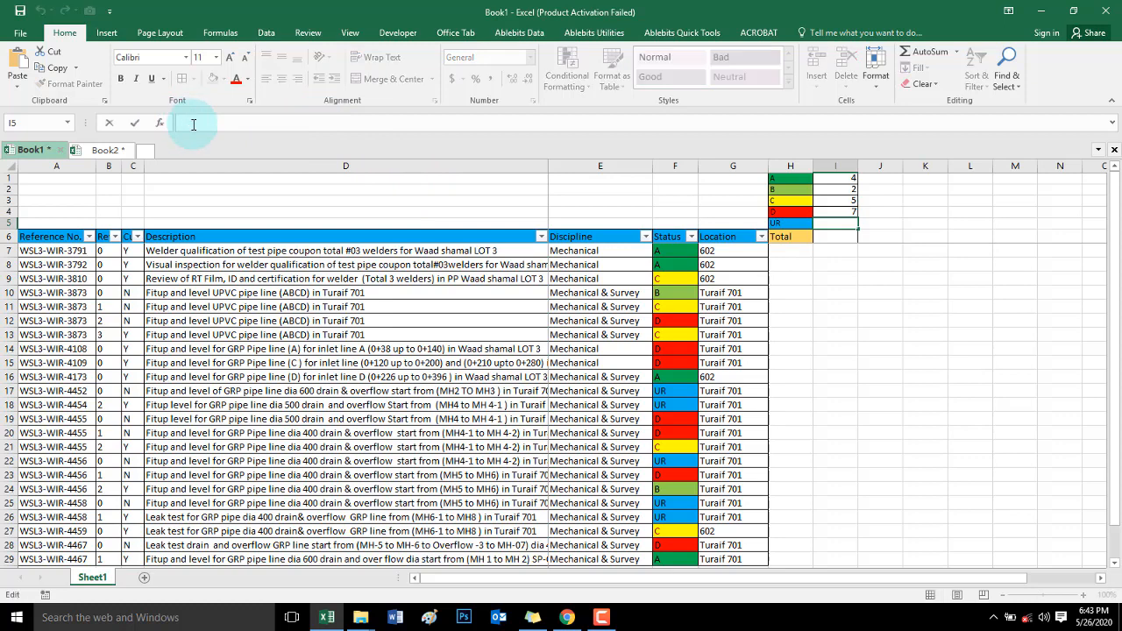
Enter =COUNTIF(F:F,H5) in I5 so the UR count shows 5
{"action": "type", "text": "=C"}
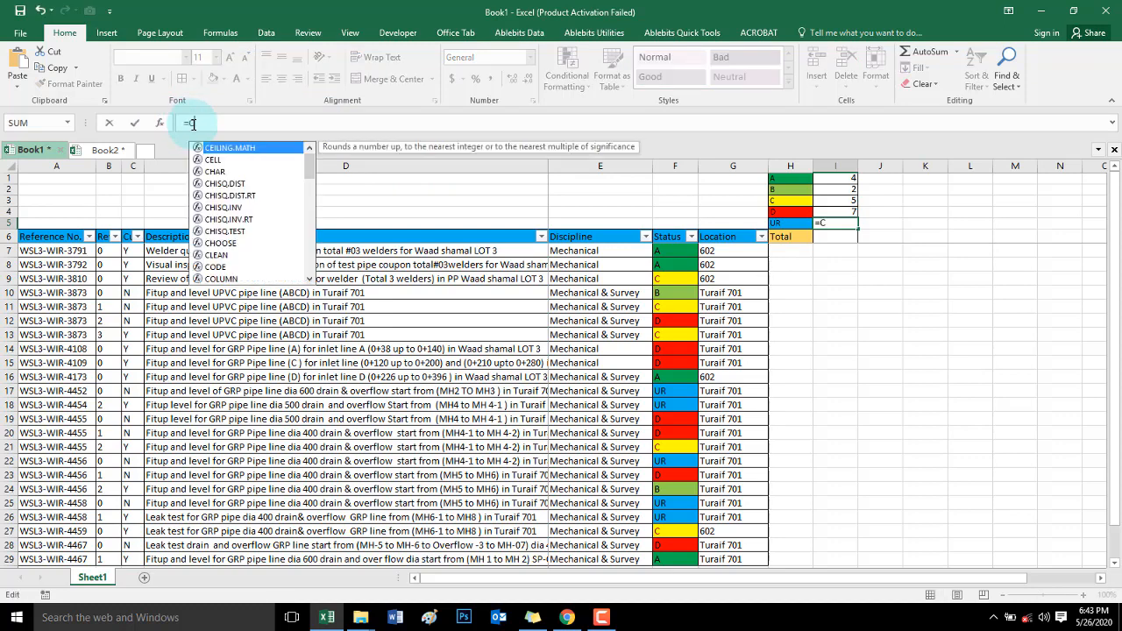
{"action": "type", "text": "OUNTIF("}
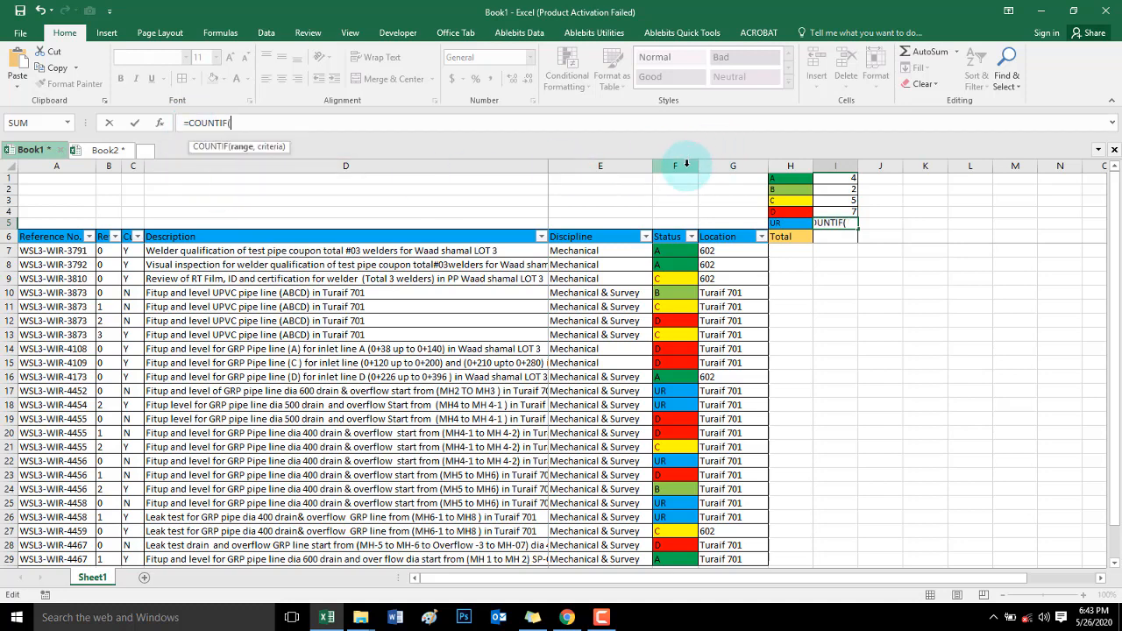
{"action": "left_click", "coordinate": [674, 165]}
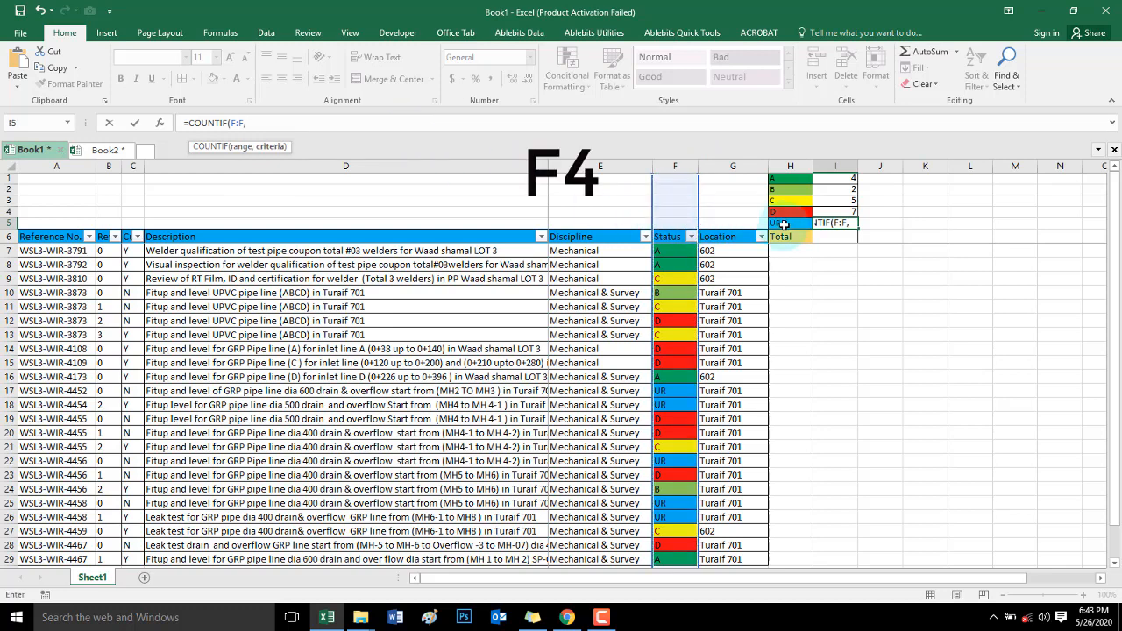
{"action": "left_click", "coordinate": [790, 223]}
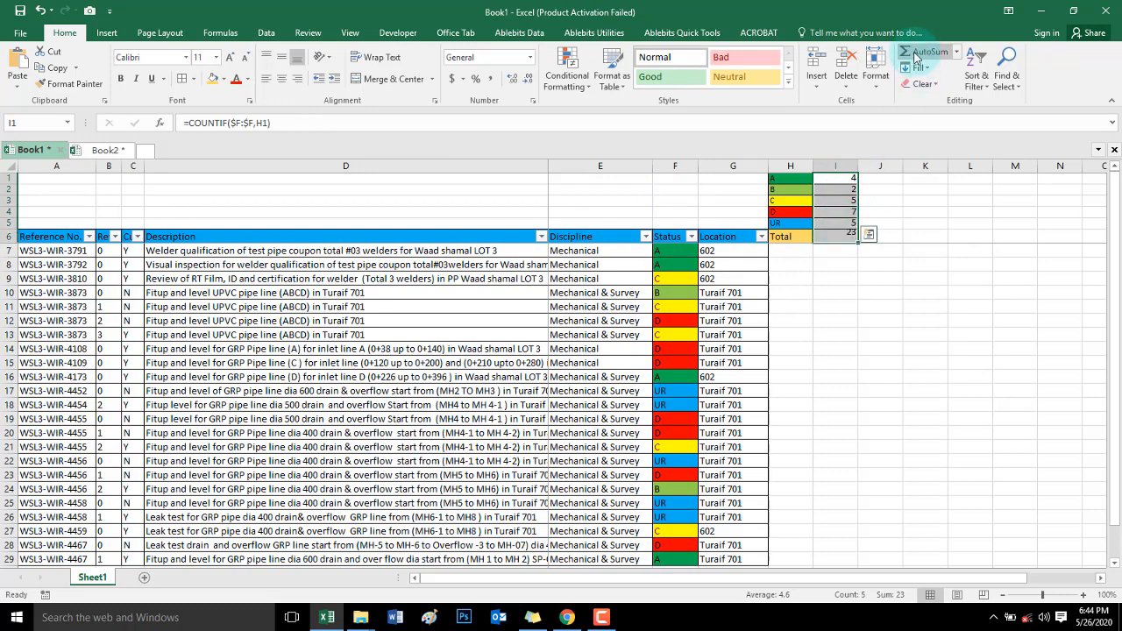
{"action": "left_click", "coordinate": [675, 250]}
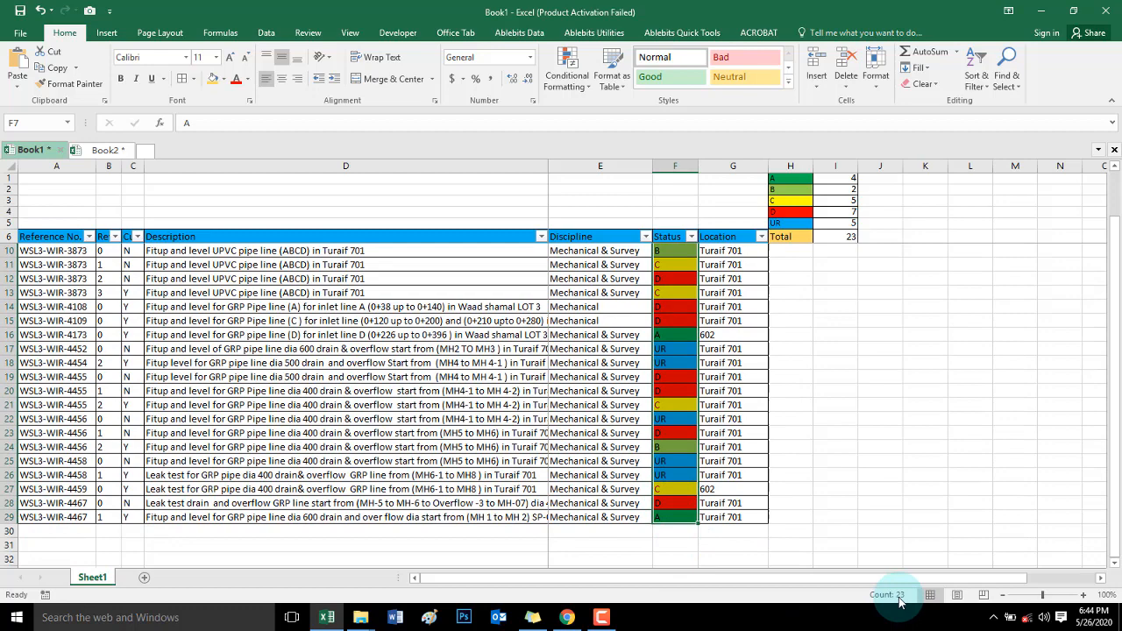
{"action": "left_click", "coordinate": [834, 235]}
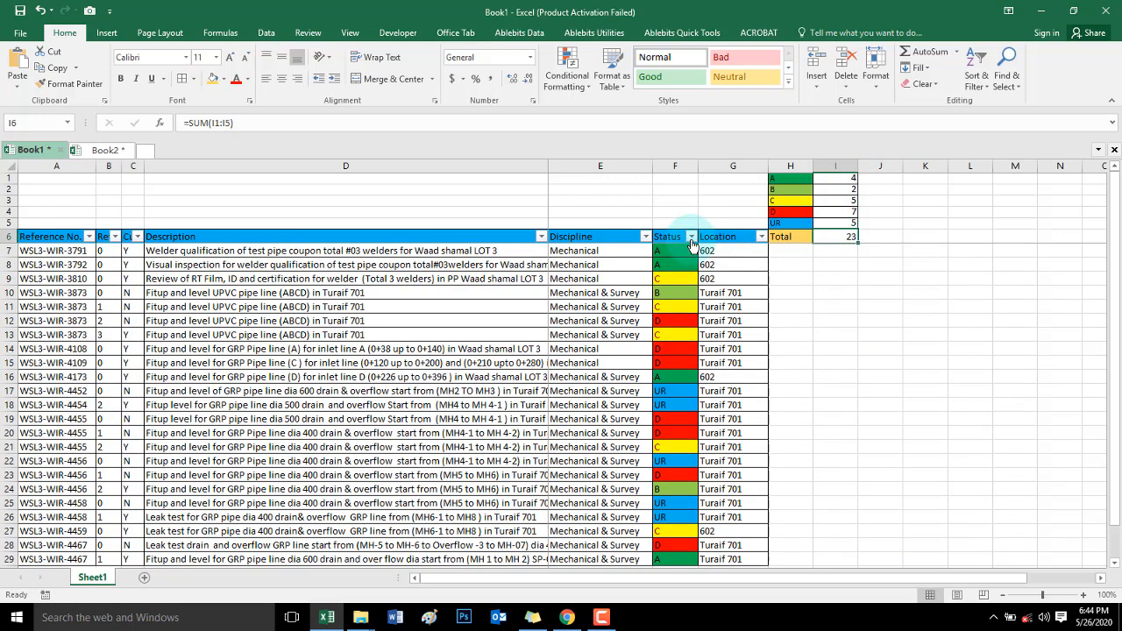
{"action": "left_click", "coordinate": [692, 236]}
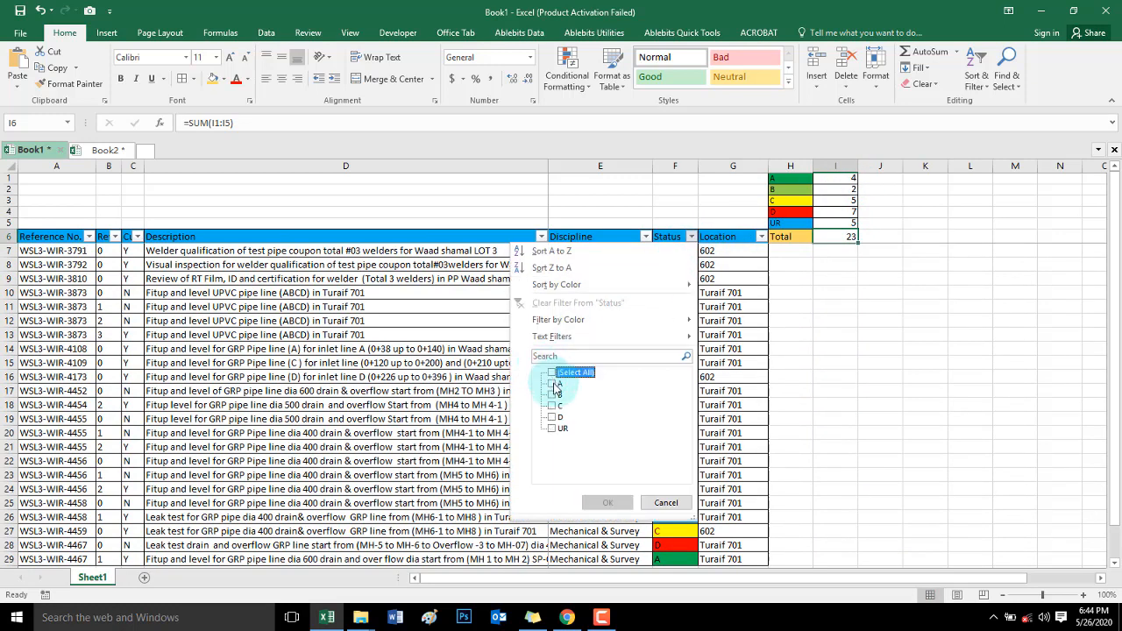
{"action": "left_click", "coordinate": [553, 385]}
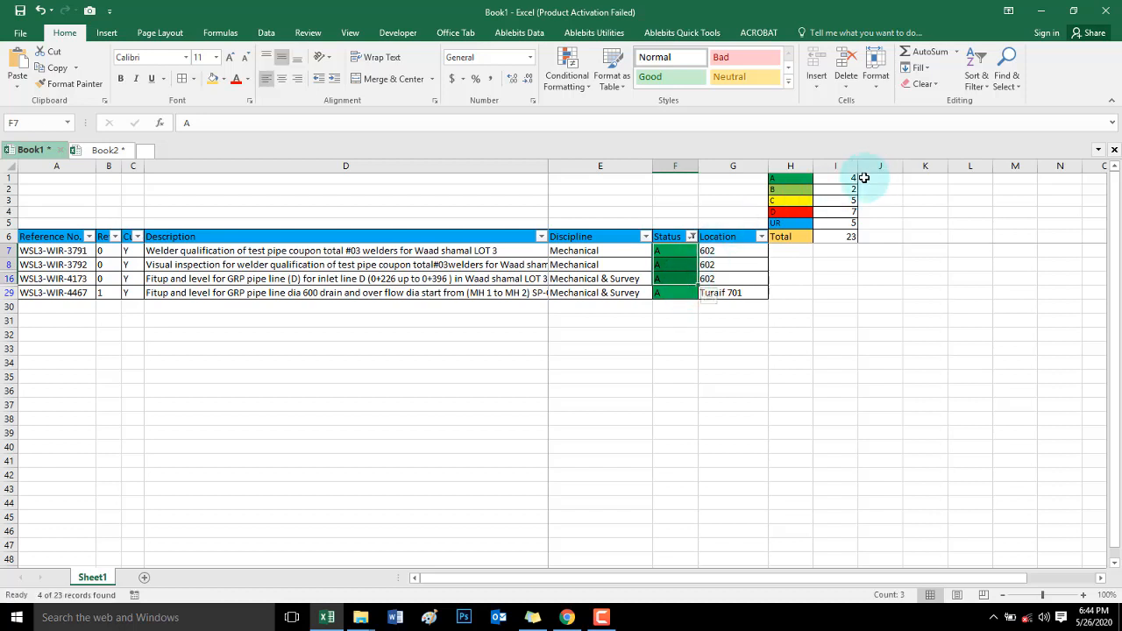
{"action": "left_click", "coordinate": [691, 236]}
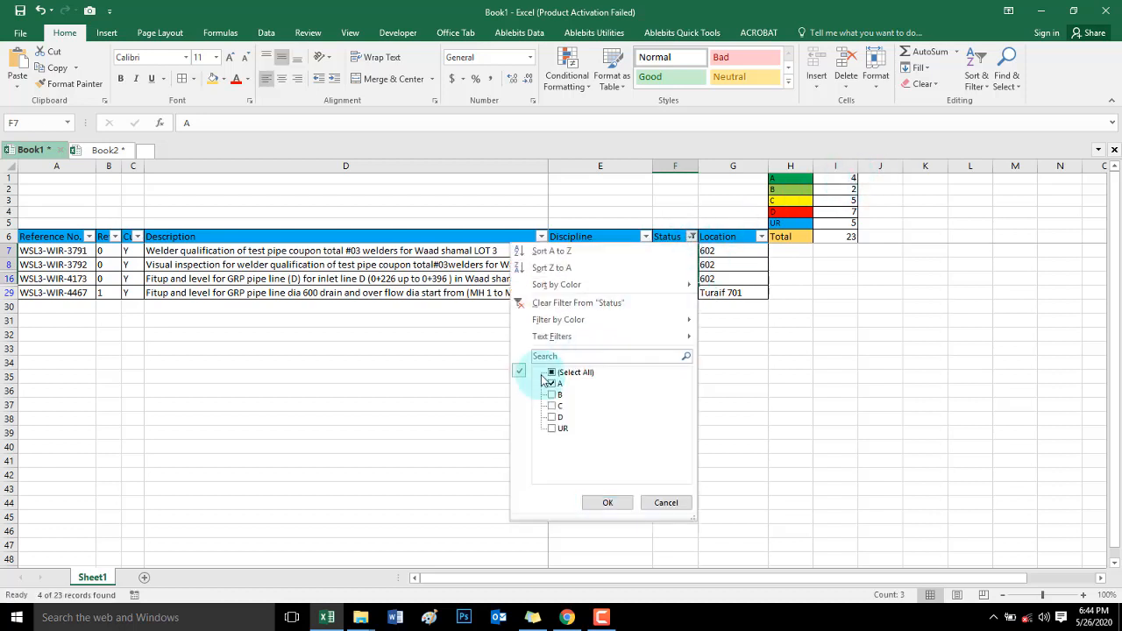
{"action": "left_click", "coordinate": [552, 395]}
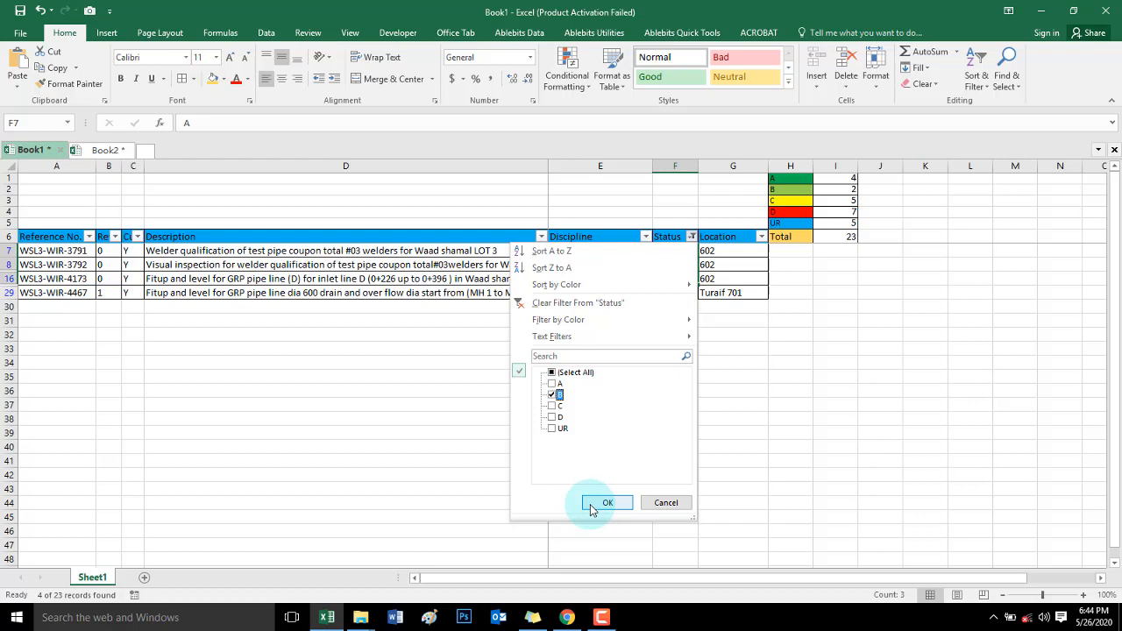
{"action": "left_click", "coordinate": [607, 503]}
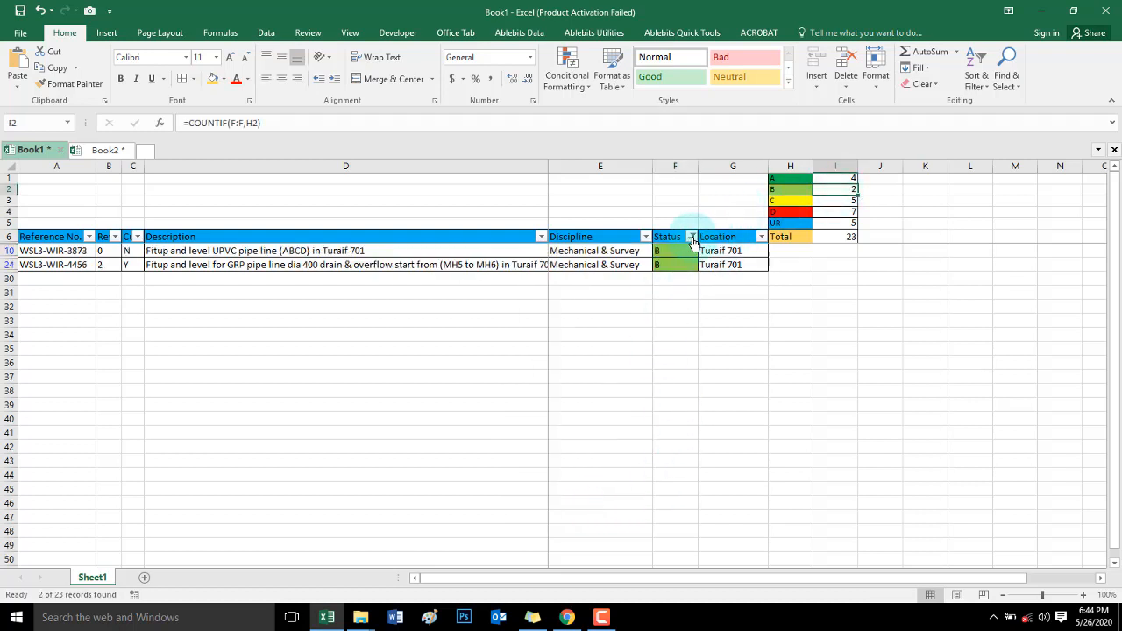
{"action": "left_click", "coordinate": [691, 236]}
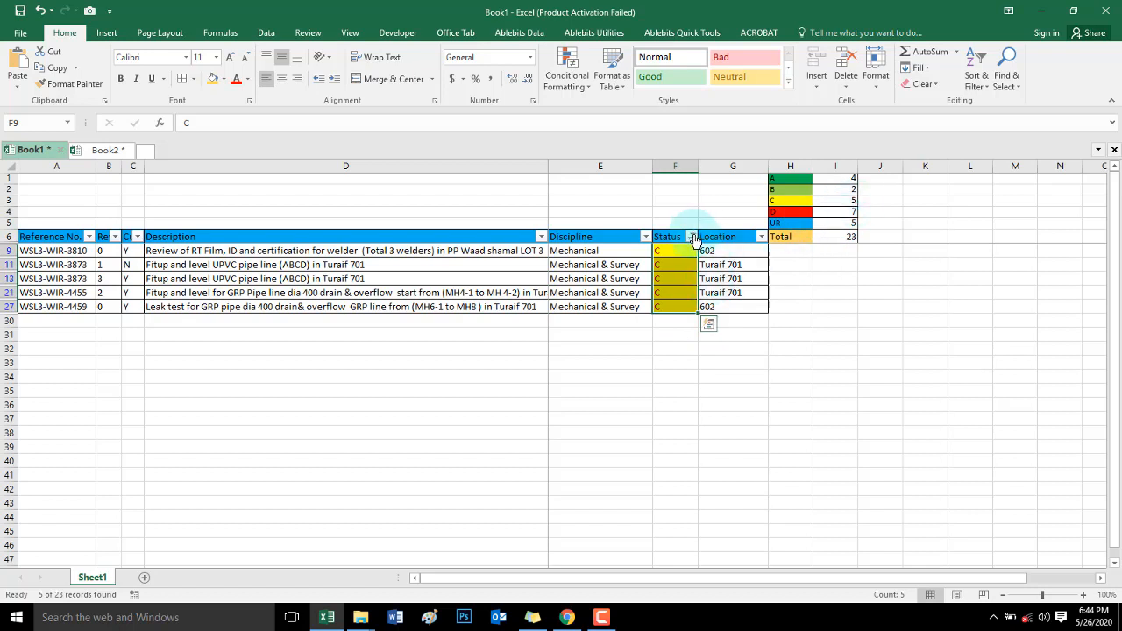
{"action": "left_click", "coordinate": [692, 240]}
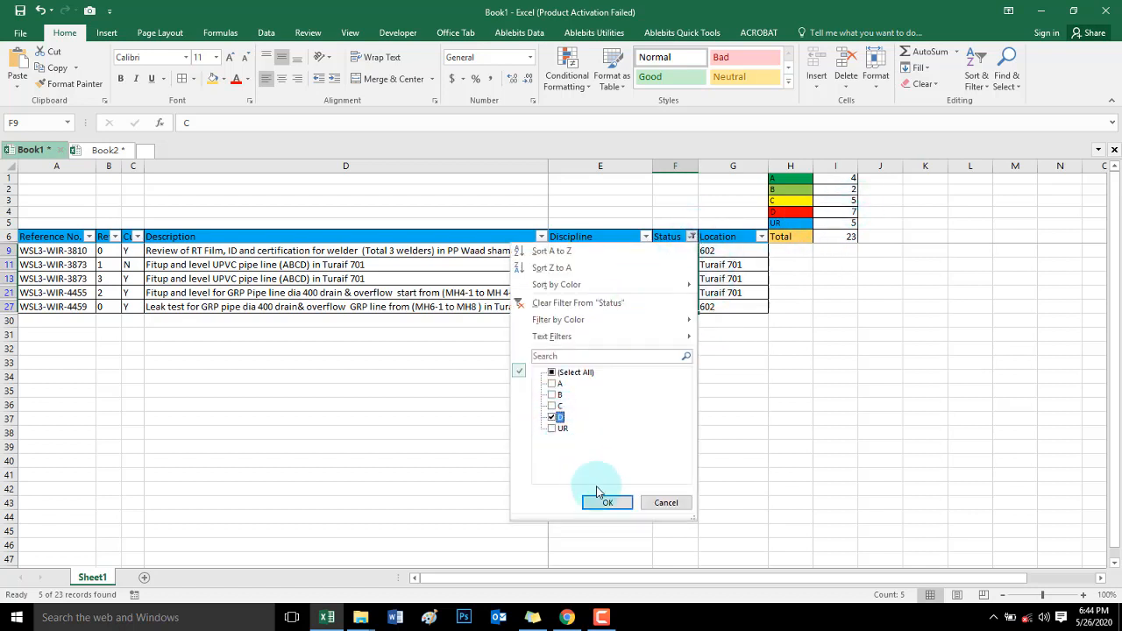
{"action": "left_click", "coordinate": [607, 502]}
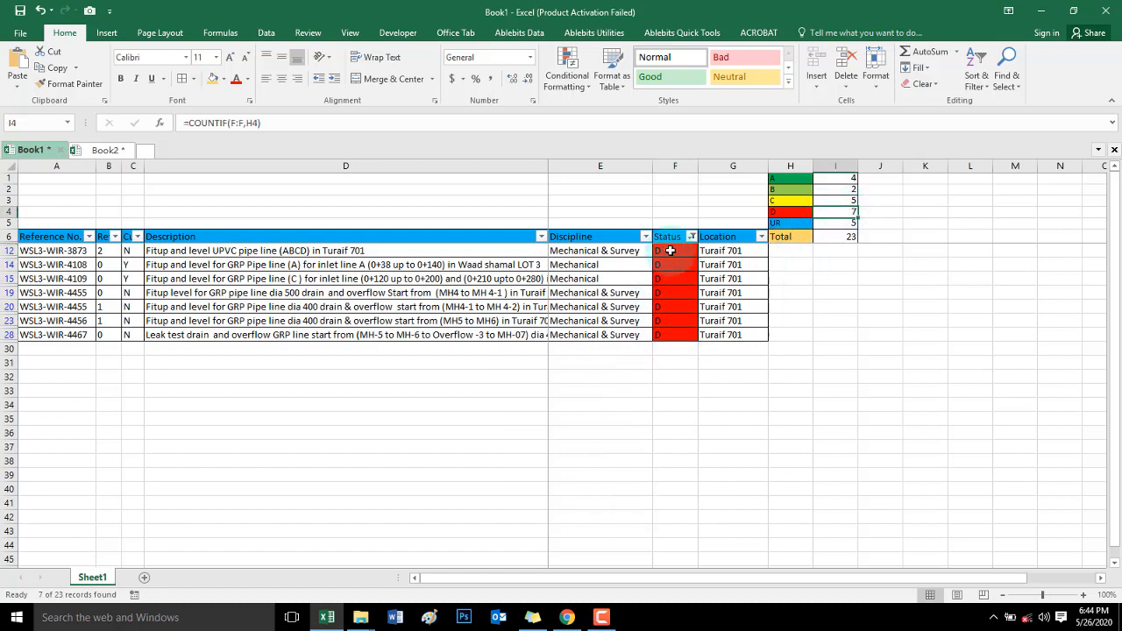
{"action": "left_click", "coordinate": [691, 236]}
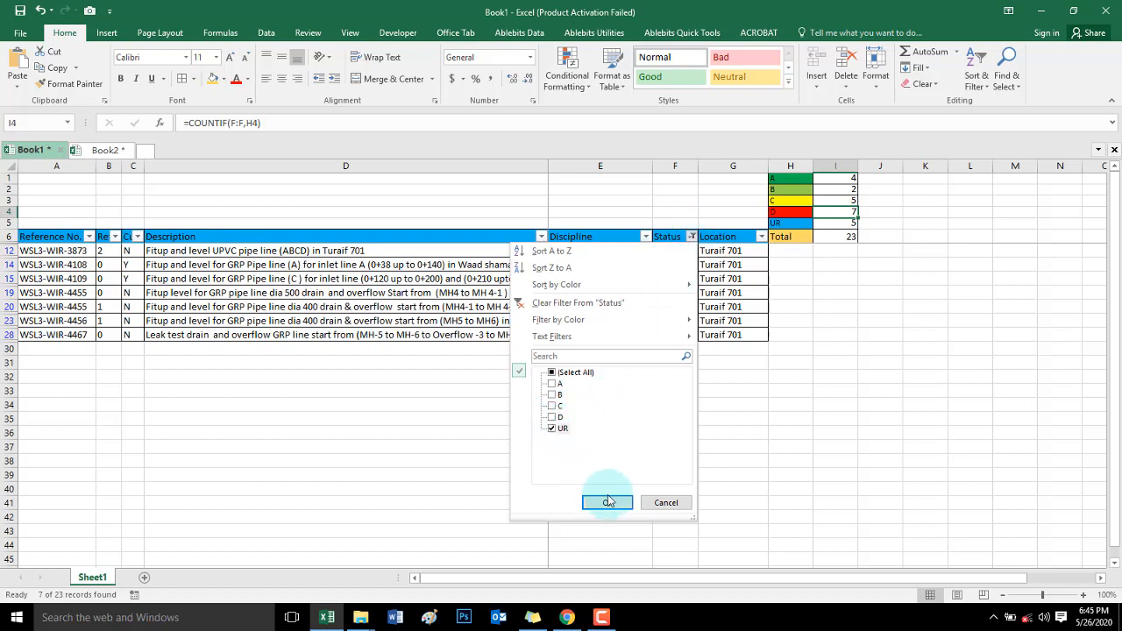
{"action": "left_click", "coordinate": [606, 502]}
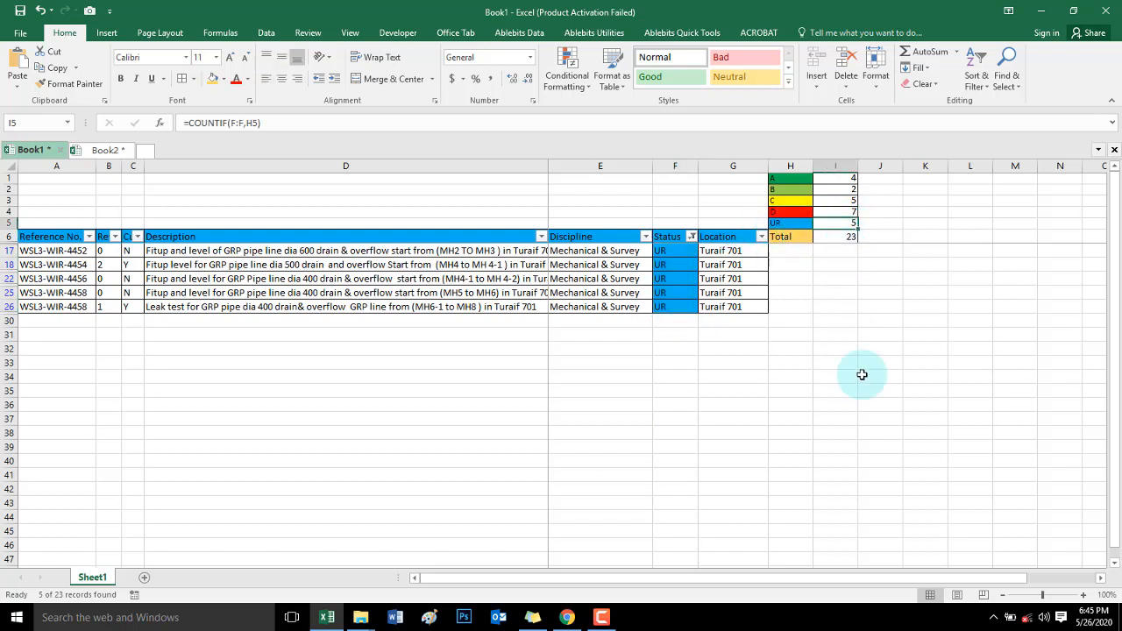
{"action": "left_click_drag", "start_coordinate": [675, 251], "coordinate": [675, 264]}
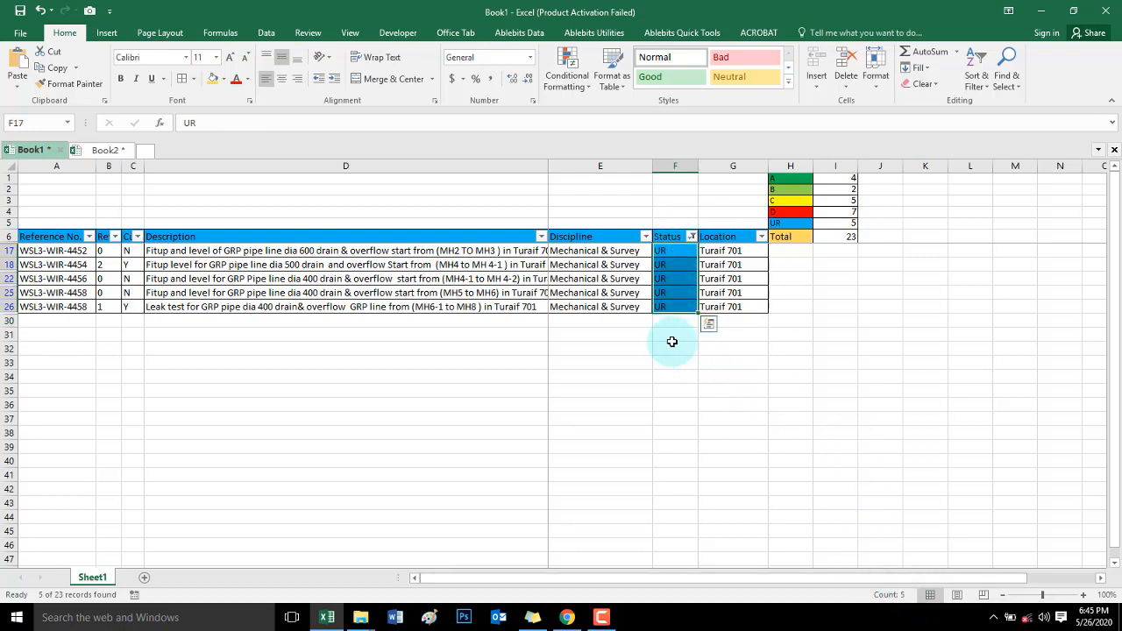
{"action": "left_click", "coordinate": [691, 236]}
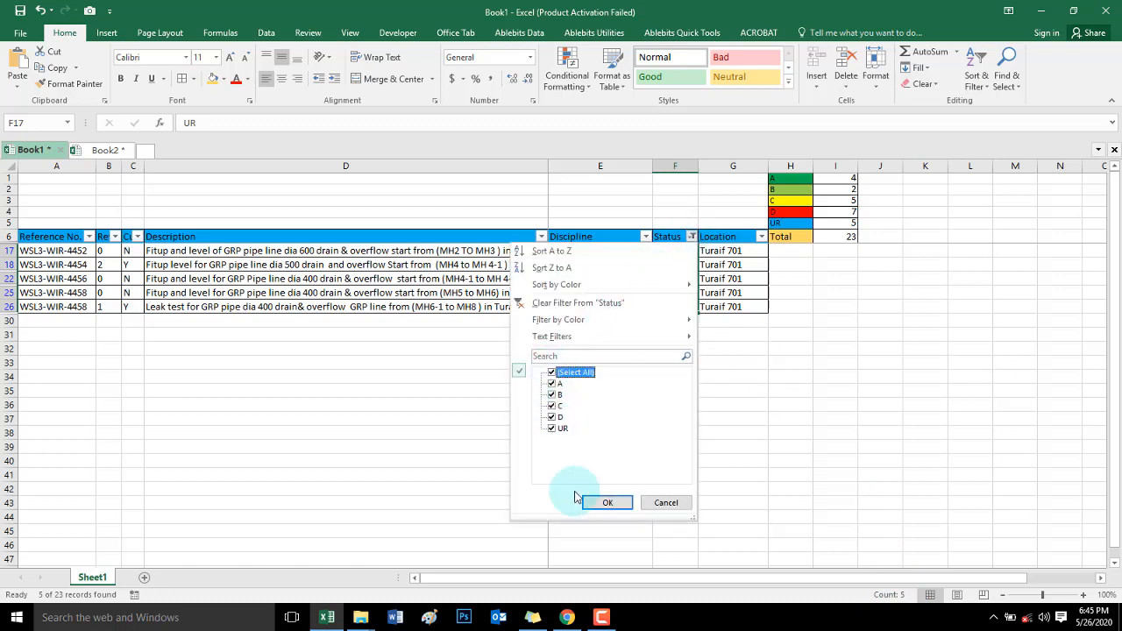
{"action": "left_click", "coordinate": [607, 502]}
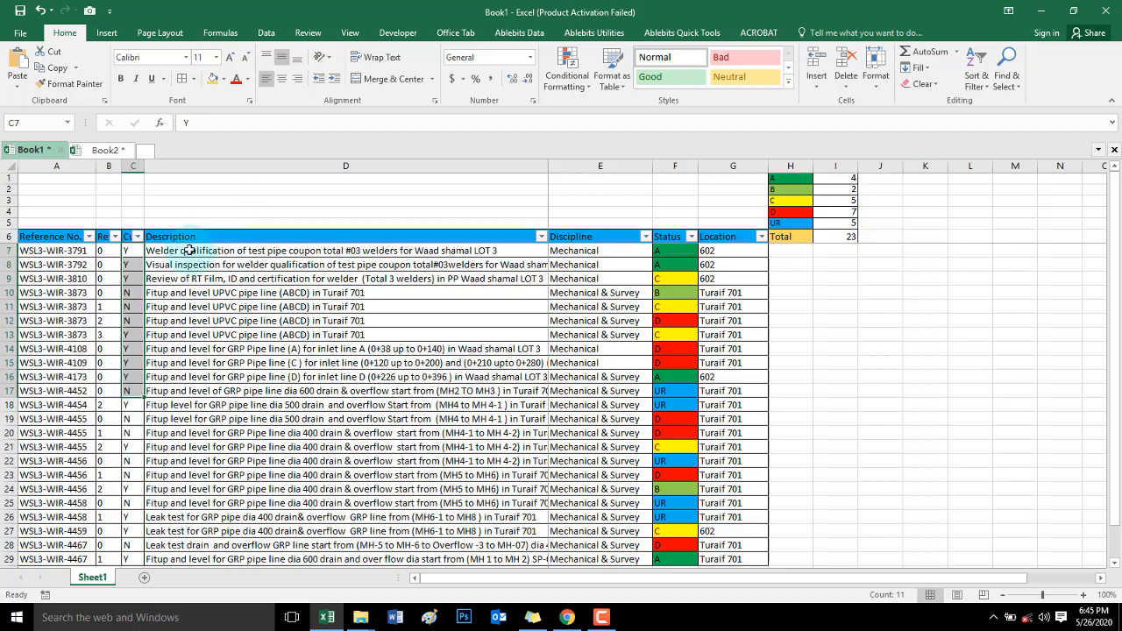
Filter column C to Y and rewrite I1 as =COUNTIFS($F:$F,H1,C:C,"Y"), showing 4
{"action": "left_click", "coordinate": [346, 291]}
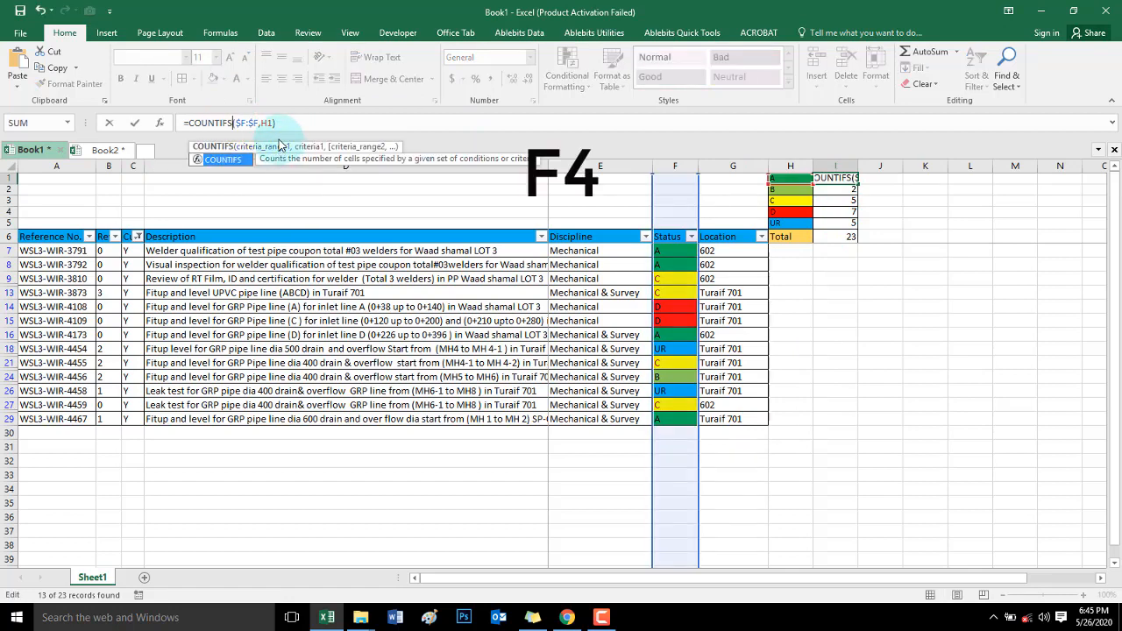
{"action": "key", "text": "f4"}
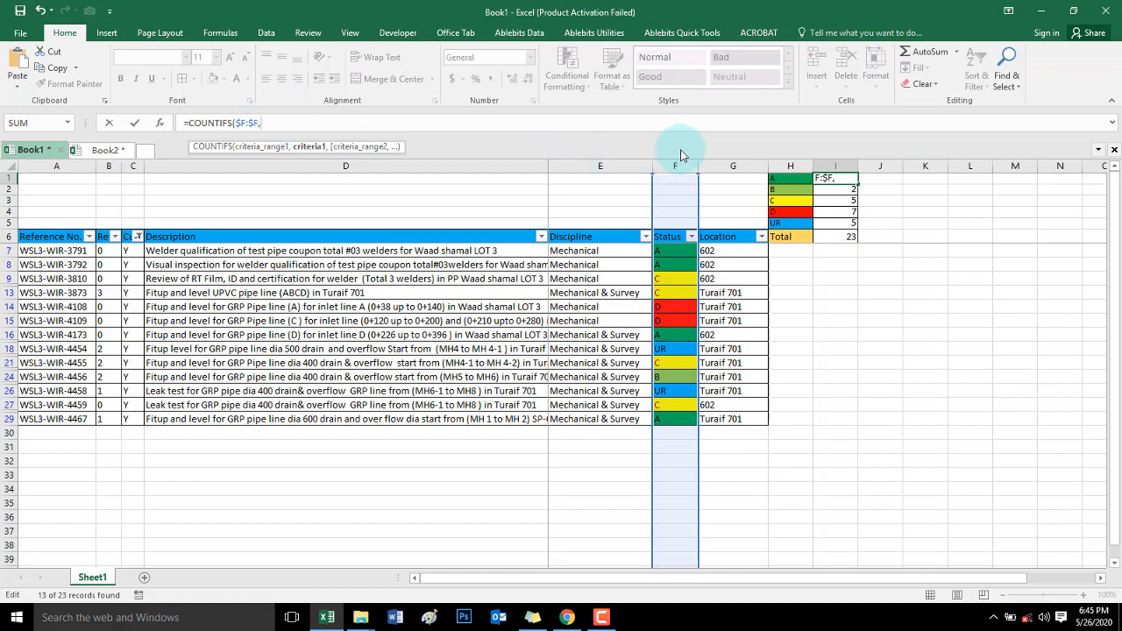
{"action": "mouse_move", "coordinate": [484, 206]}
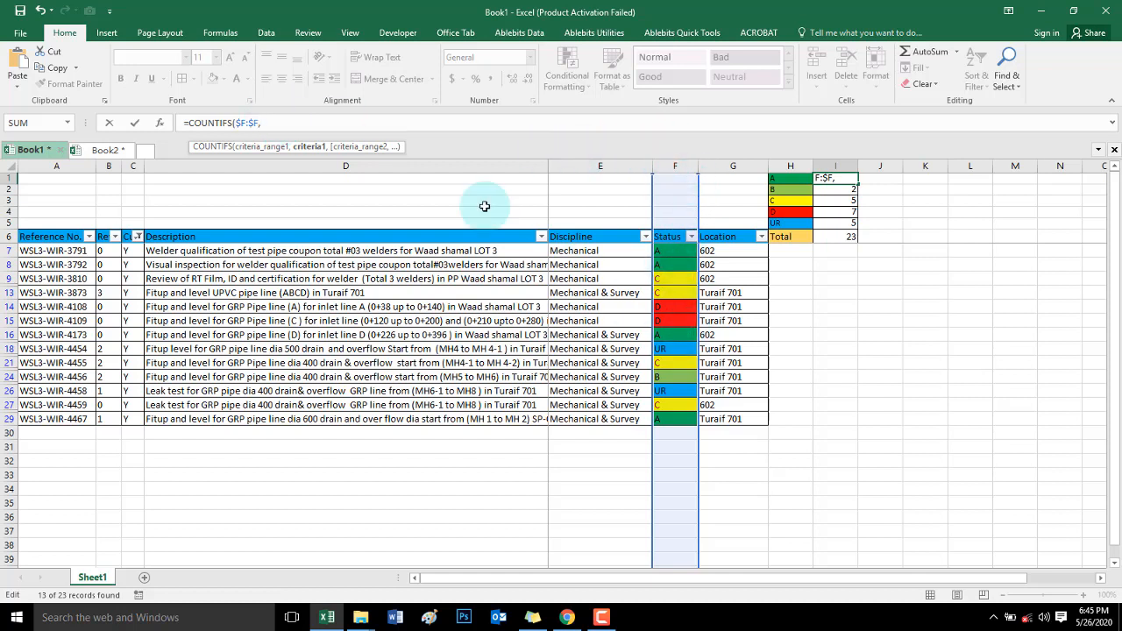
{"action": "mouse_move", "coordinate": [272, 110]}
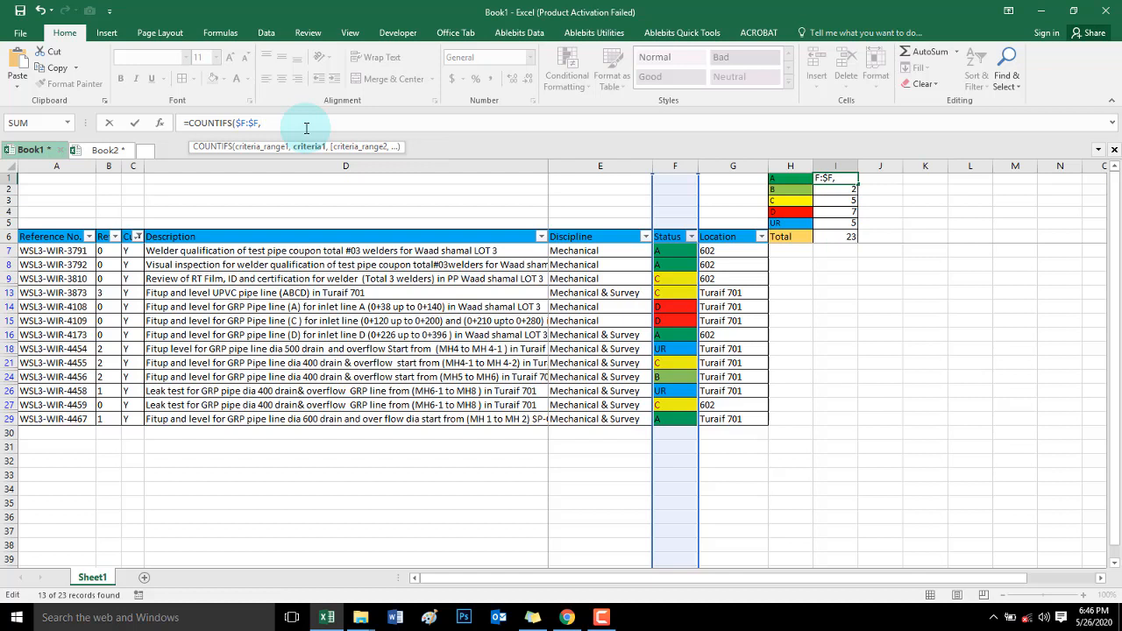
{"action": "left_click", "coordinate": [789, 177]}
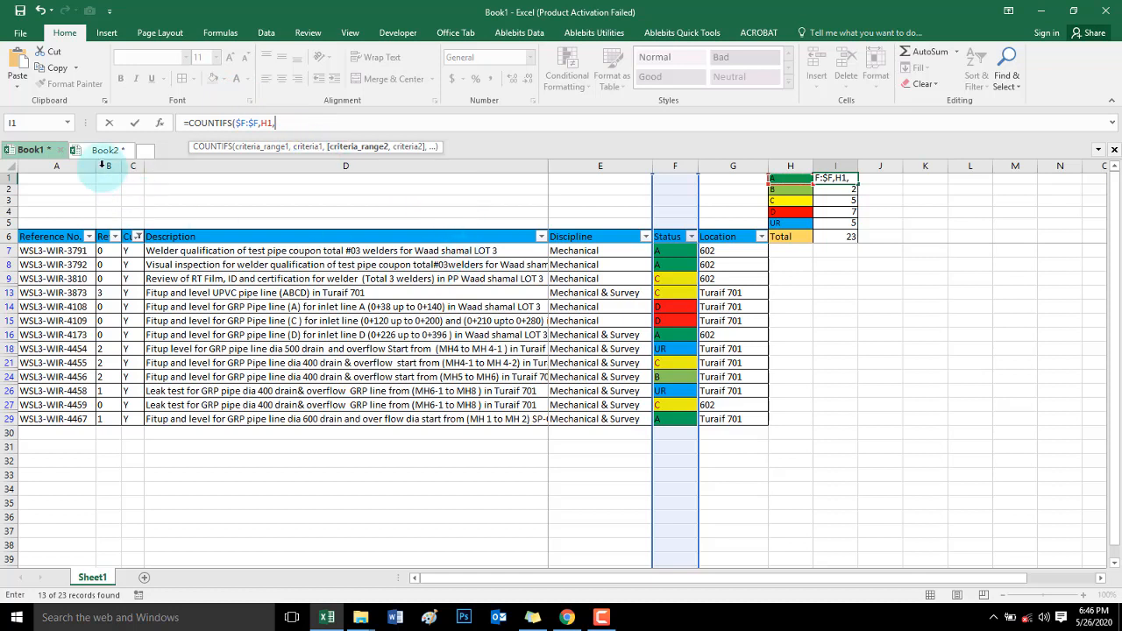
{"action": "left_click", "coordinate": [132, 165]}
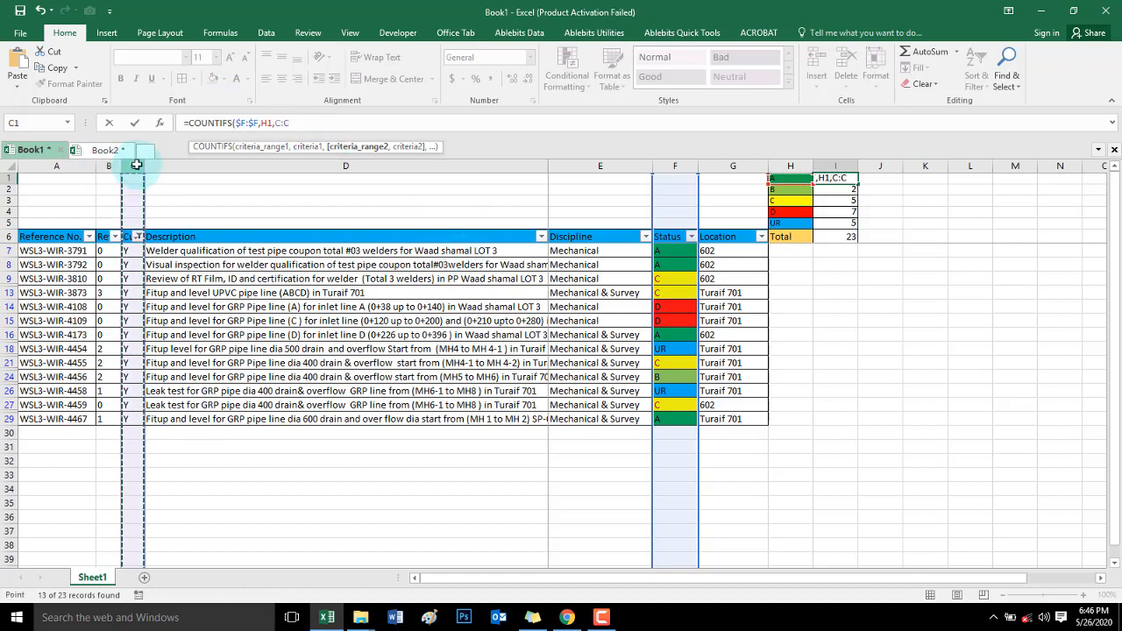
{"action": "key", "text": "f4"}
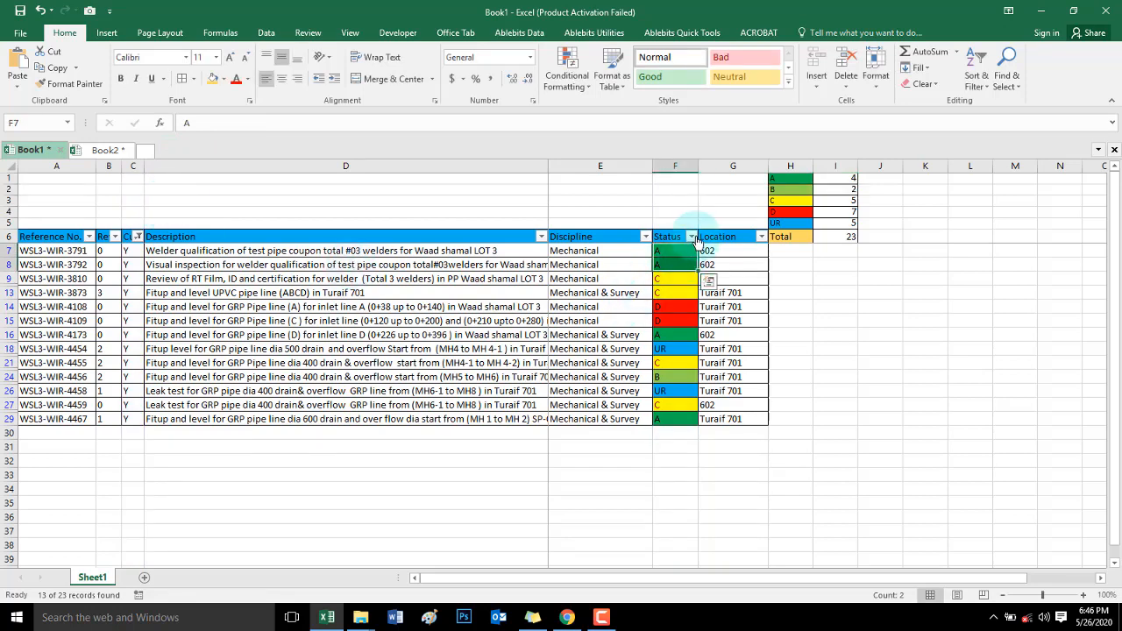
Filter Status to A to confirm four rows, then restore all statuses
{"action": "left_click", "coordinate": [691, 235]}
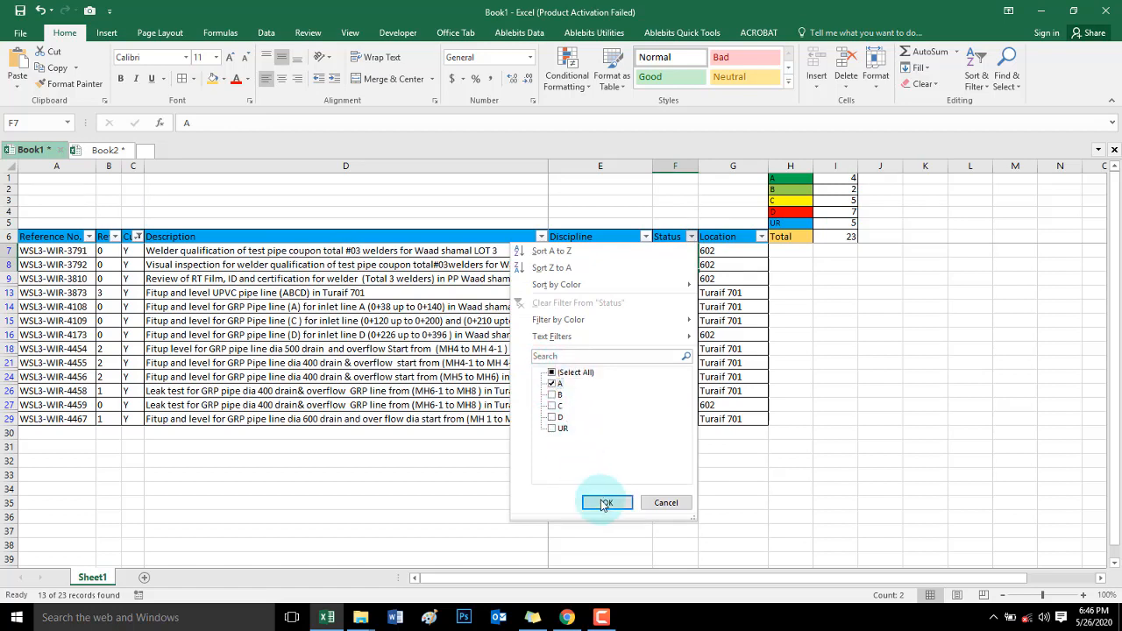
{"action": "left_click", "coordinate": [604, 502]}
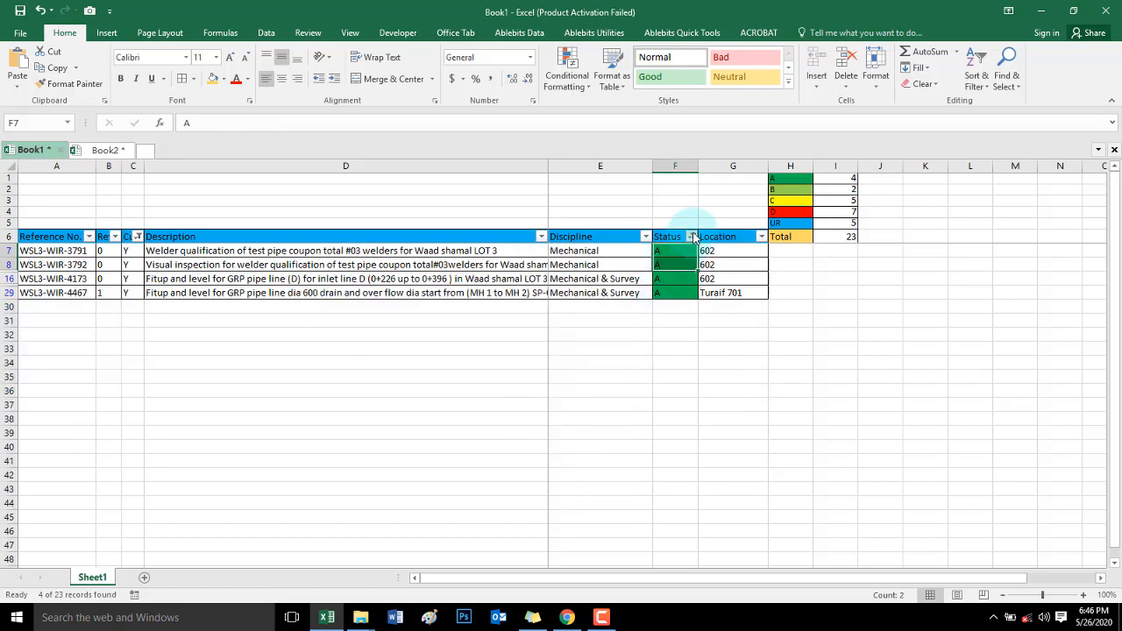
{"action": "left_click", "coordinate": [692, 236]}
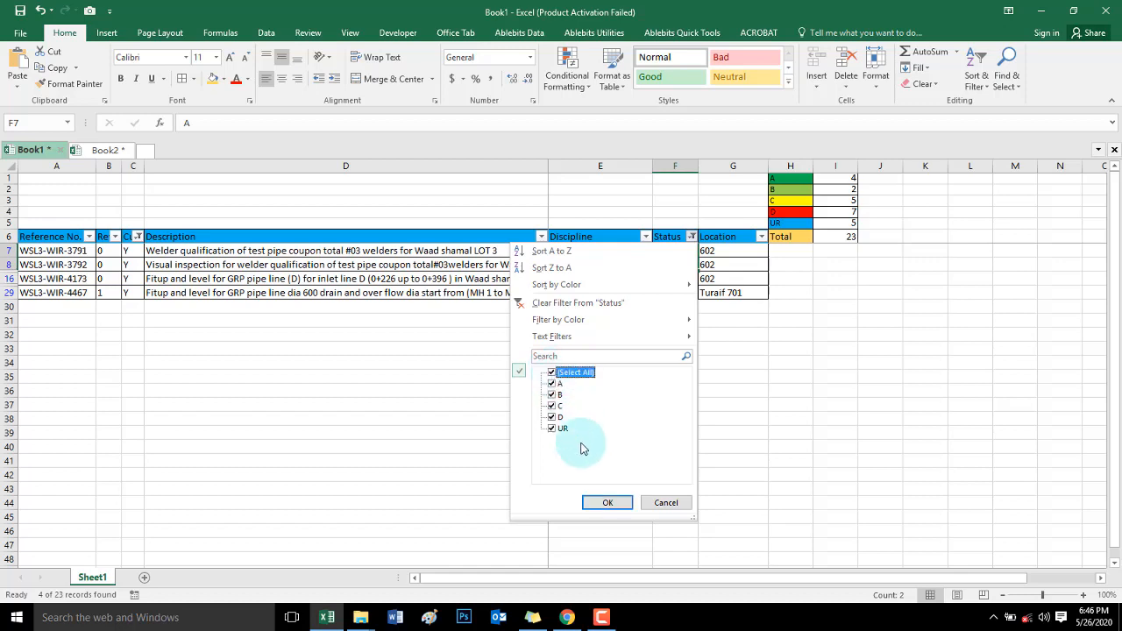
{"action": "left_click", "coordinate": [607, 502]}
{"action": "type", "text": "=COUNTIFS(F:F,H2,)"}
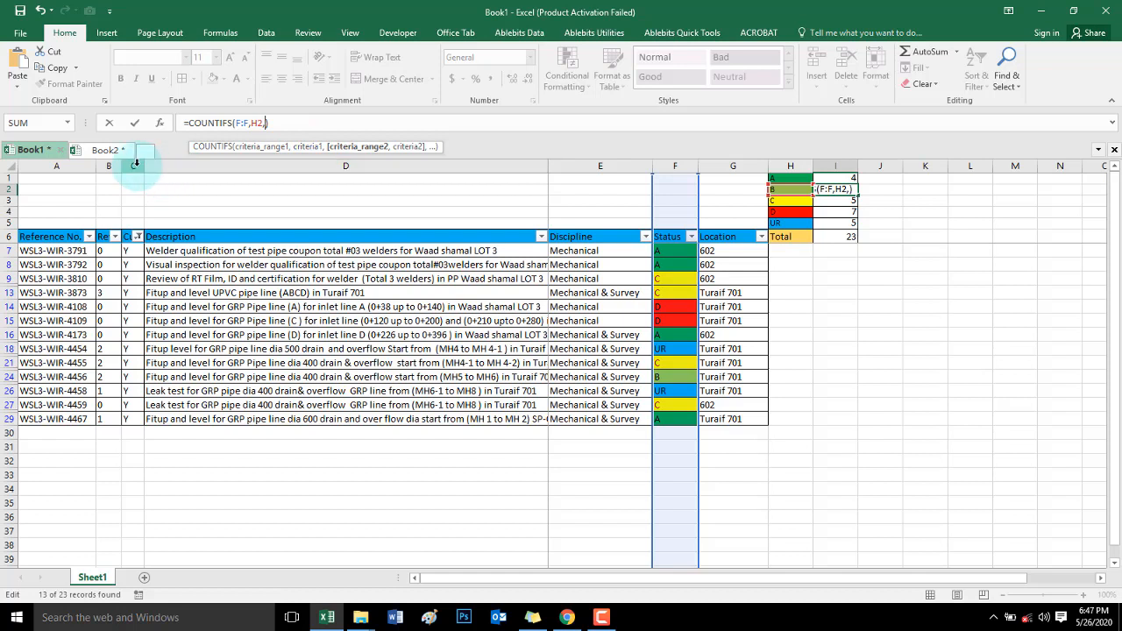
Change I2 to COUNTIFS with column C = "Y", so B shows 1 and Total 22
{"action": "left_click", "coordinate": [108, 166]}
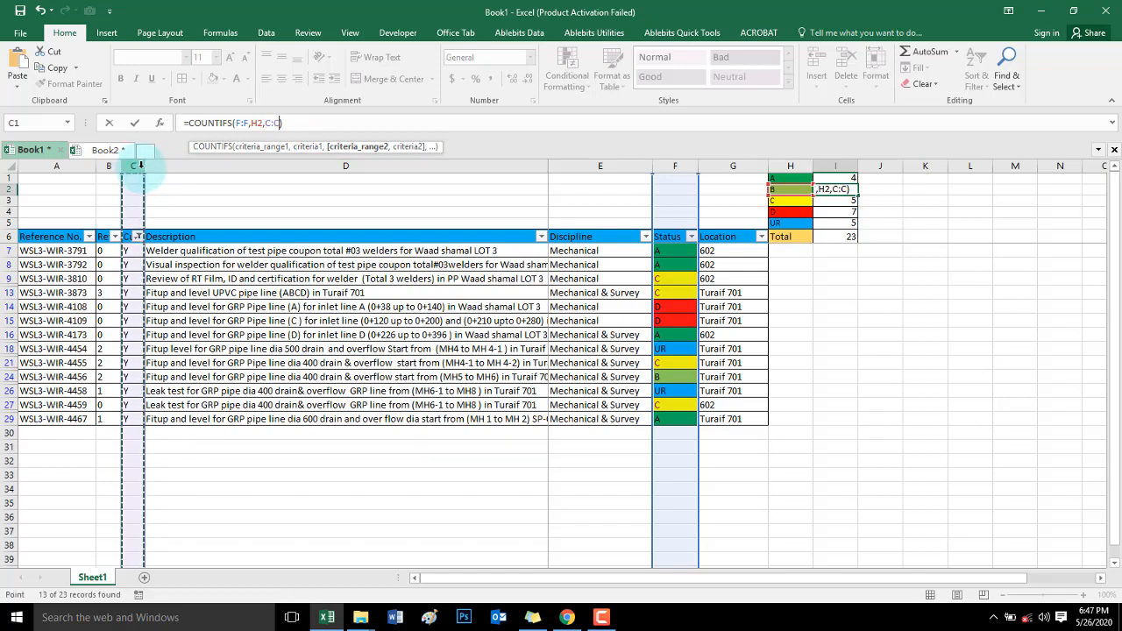
{"action": "left_click", "coordinate": [131, 166]}
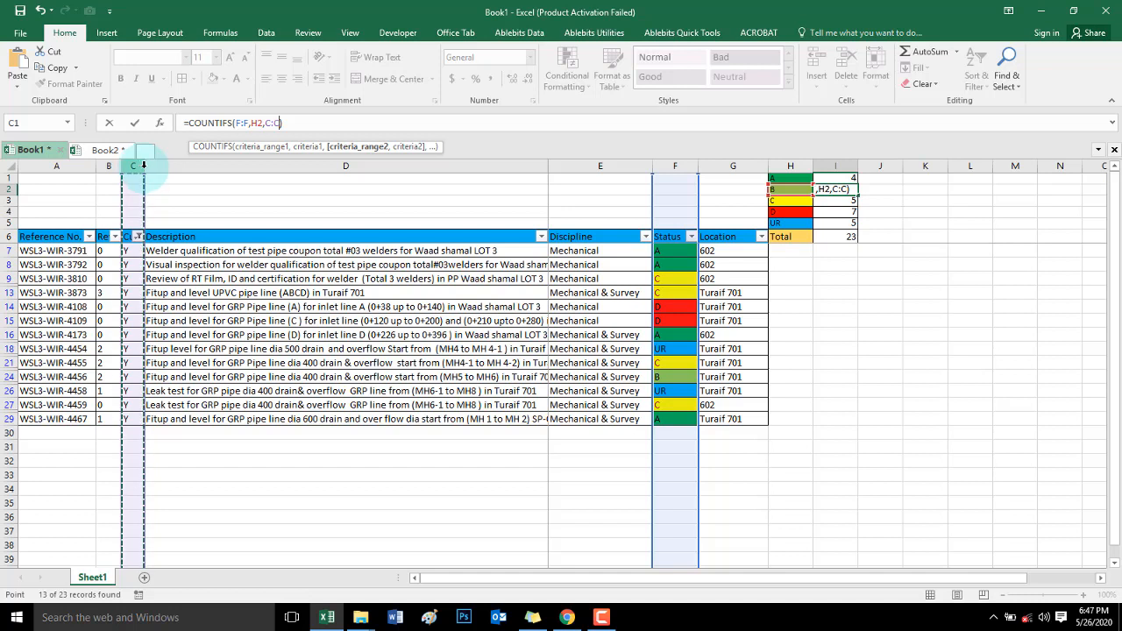
{"action": "key", "text": "f4"}
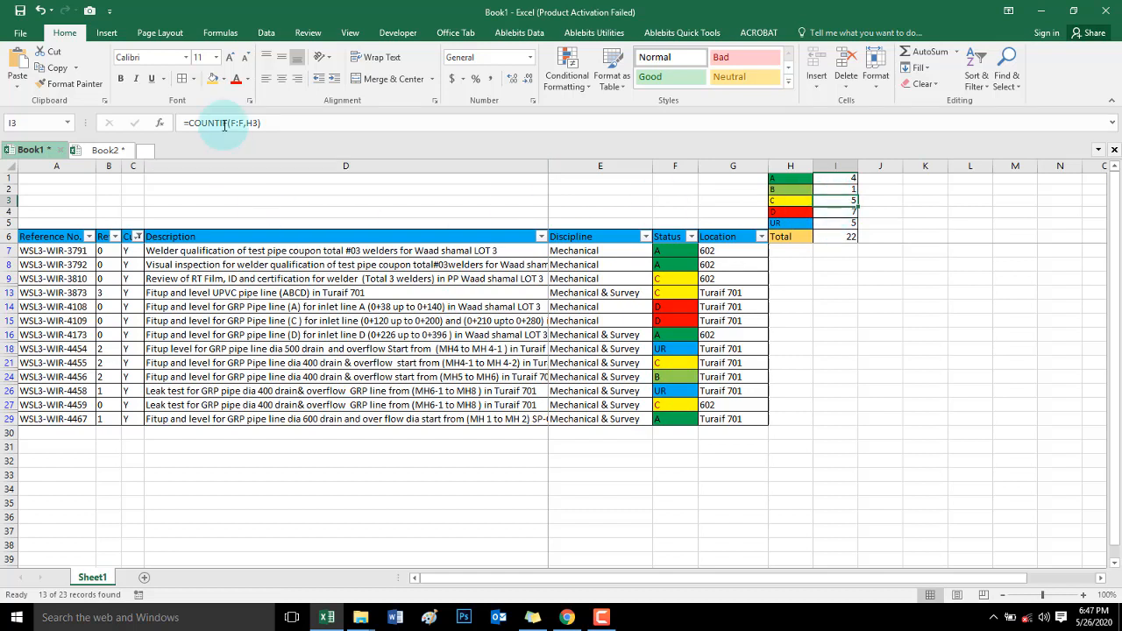
Convert I3 to COUNTIFS with $C:$C = "Y", showing 4 with Total 21
{"action": "left_click", "coordinate": [675, 165]}
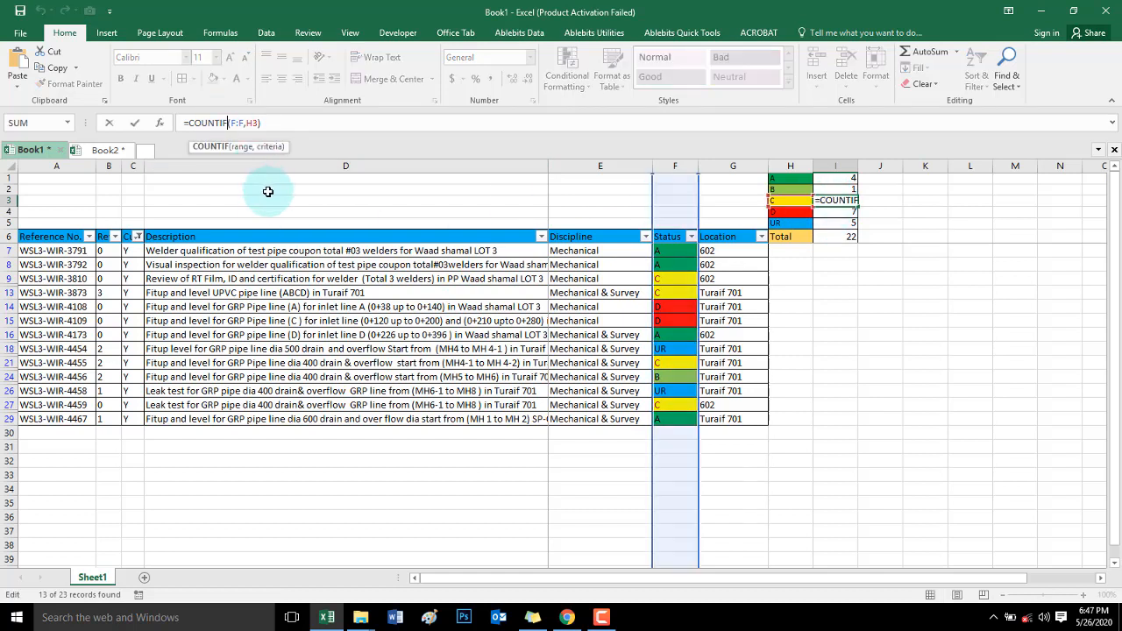
{"action": "type", "text": "S"}
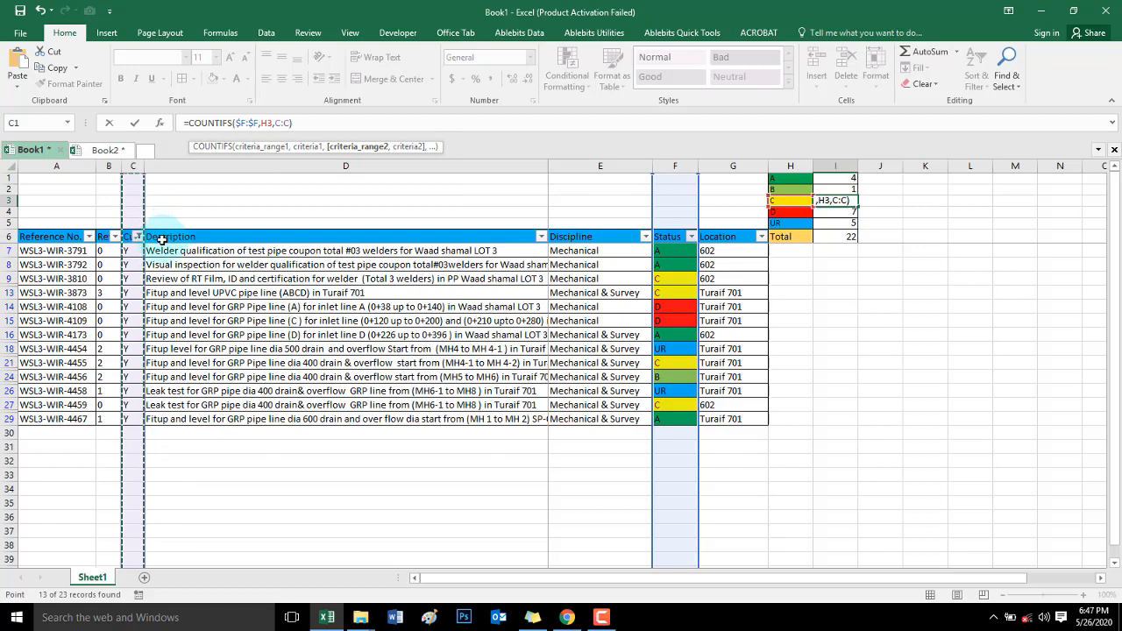
{"action": "key", "text": "f4"}
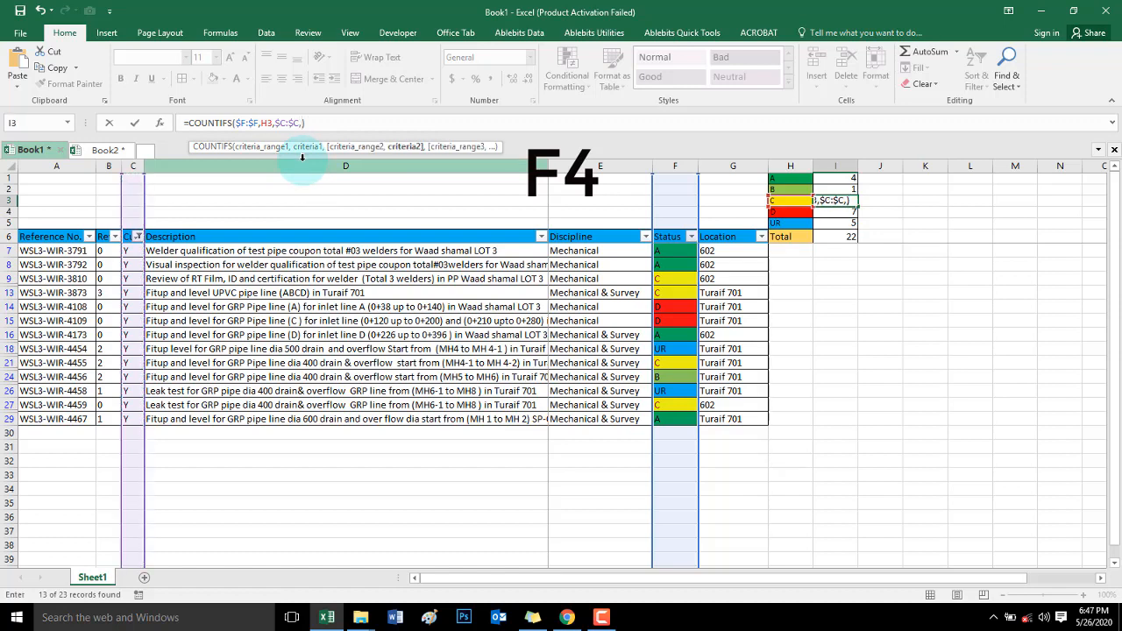
{"action": "key", "text": "f4"}
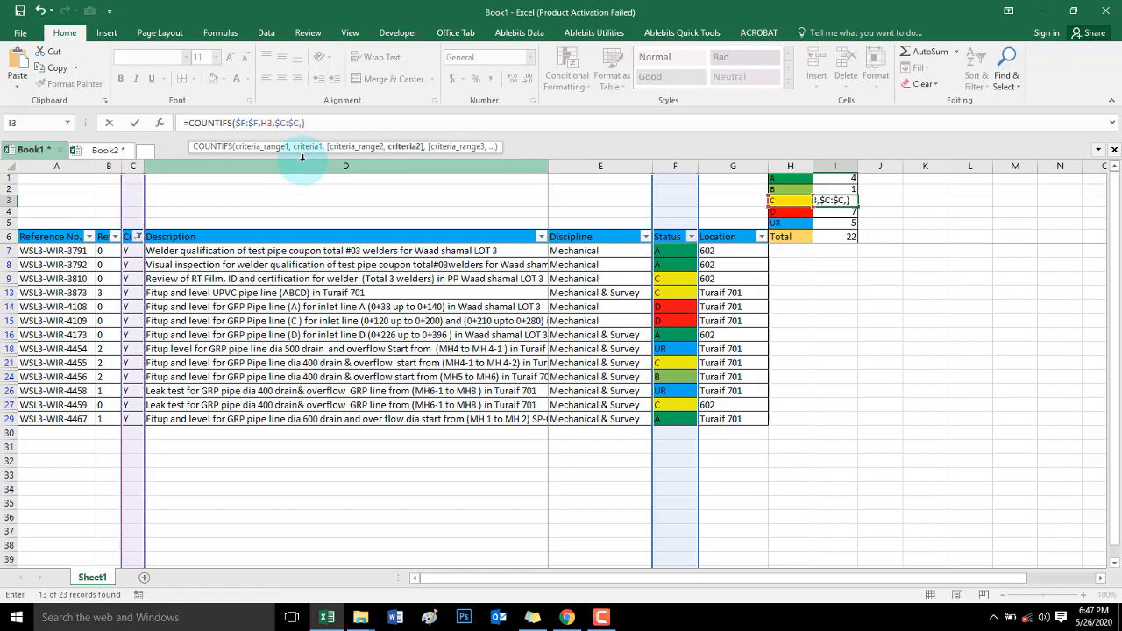
{"action": "type", "text": "y"}
{"action": "left_click", "coordinate": [835, 211]}
{"action": "type", "text": "=COUNTIFS($F:$F,H4,C:C)"}
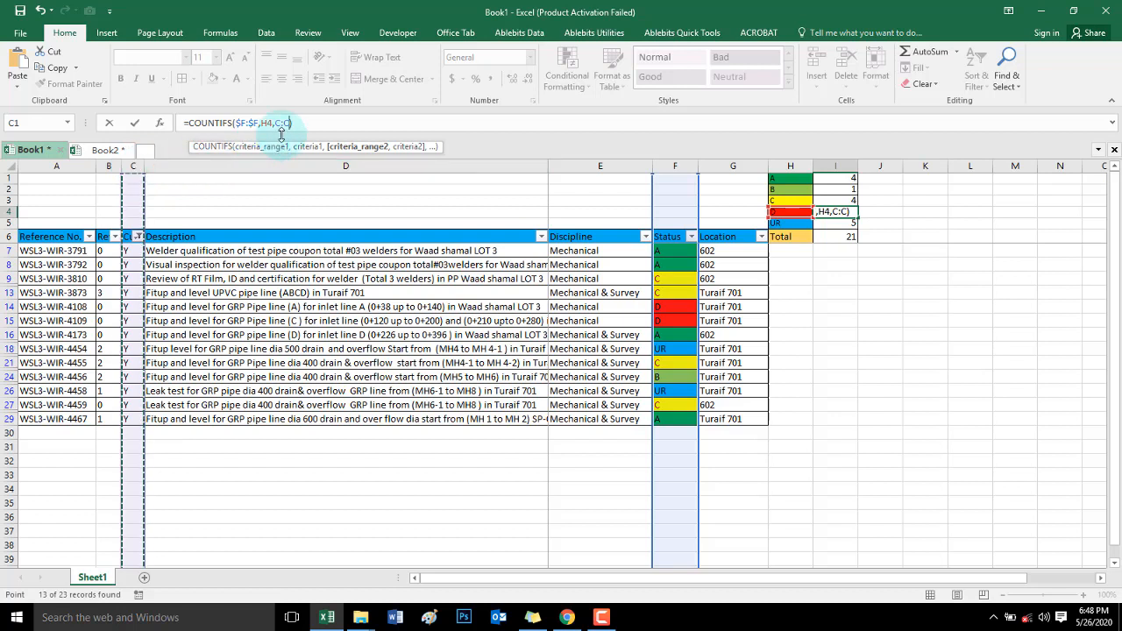
Lock C:C in I4's formula and add ,"Y") so D shows 2, Total 16
{"action": "key", "text": "f4"}
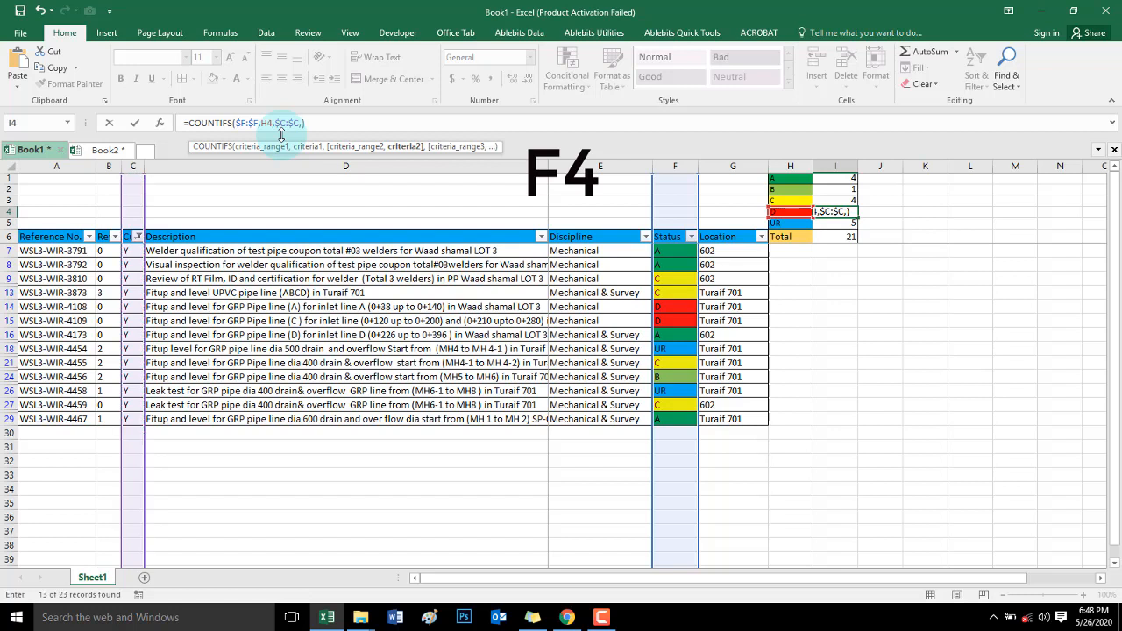
{"action": "type", "text": "\"Y\""}
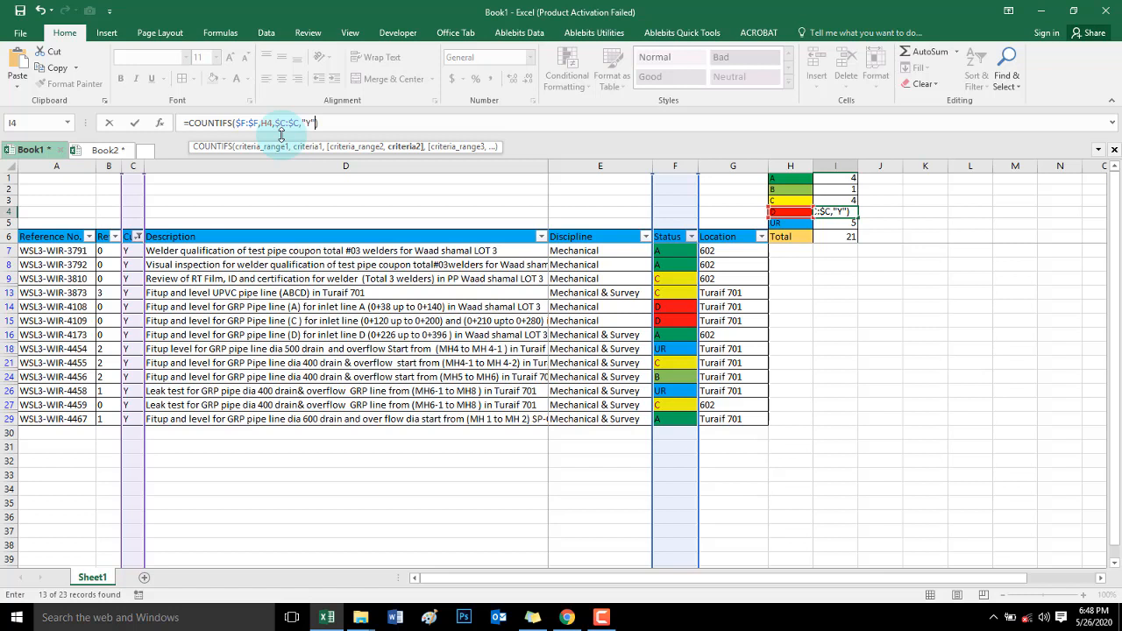
{"action": "type", "text": ")"}
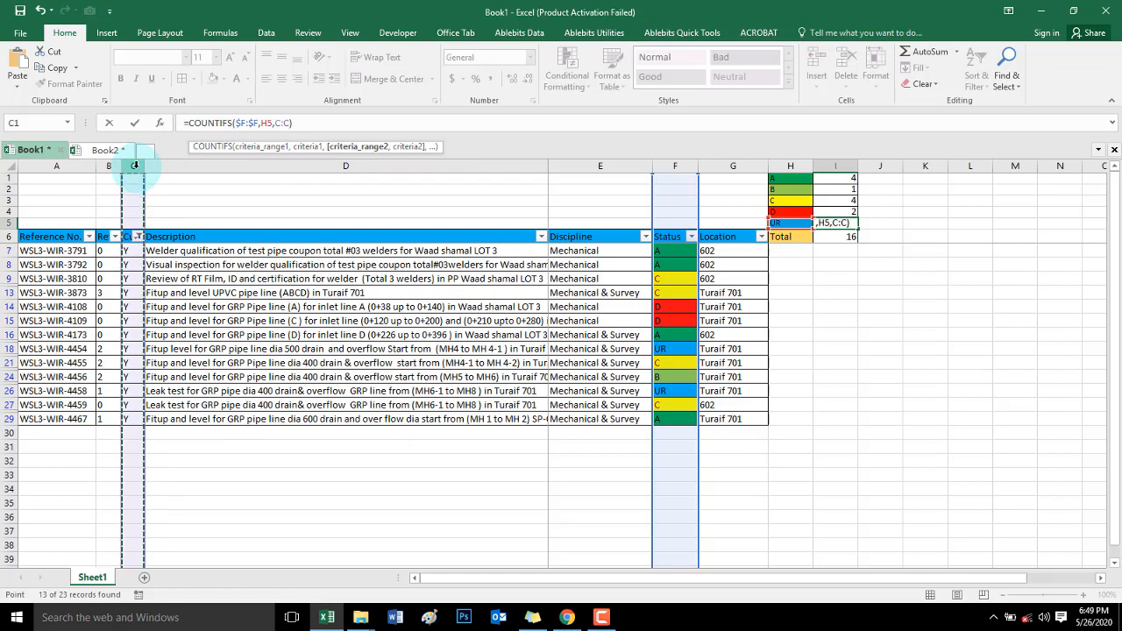
Finish I5 as COUNTIFS with $C:$C = "Y", giving UR 2 and Total 13
{"action": "key", "text": "f4"}
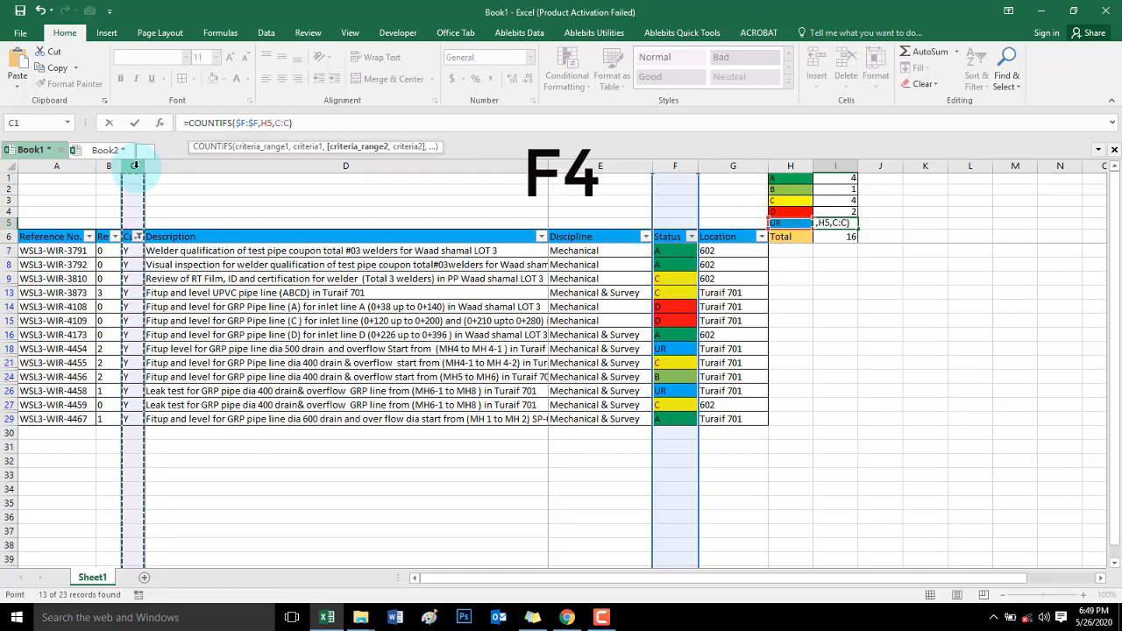
{"action": "key", "text": "f4"}
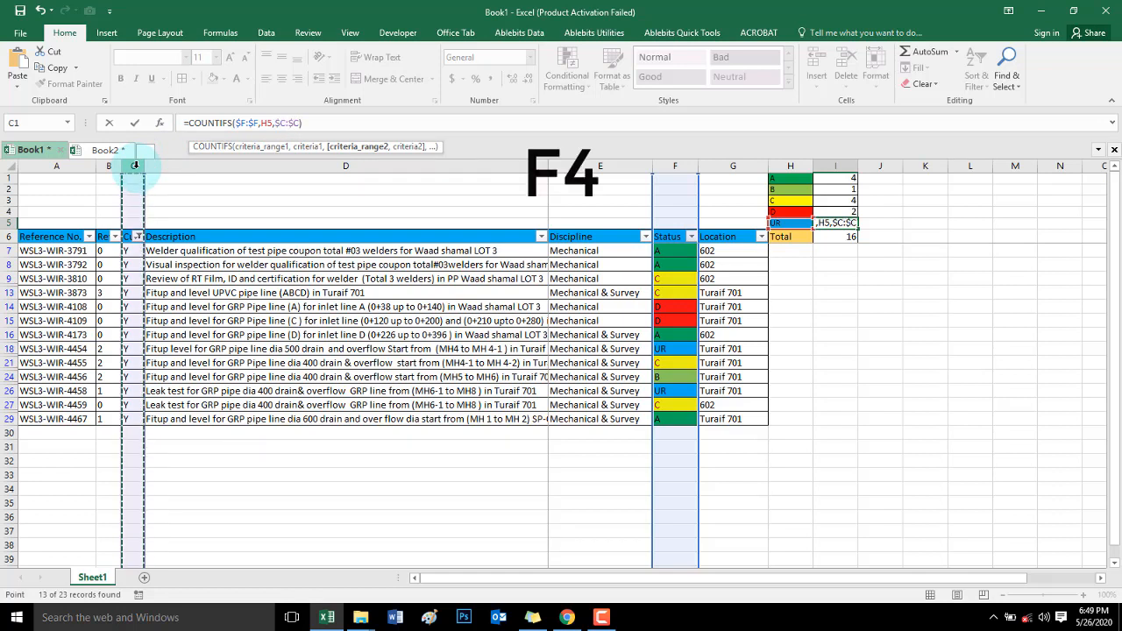
{"action": "type", "text": ","}
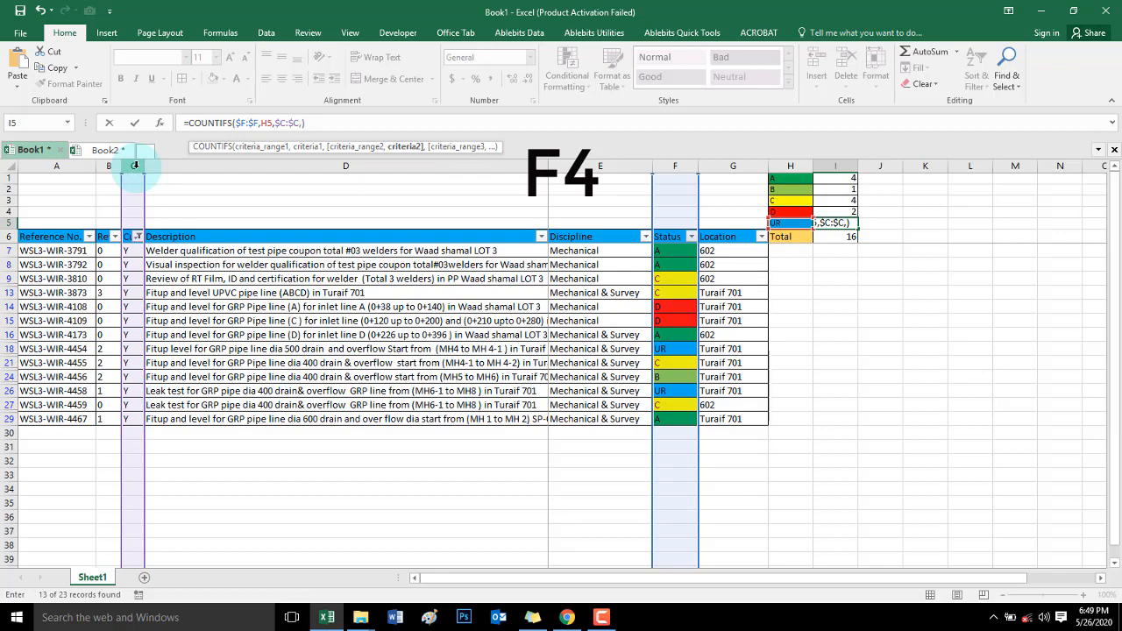
{"action": "type", "text": "\"Y"}
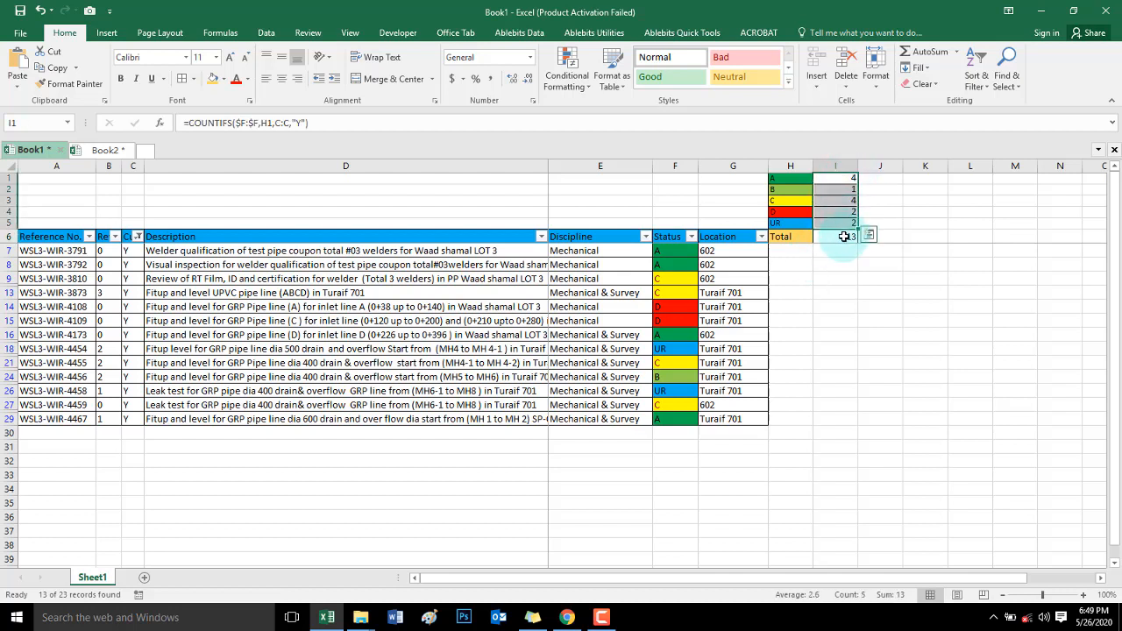
Check the Status and column C entry counts in the status bar against the N-only filter
{"action": "left_click", "coordinate": [834, 235]}
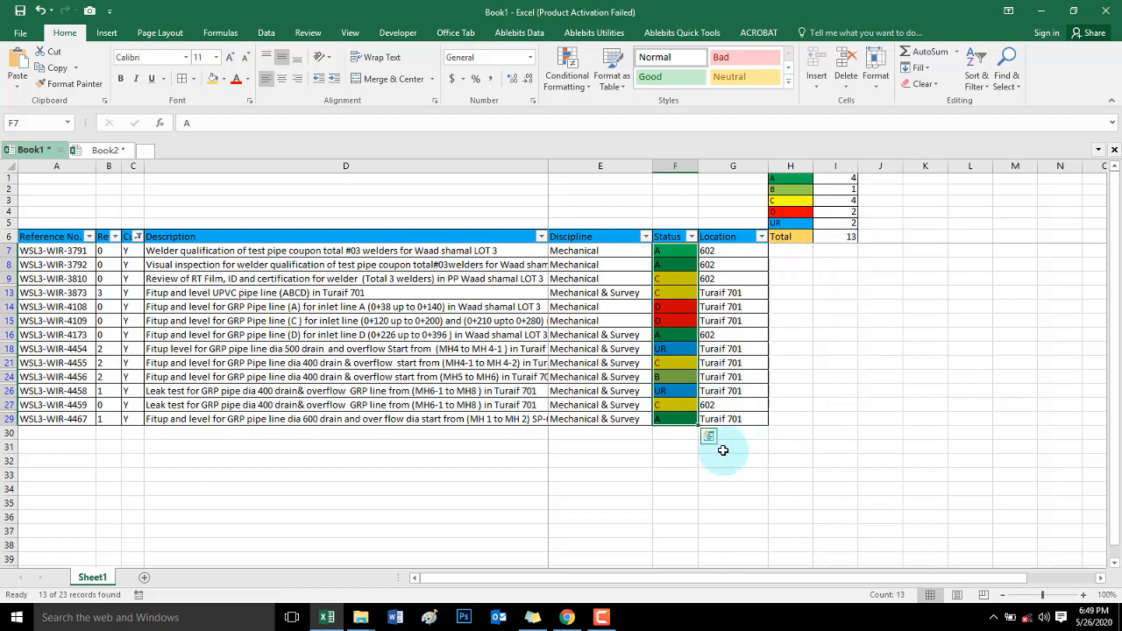
{"action": "mouse_move", "coordinate": [681, 487]}
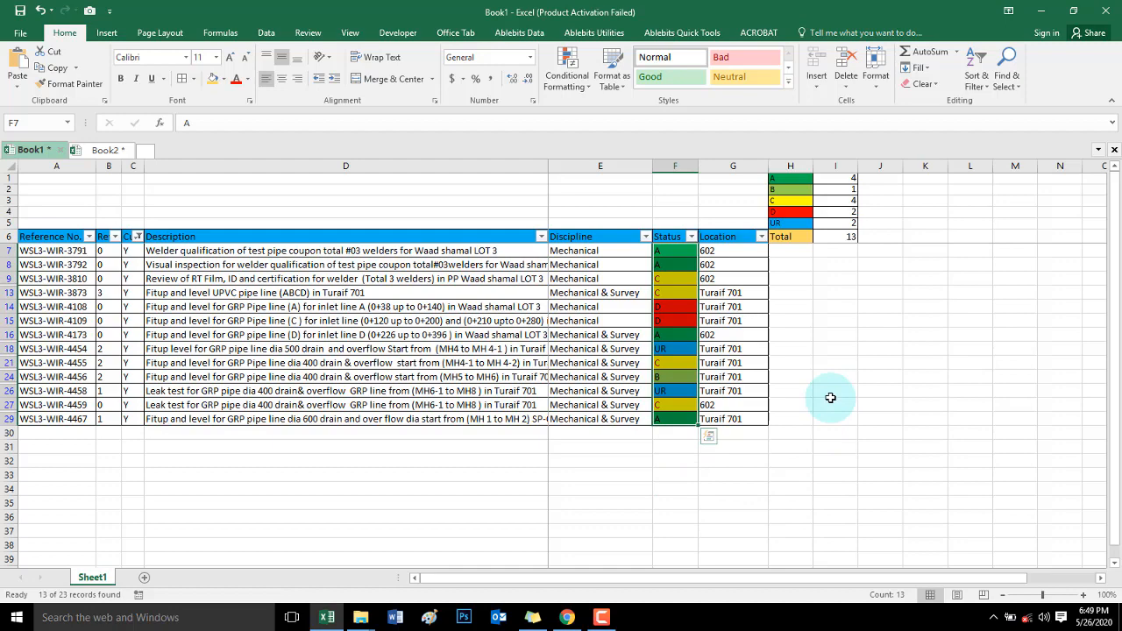
{"action": "mouse_move", "coordinate": [816, 322]}
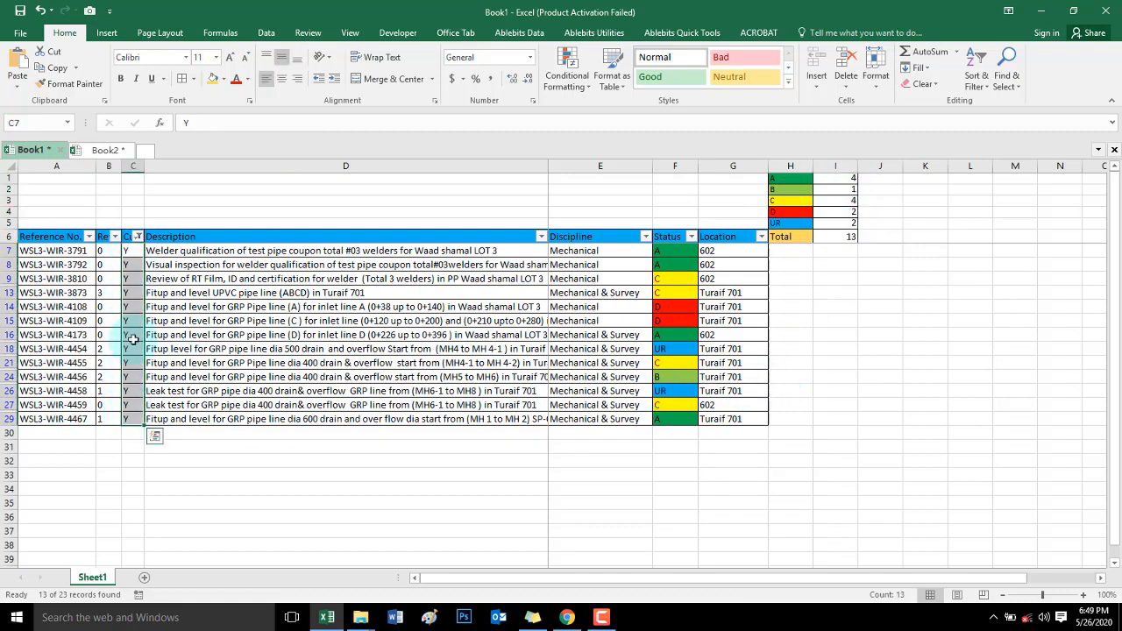
{"action": "left_click", "coordinate": [138, 237]}
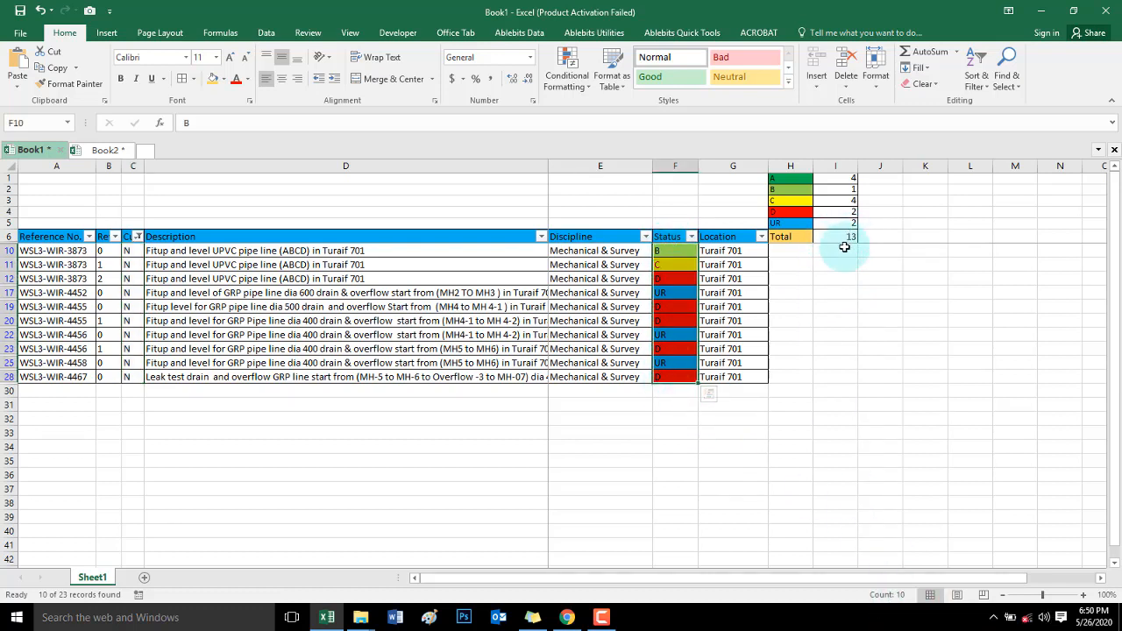
{"action": "type", "text": "1"}
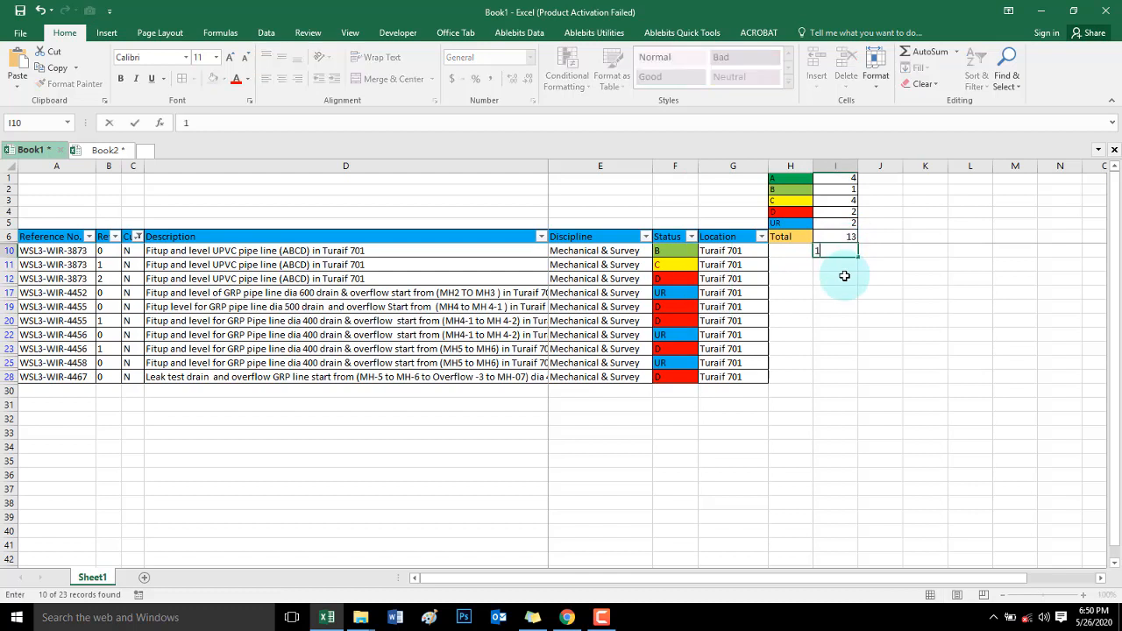
{"action": "type", "text": "0"}
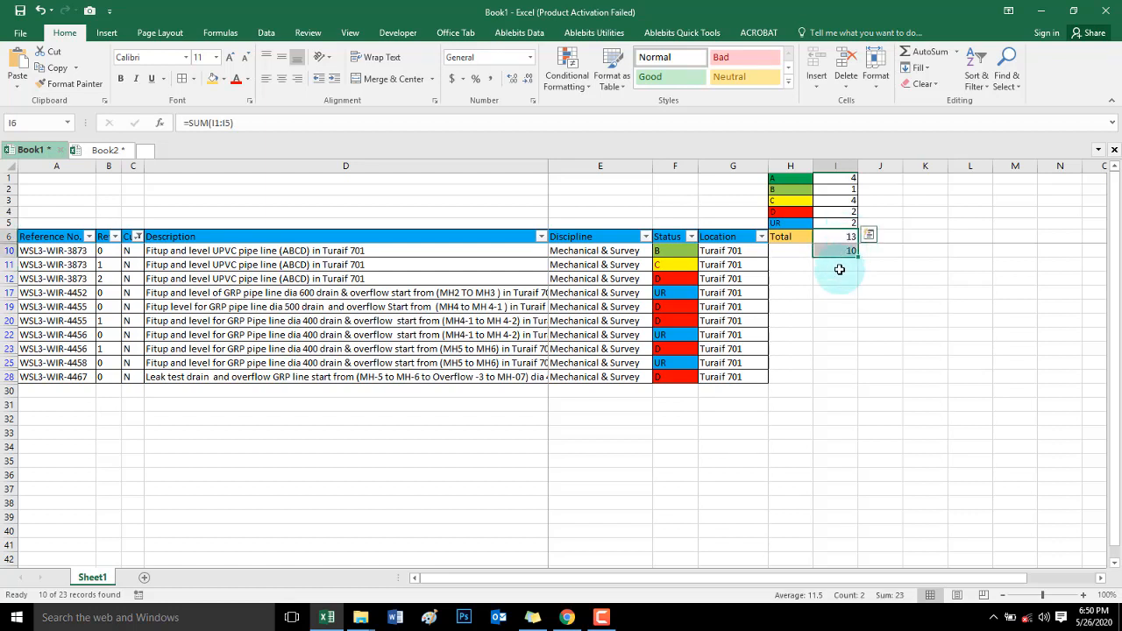
{"action": "left_click", "coordinate": [835, 264]}
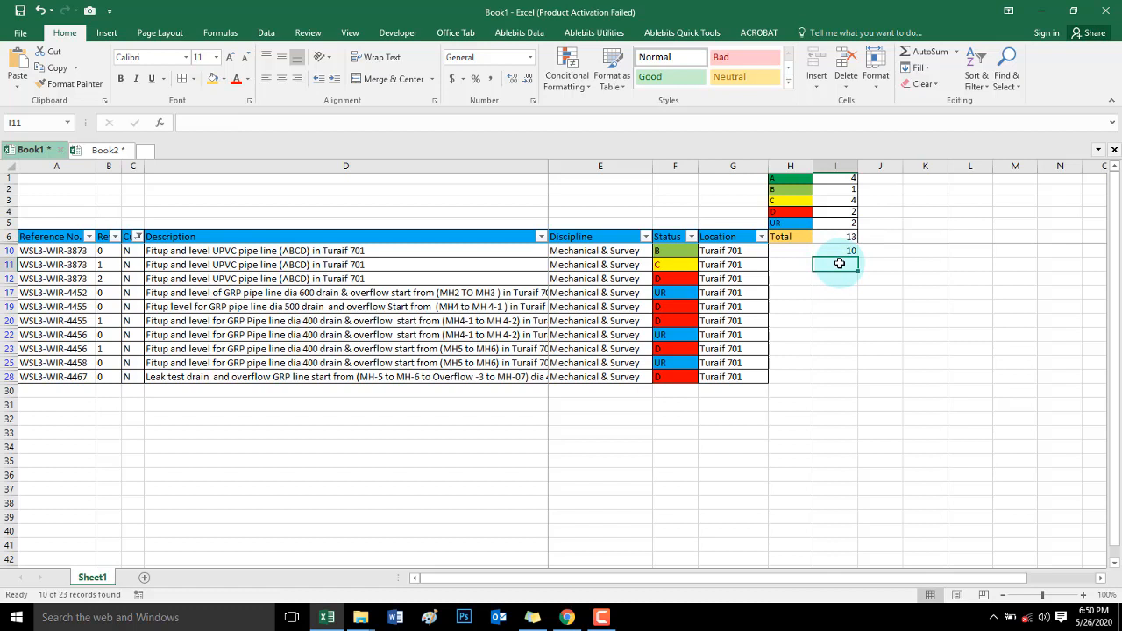
{"action": "type", "text": "23"}
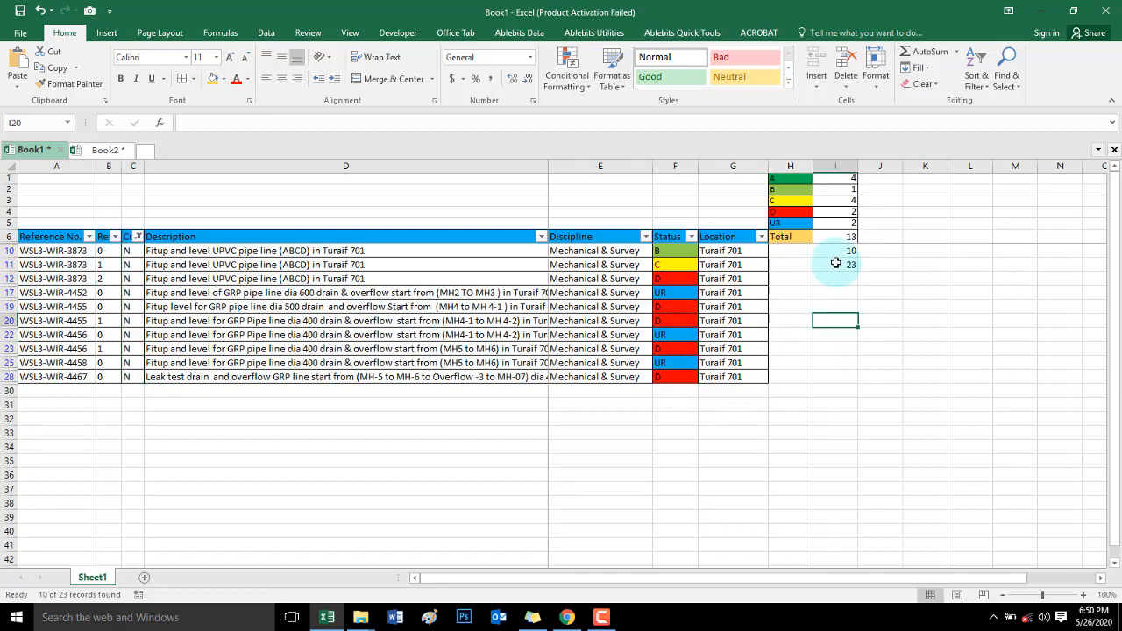
{"action": "left_click", "coordinate": [835, 264]}
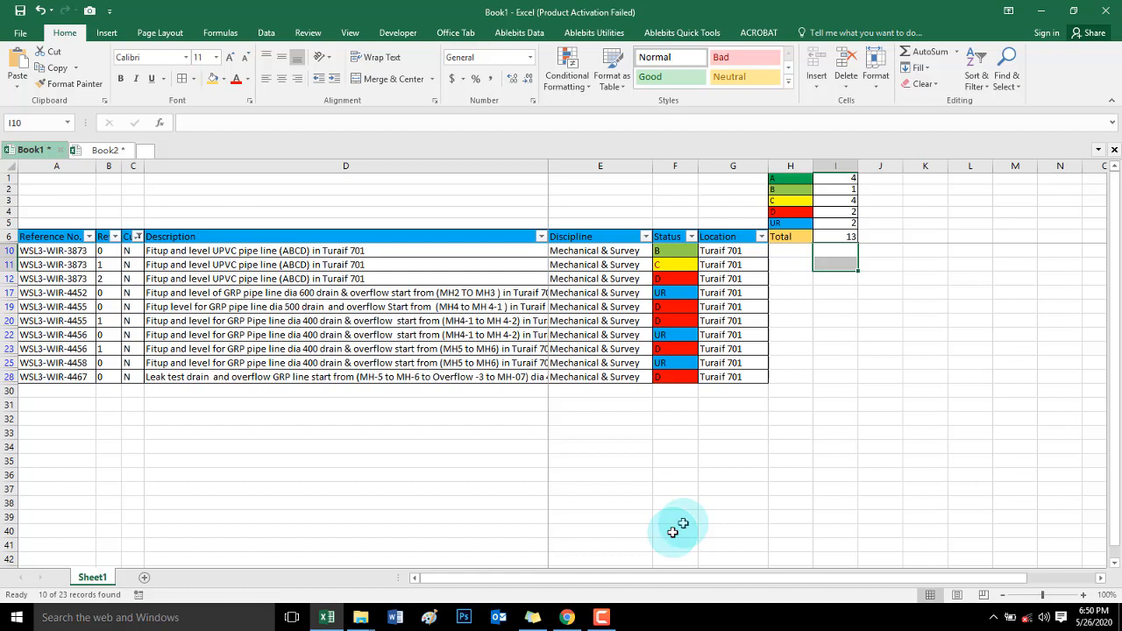
{"action": "mouse_move", "coordinate": [673, 531]}
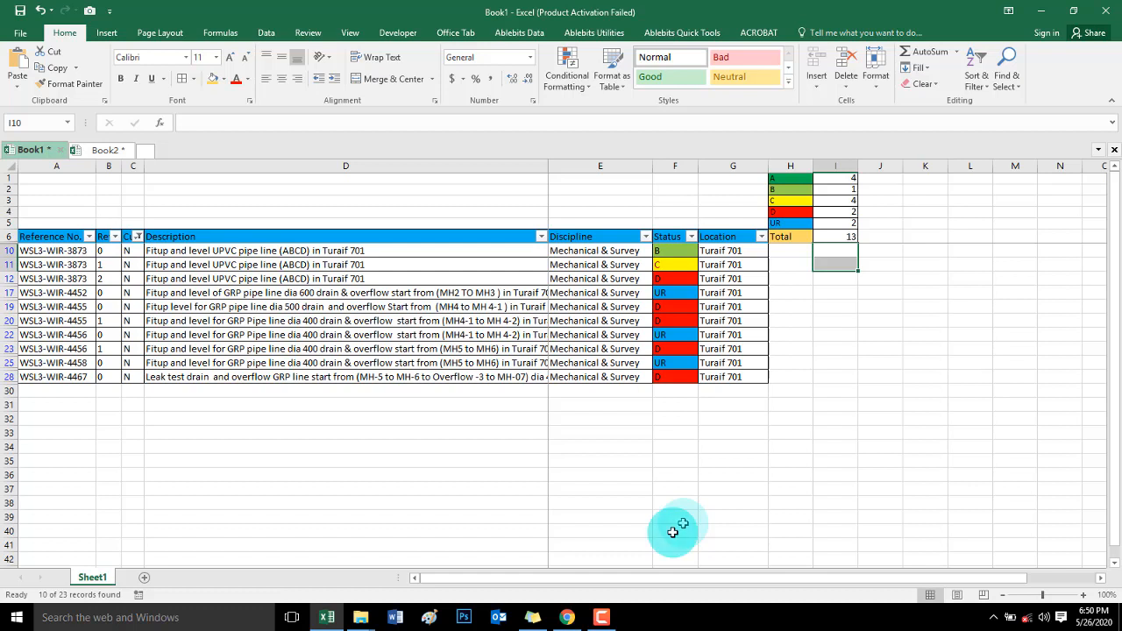